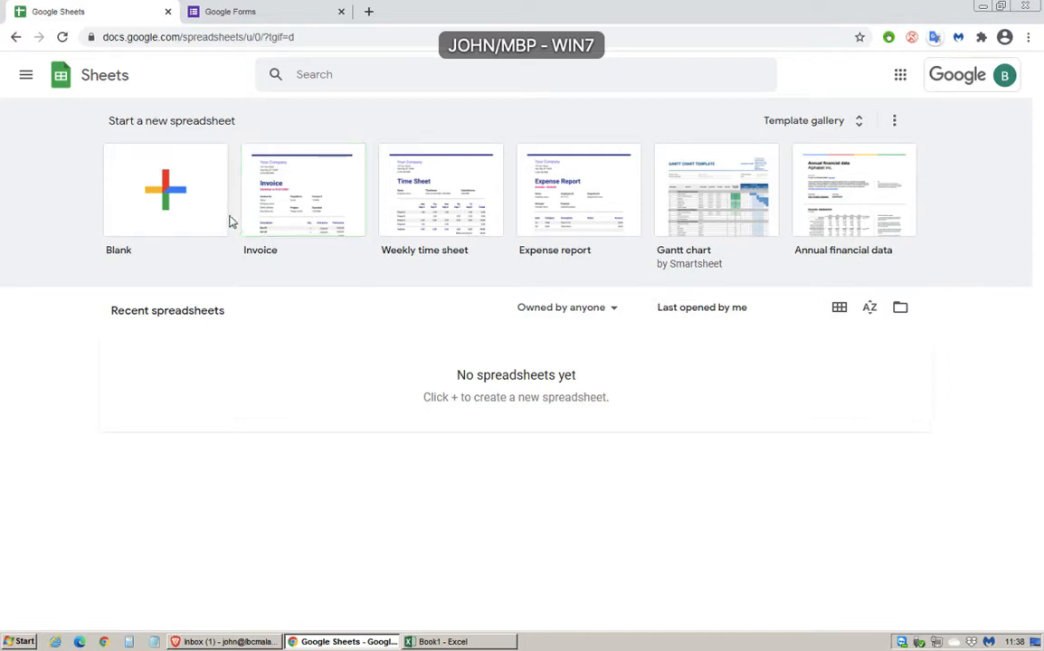
# - Start a new blank spreadsheet from the Sheets home page
pyautogui.click(167, 190)
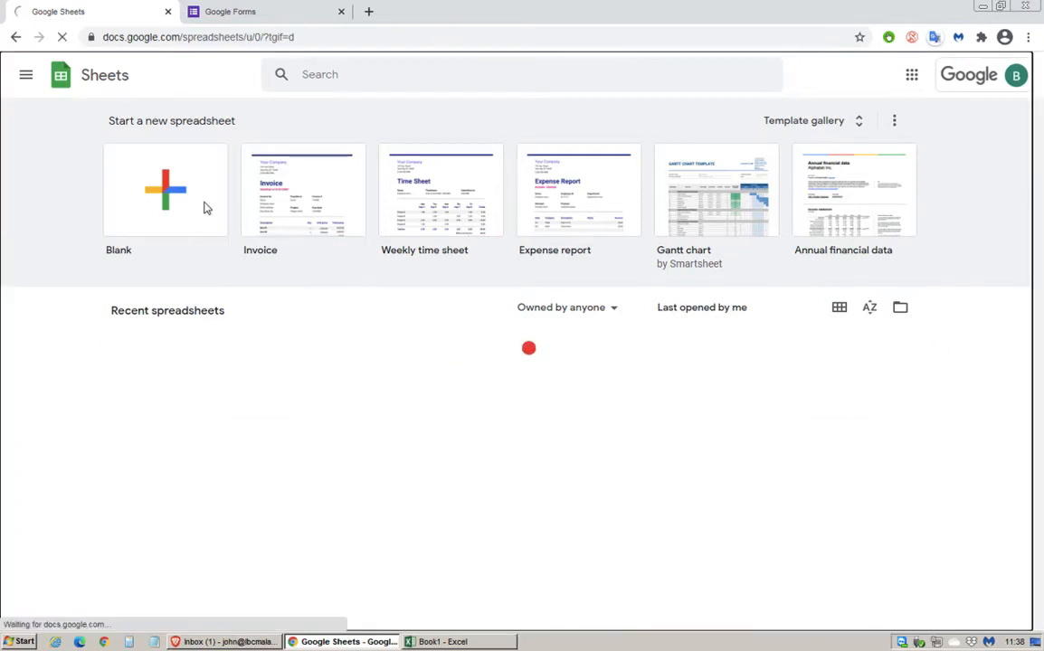
pyautogui.click(165, 190)
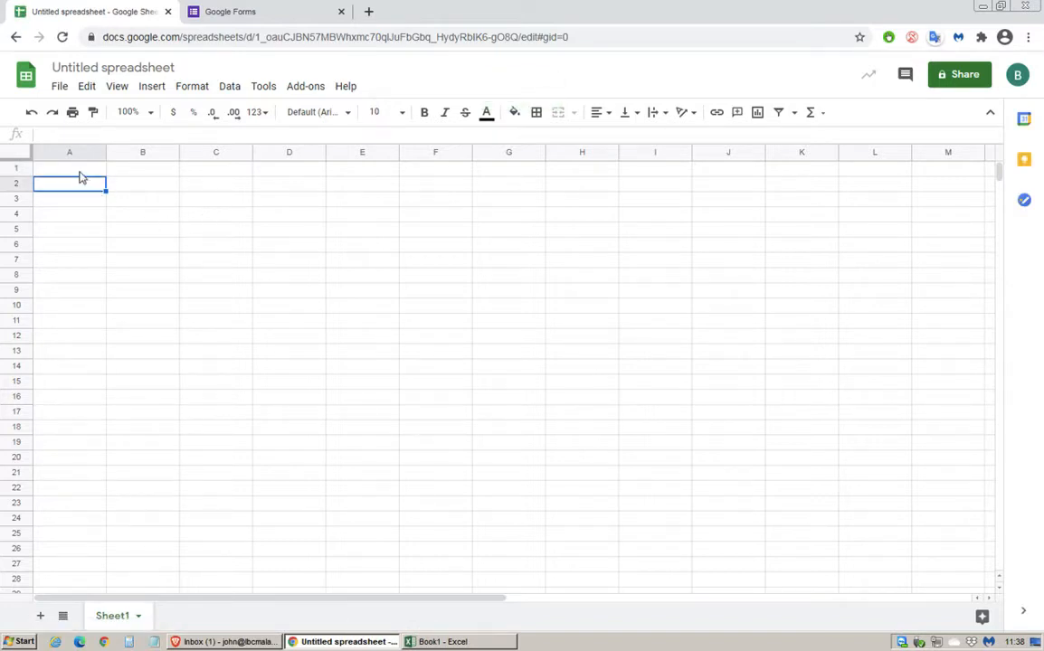
# - Enter the headings Locations, URL and QR across A1:C1
pyautogui.click(68, 166)
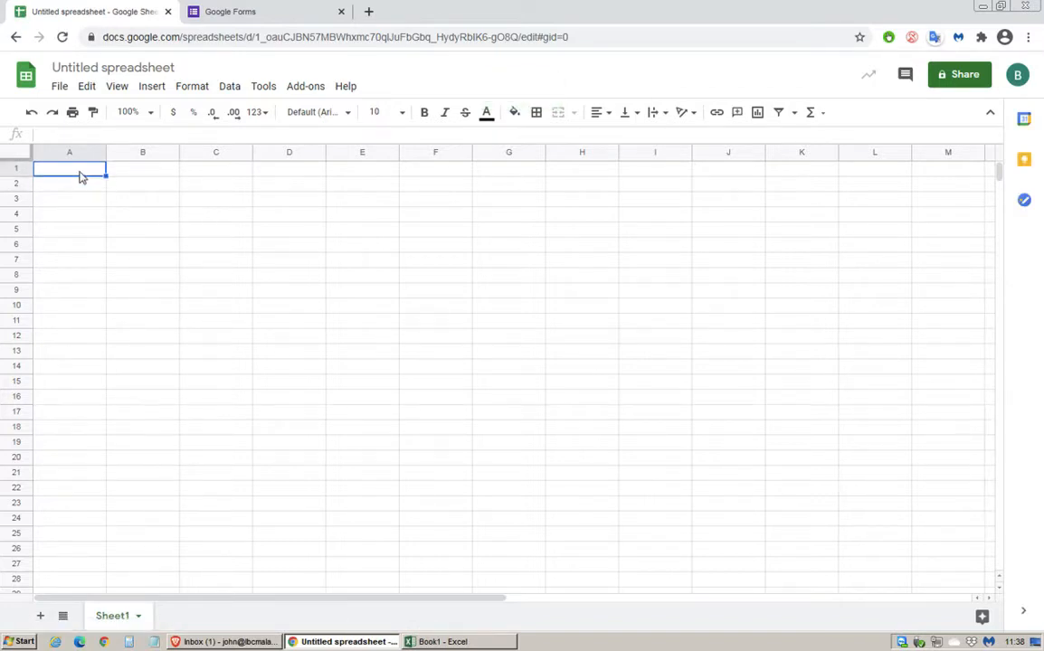
pyautogui.write('Lo')
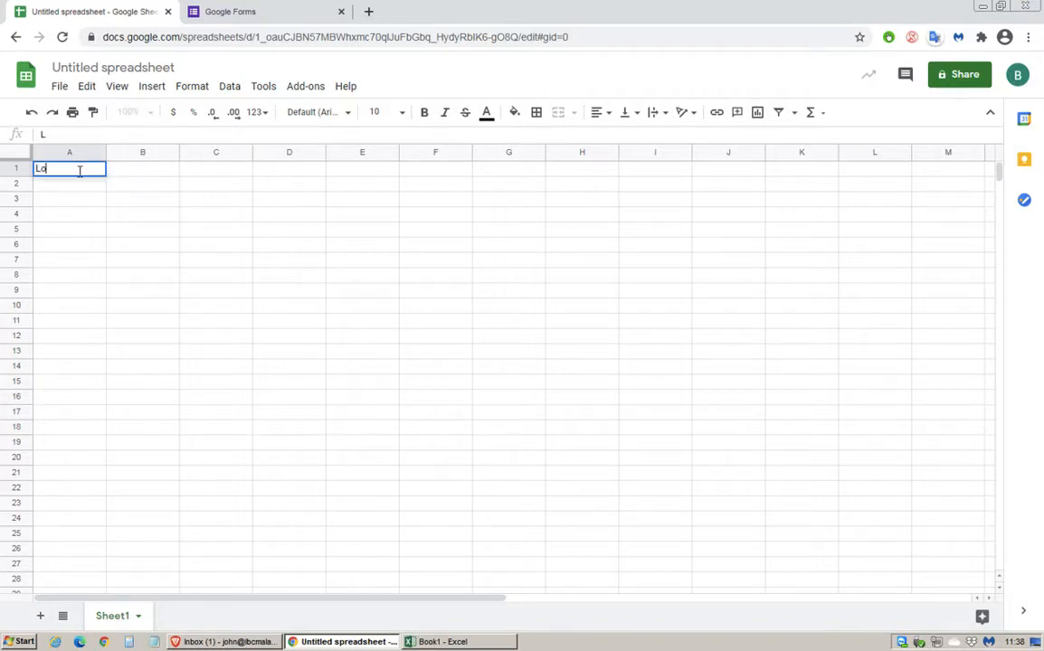
pyautogui.press('enter')
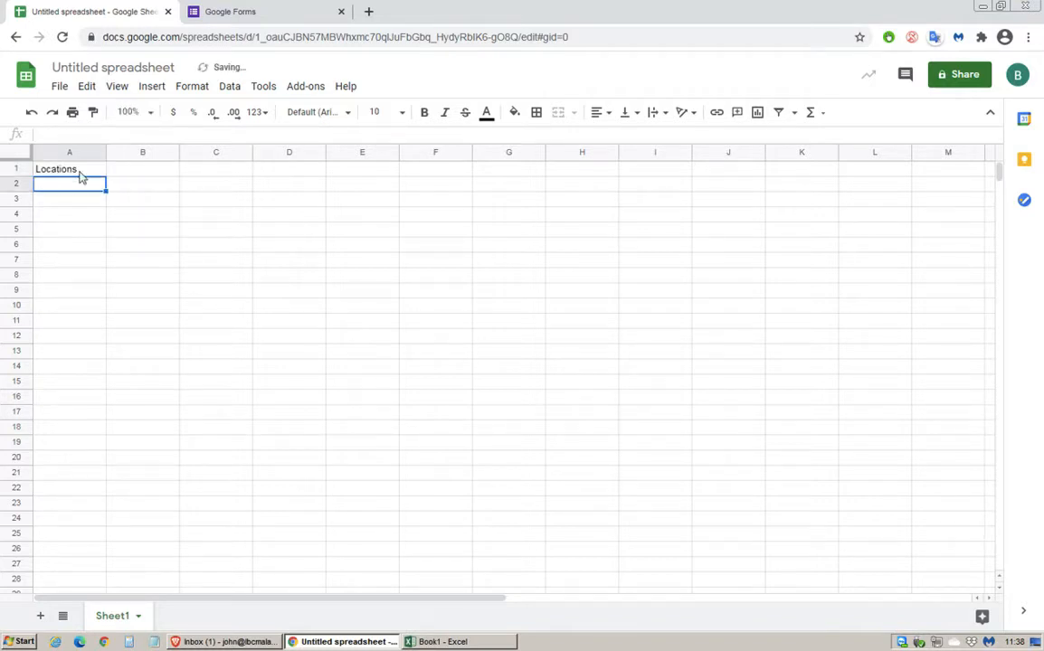
pyautogui.click(141, 168)
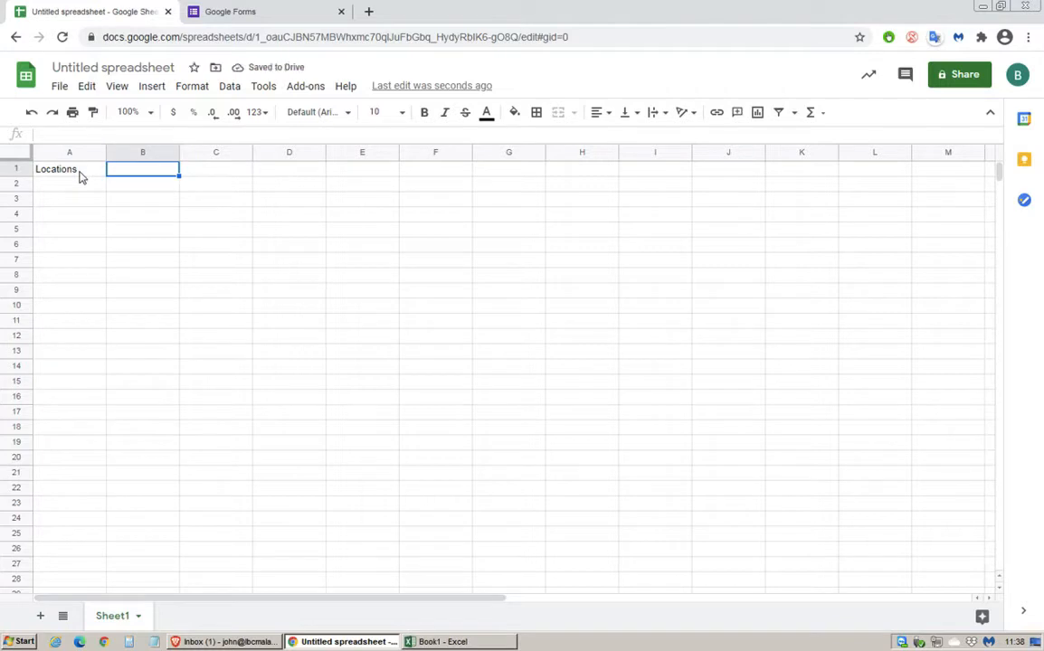
pyautogui.write('URL')
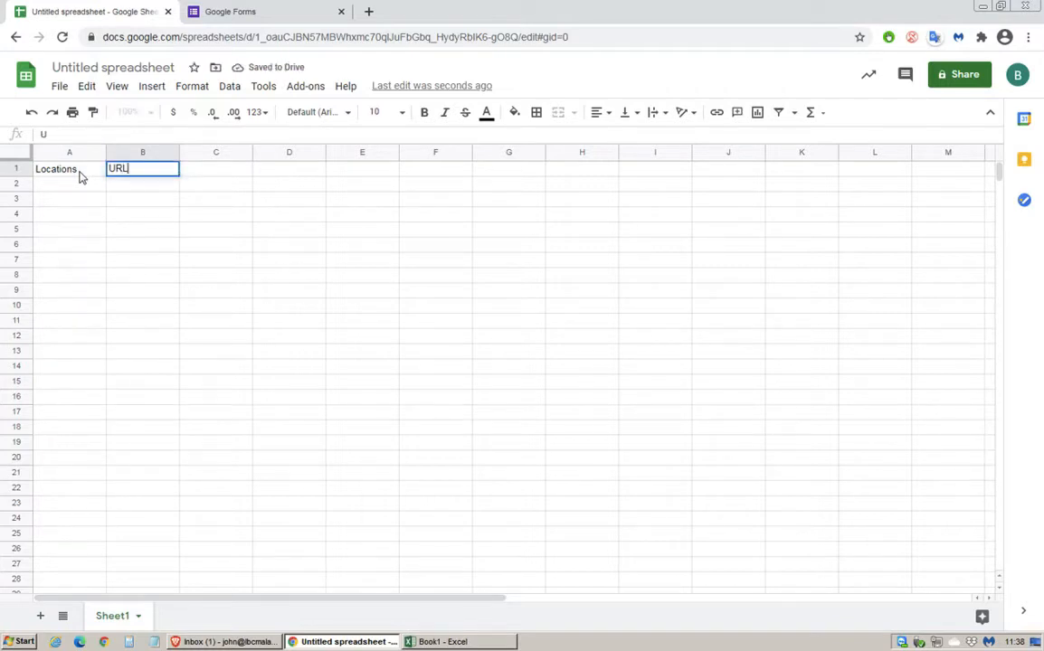
pyautogui.write('QR')
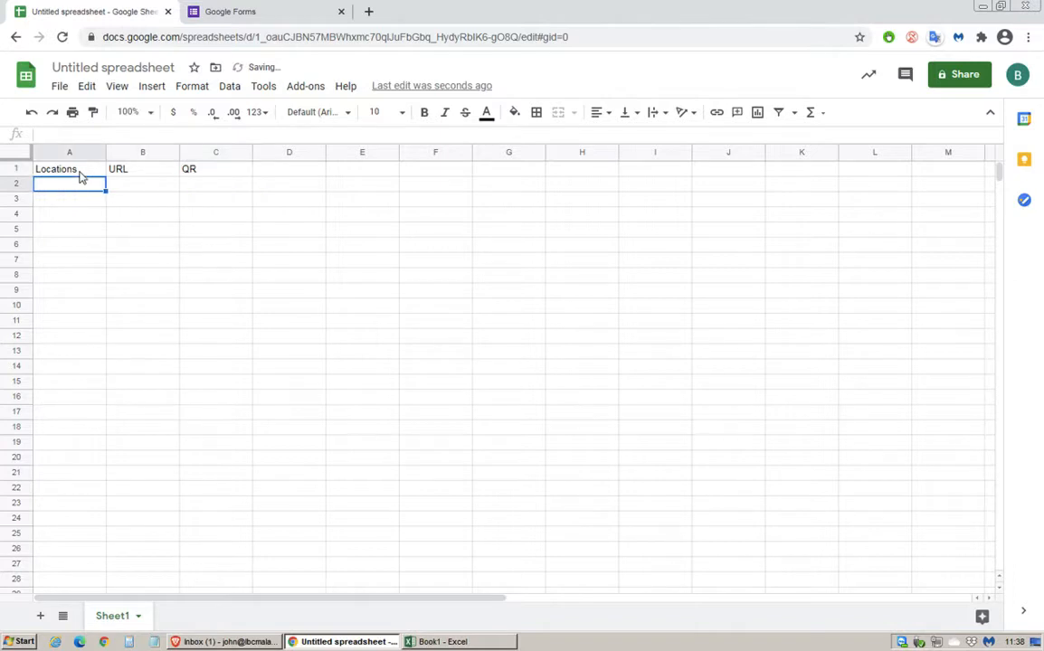
# - Enter P1 in A2 and fill the series down to P5 in A6
pyautogui.write('P1')
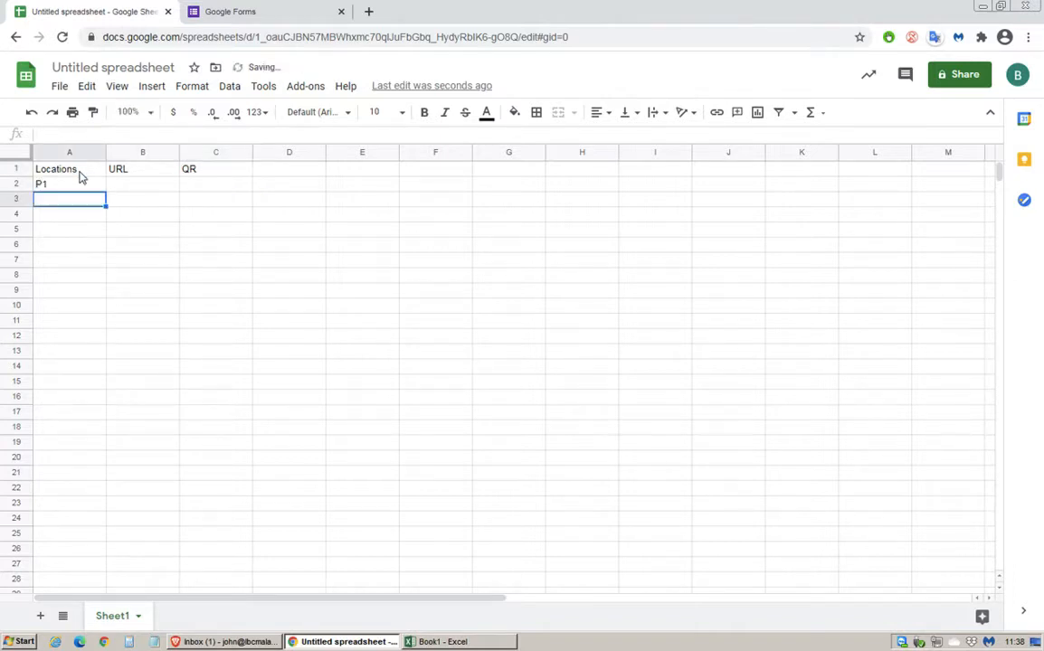
pyautogui.click(69, 185)
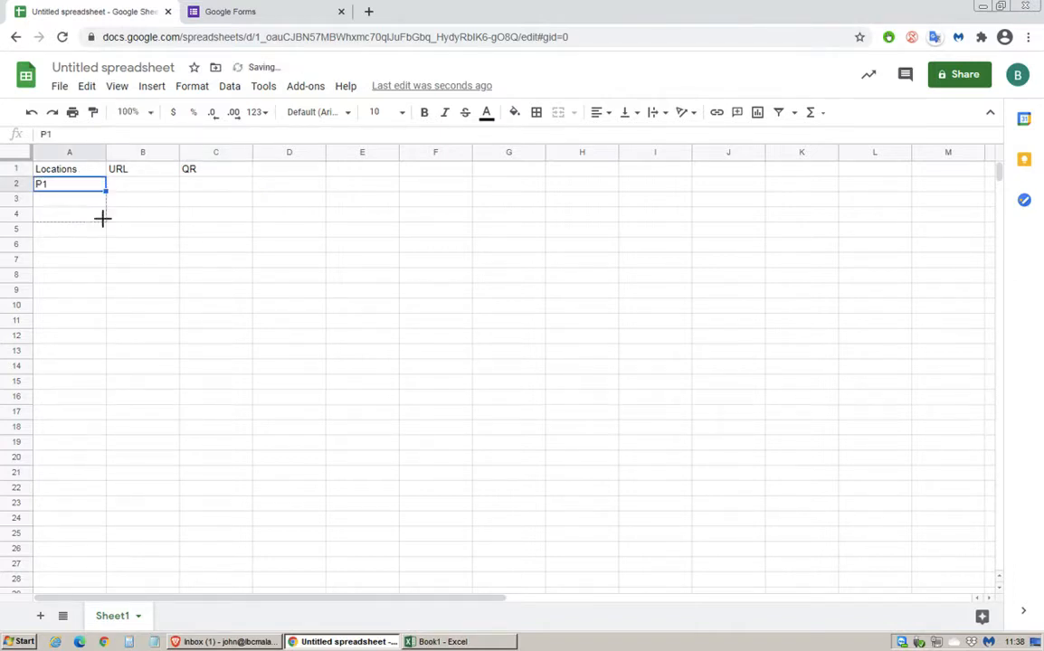
pyautogui.moveTo(103, 190); pyautogui.dragTo(103, 250)
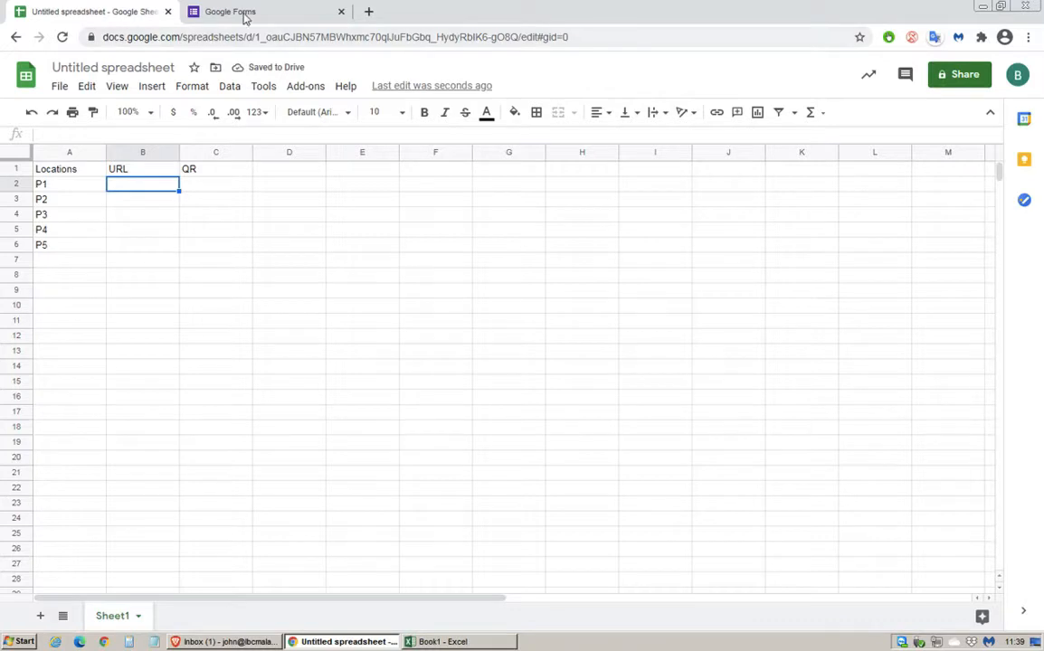
# - Create a blank Google Form titled Patrol Checkins
pyautogui.click(230, 11)
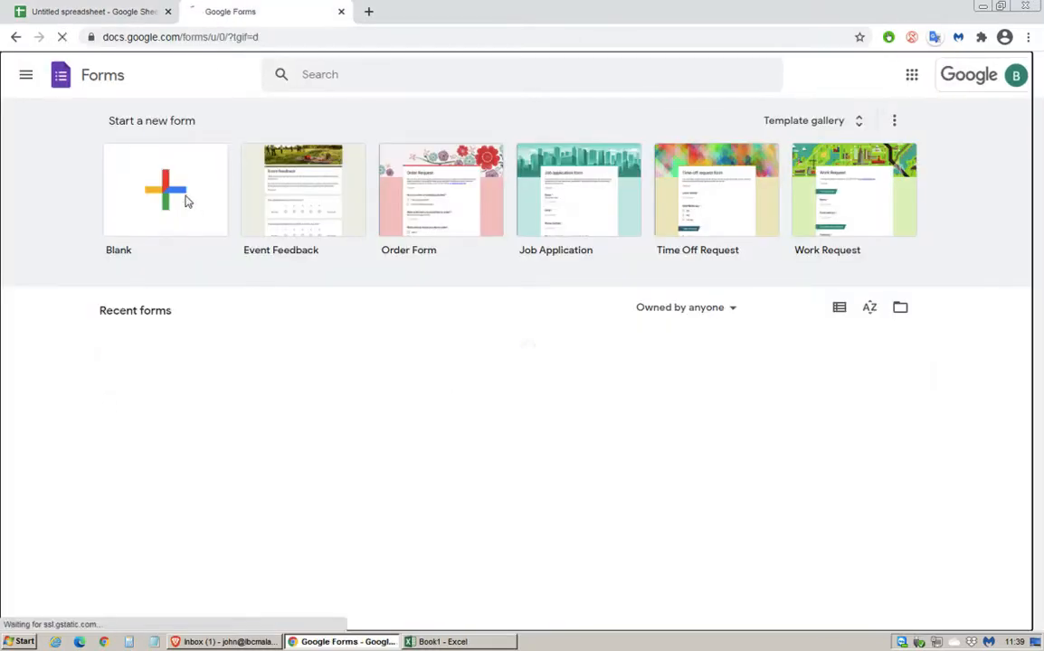
pyautogui.click(165, 190)
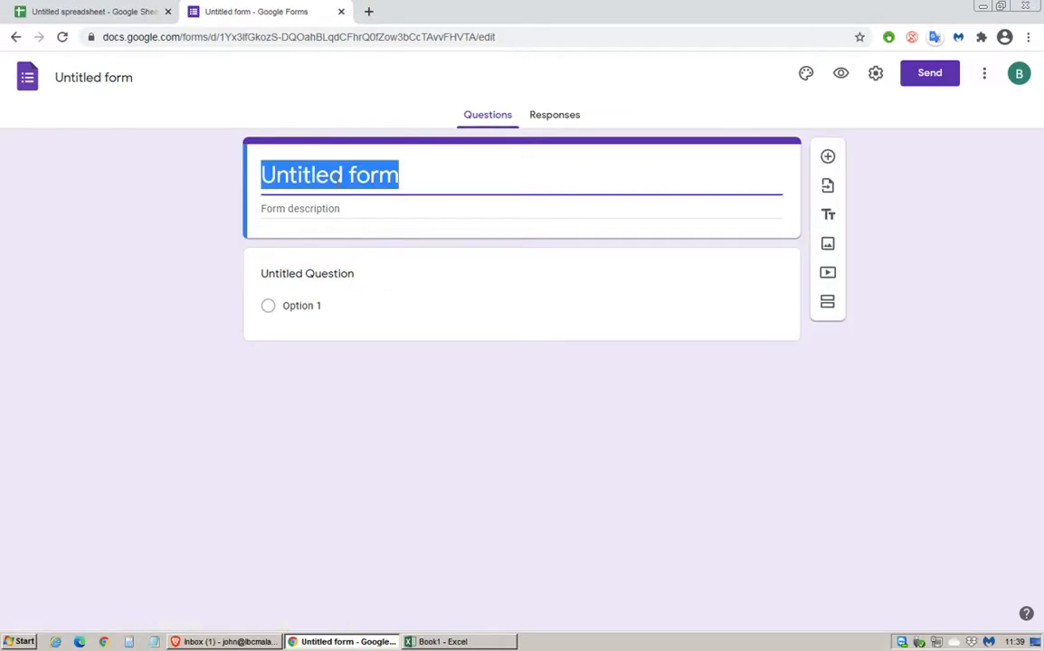
pyautogui.write('Patrol Ce')
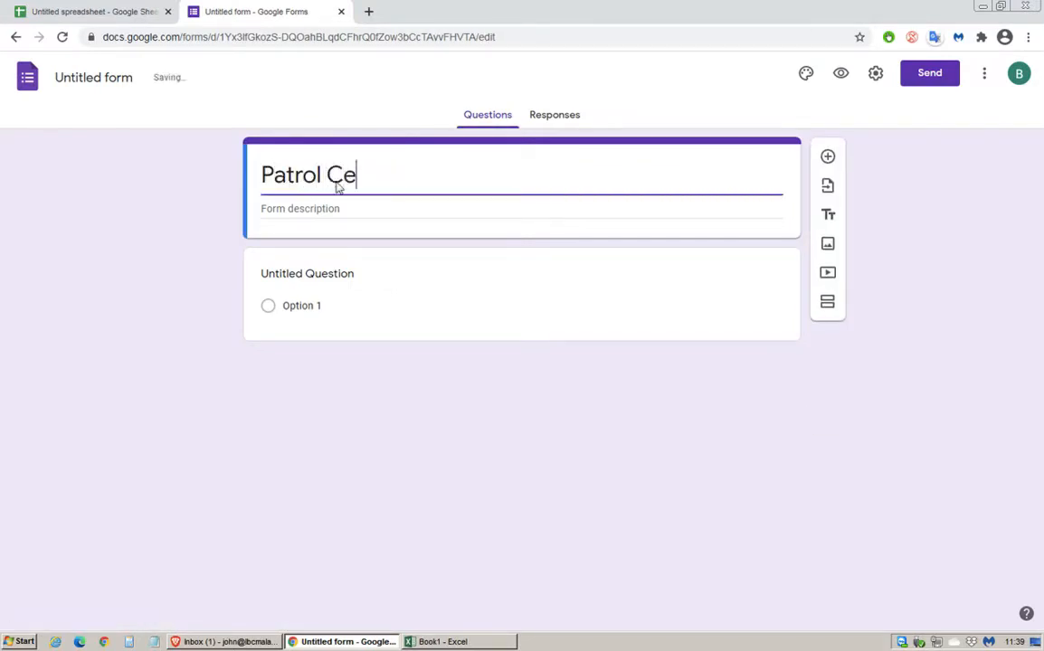
pyautogui.write('heckins')
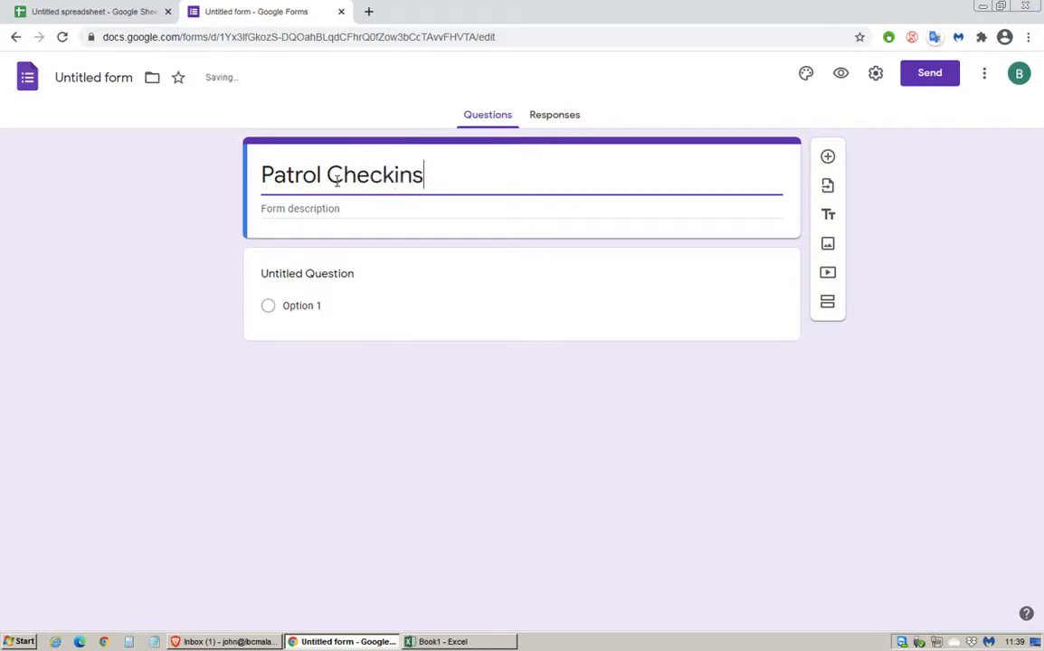
# - Name the form's first question Location and return to the spreadsheet
pyautogui.click(308, 273)
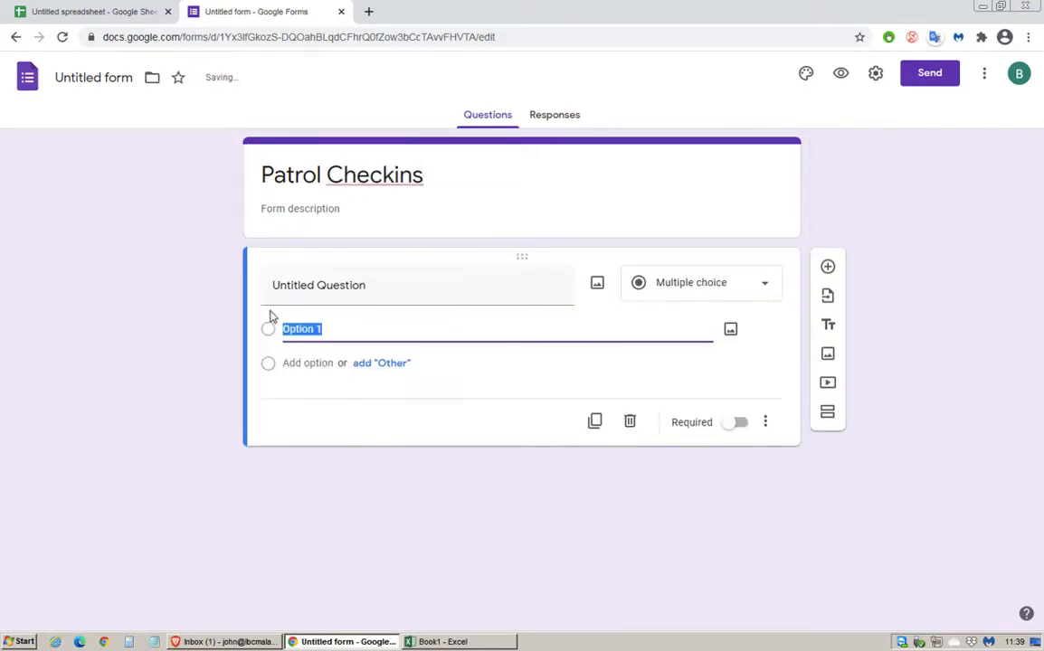
pyautogui.write('Location')
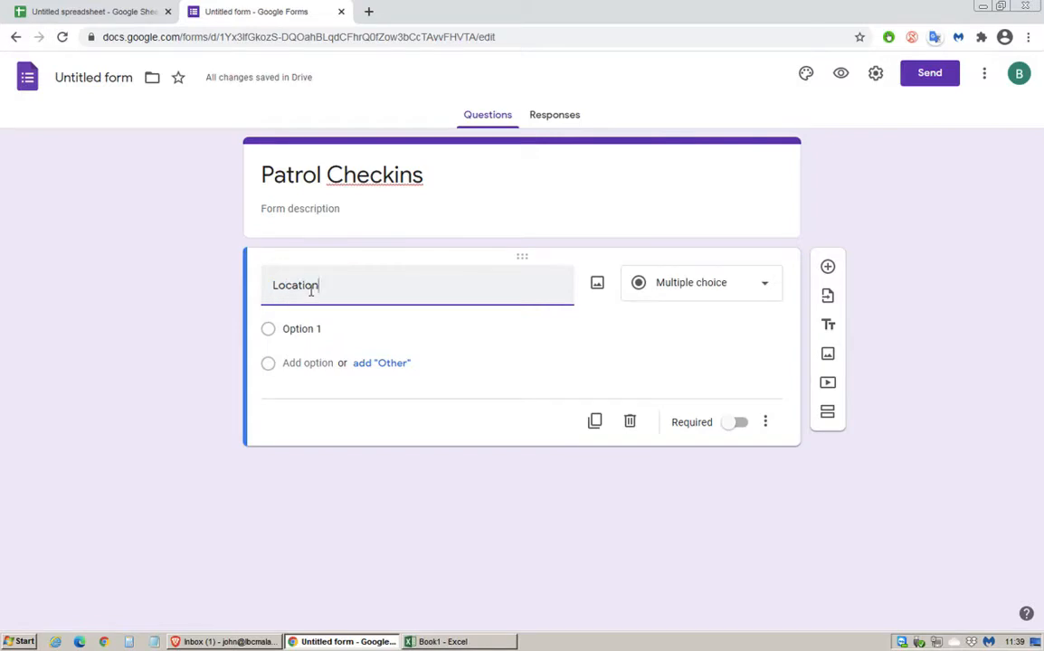
pyautogui.click(91, 11)
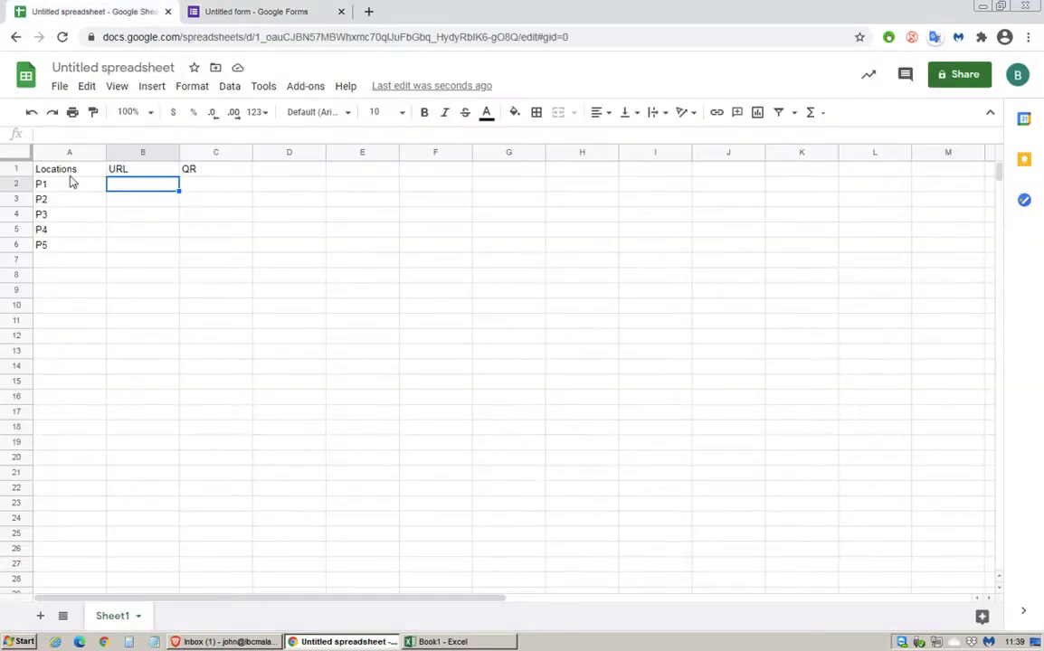
# - Select the locations P1 through P5 in A2:A6 and copy them
pyautogui.moveTo(69, 185); pyautogui.dragTo(69, 244)
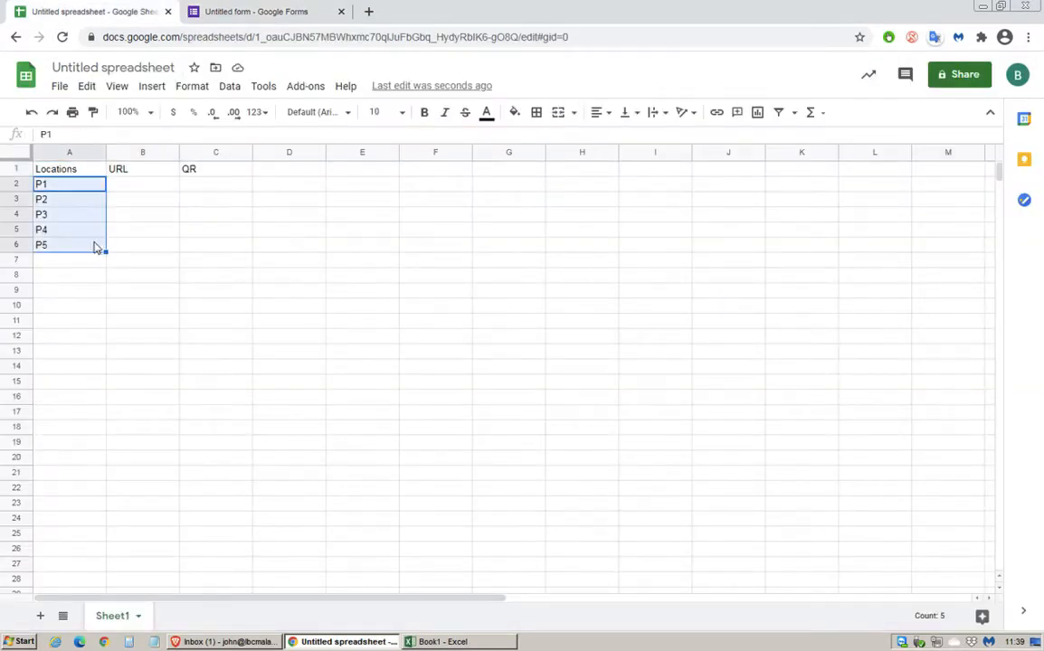
pyautogui.click(68, 185)
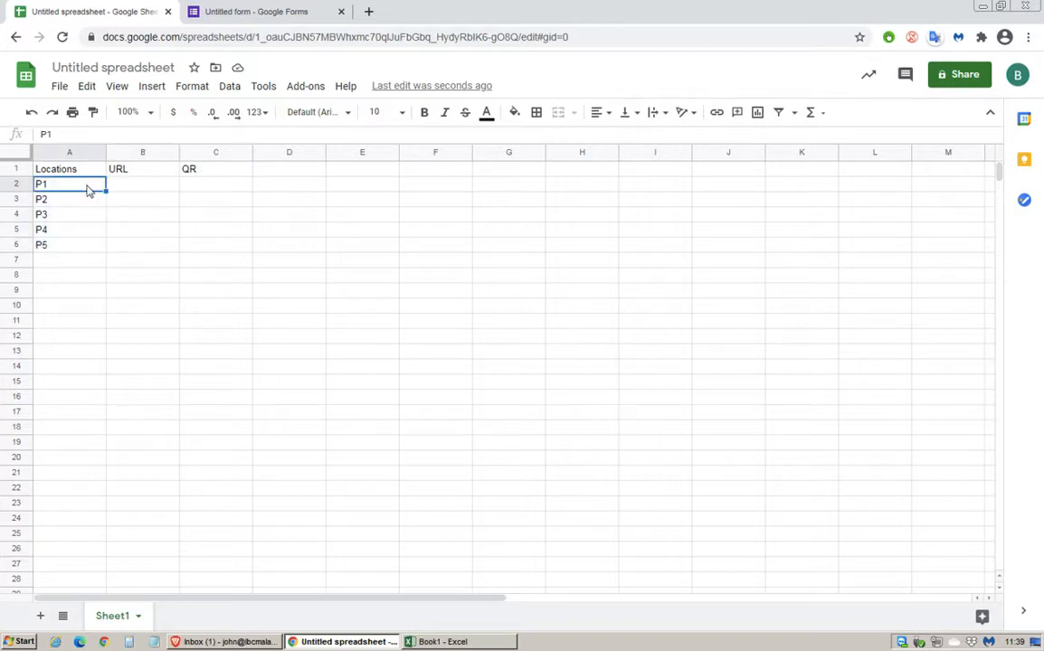
pyautogui.rightClick(69, 190)
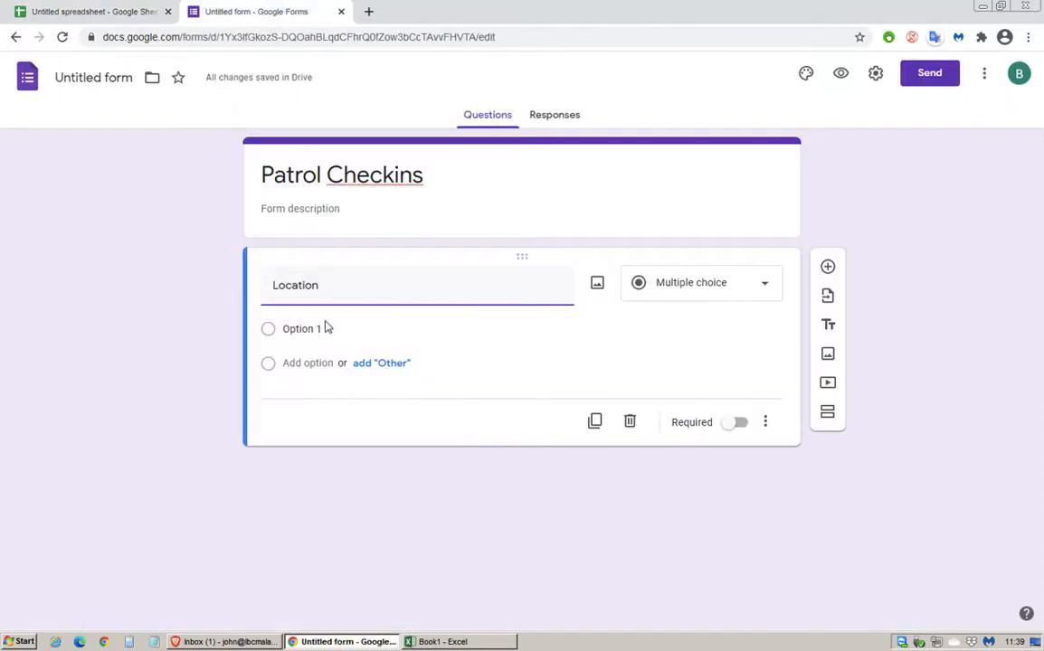
# - Paste P1 through P5 as the Location question's answer options
pyautogui.click(300, 330)
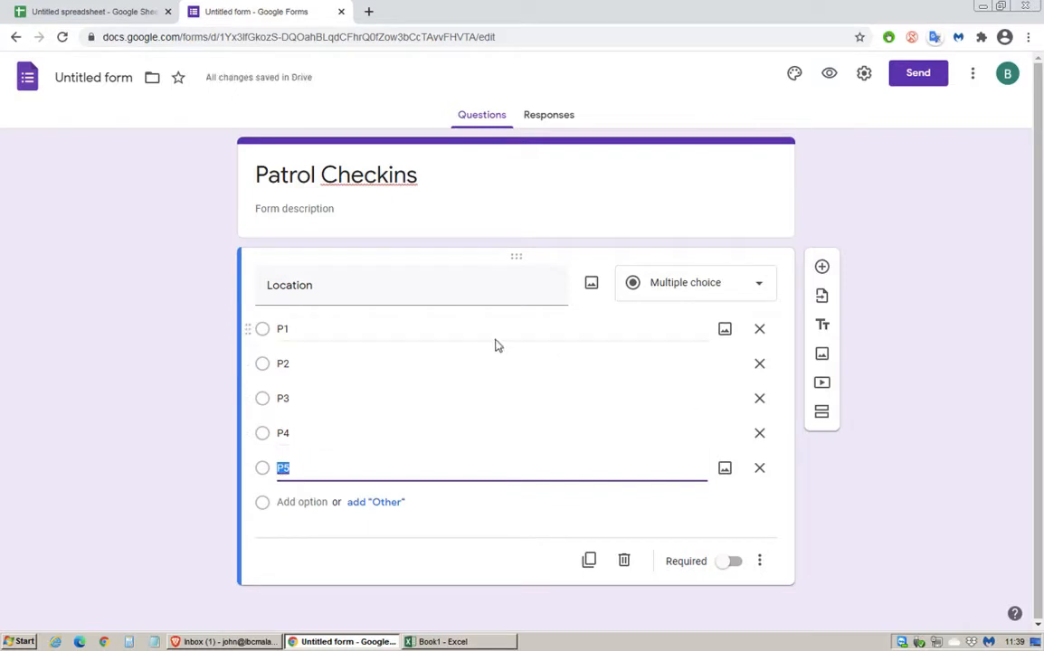
pyautogui.moveTo(677, 304)
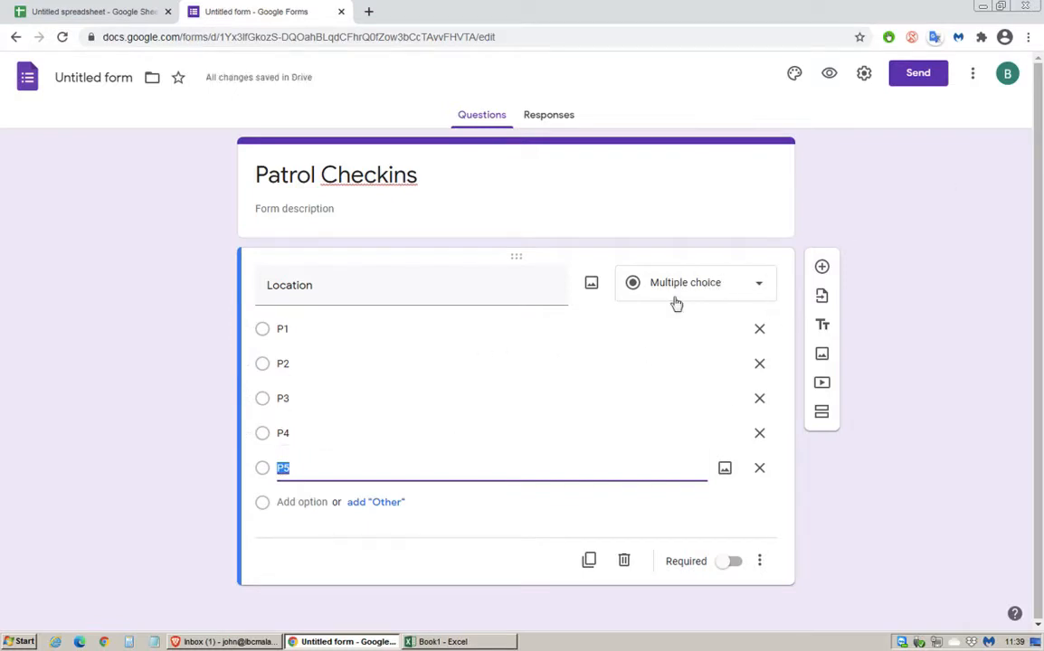
pyautogui.moveTo(944, 98)
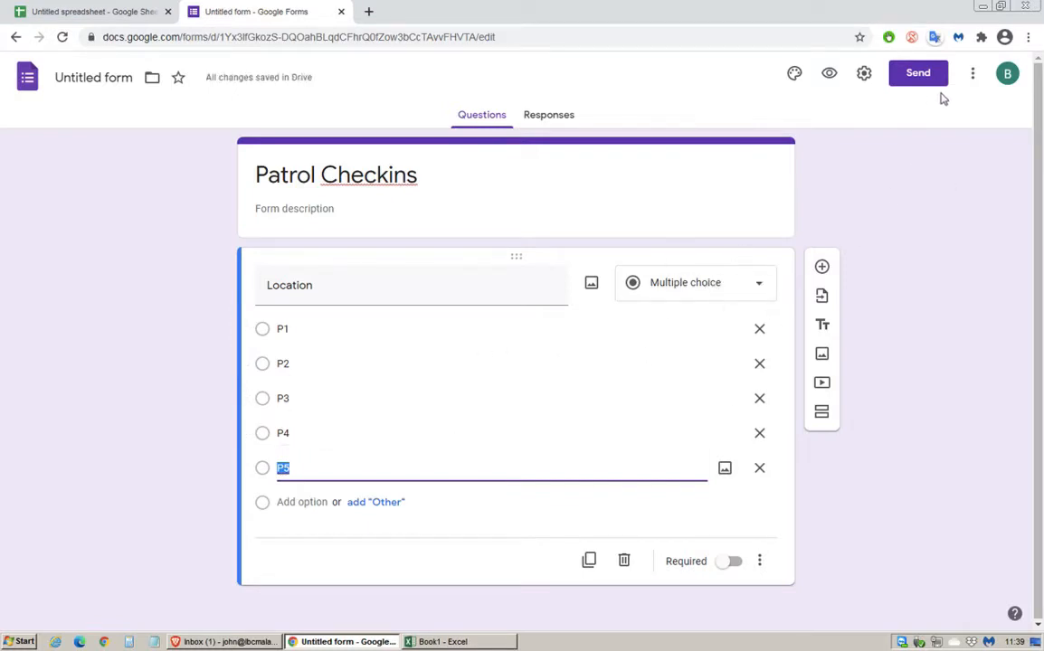
pyautogui.click(973, 72)
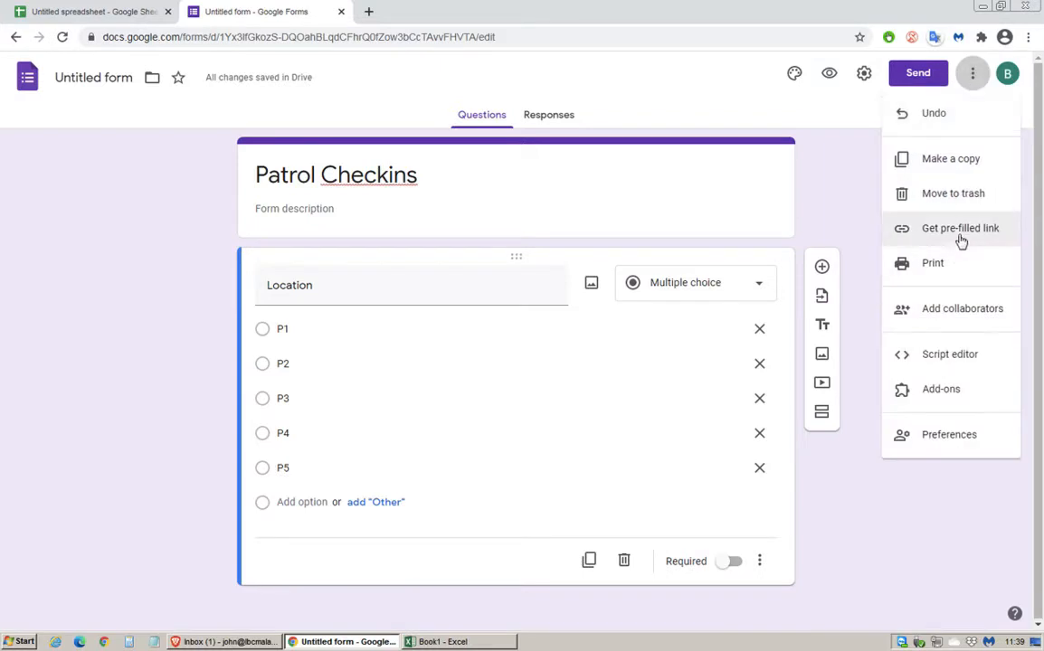
# - Copy a pre-filled form link with Location set to P1 and return to the spreadsheet
pyautogui.click(959, 228)
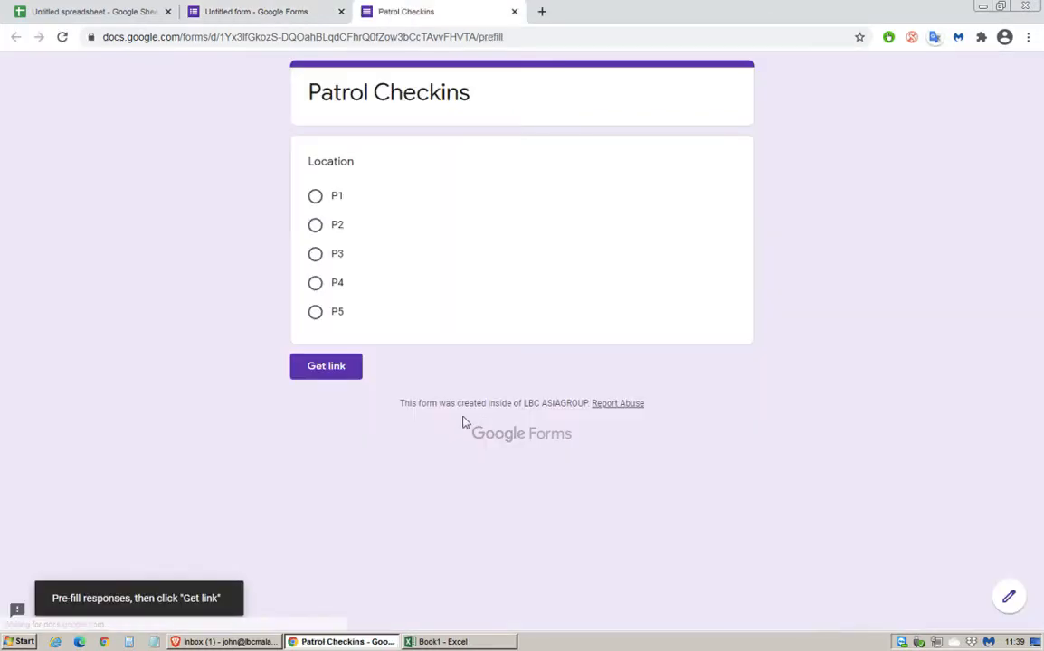
pyautogui.click(314, 195)
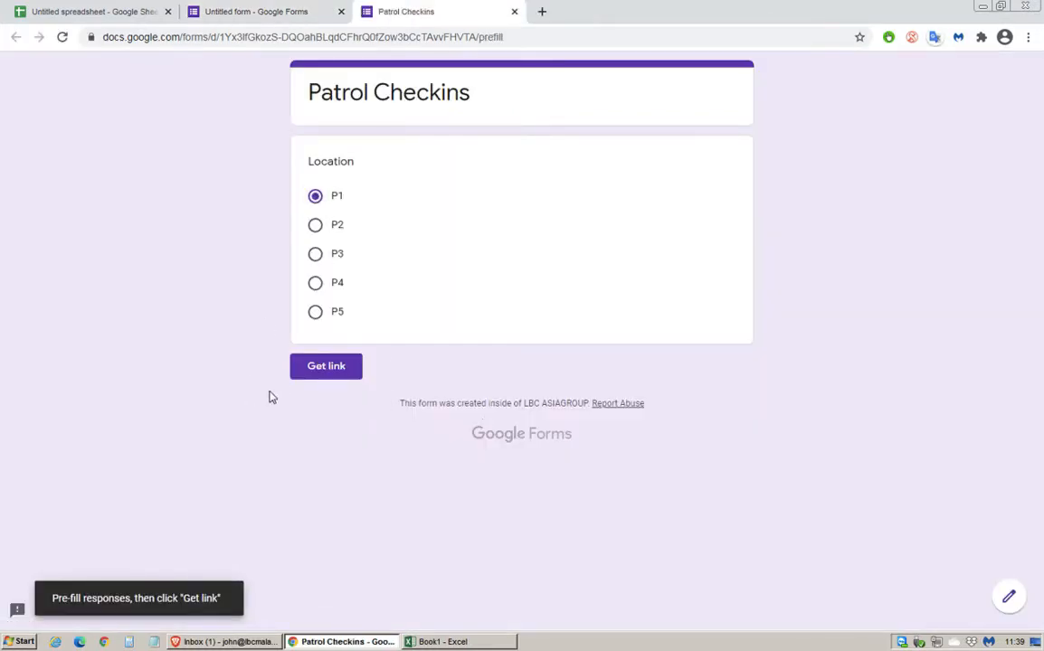
pyautogui.click(326, 365)
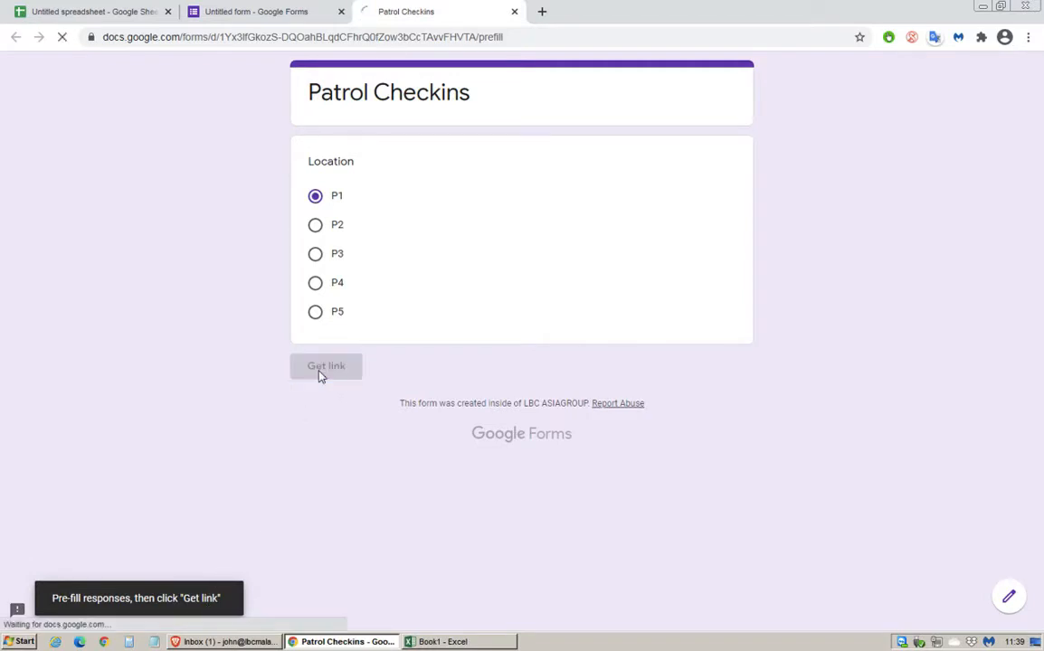
pyautogui.click(326, 366)
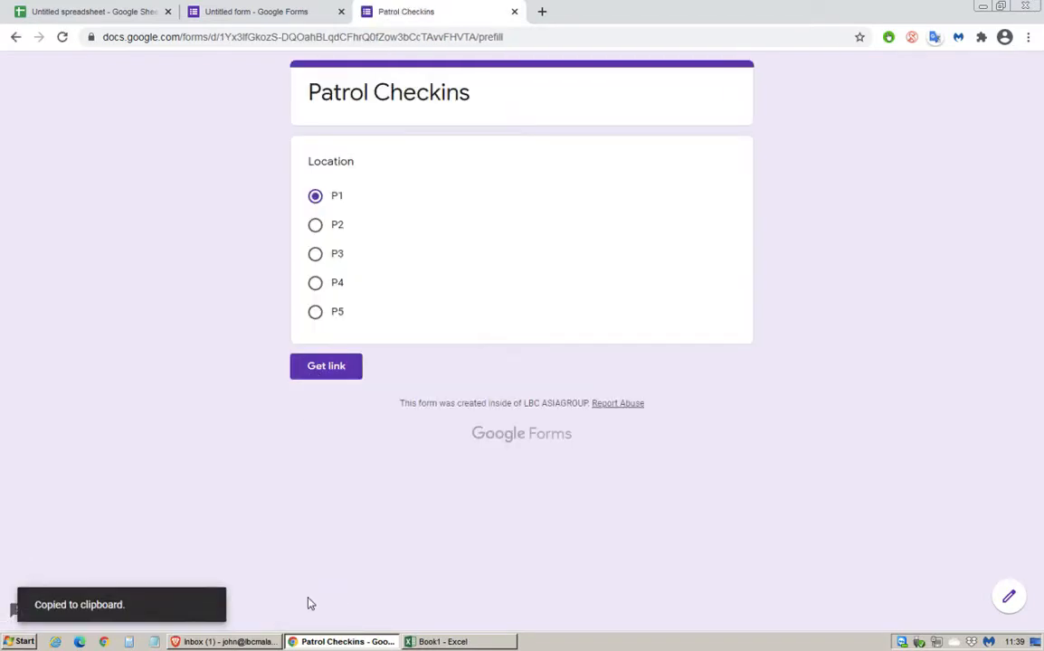
pyautogui.click(90, 11)
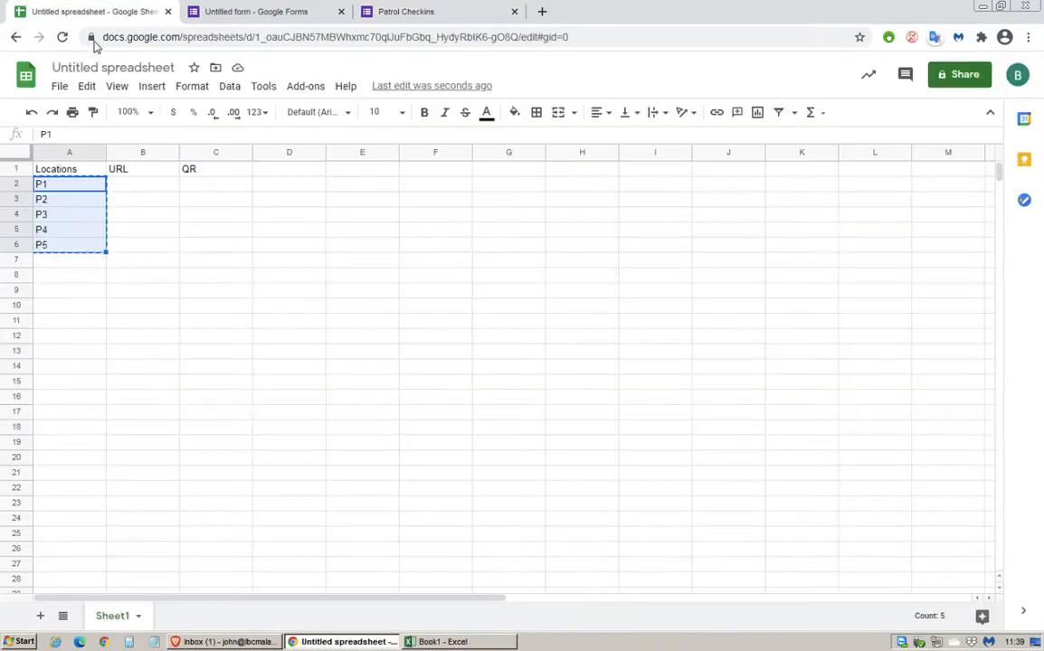
# - Paste the link into B2 and change viewform?usp=pp_url to formResponse
pyautogui.click(141, 185)
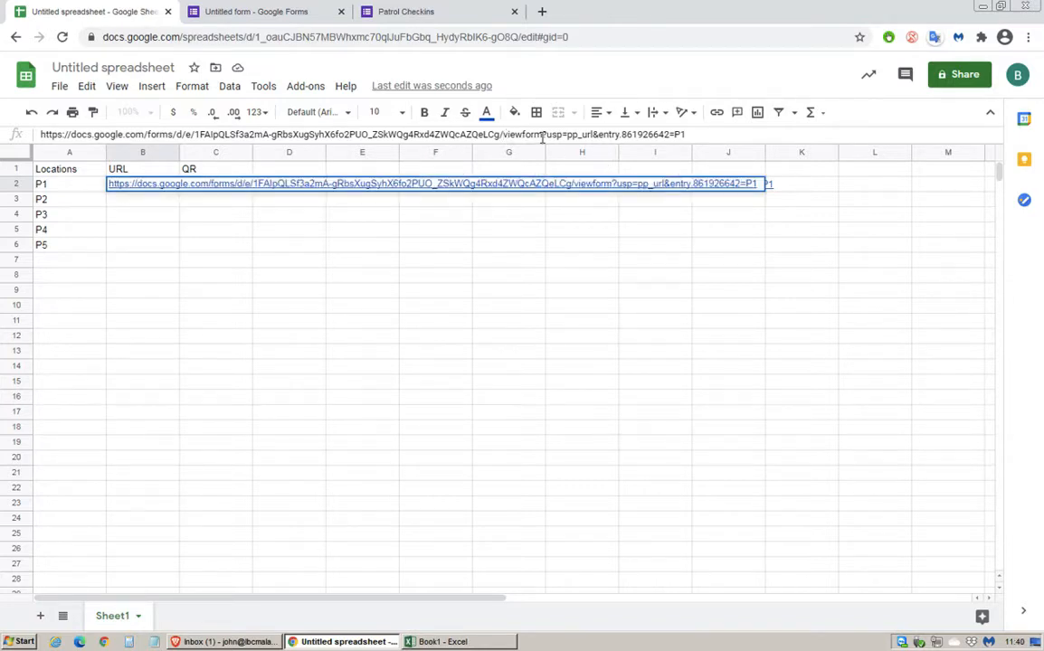
pyautogui.doubleClick(521, 134)
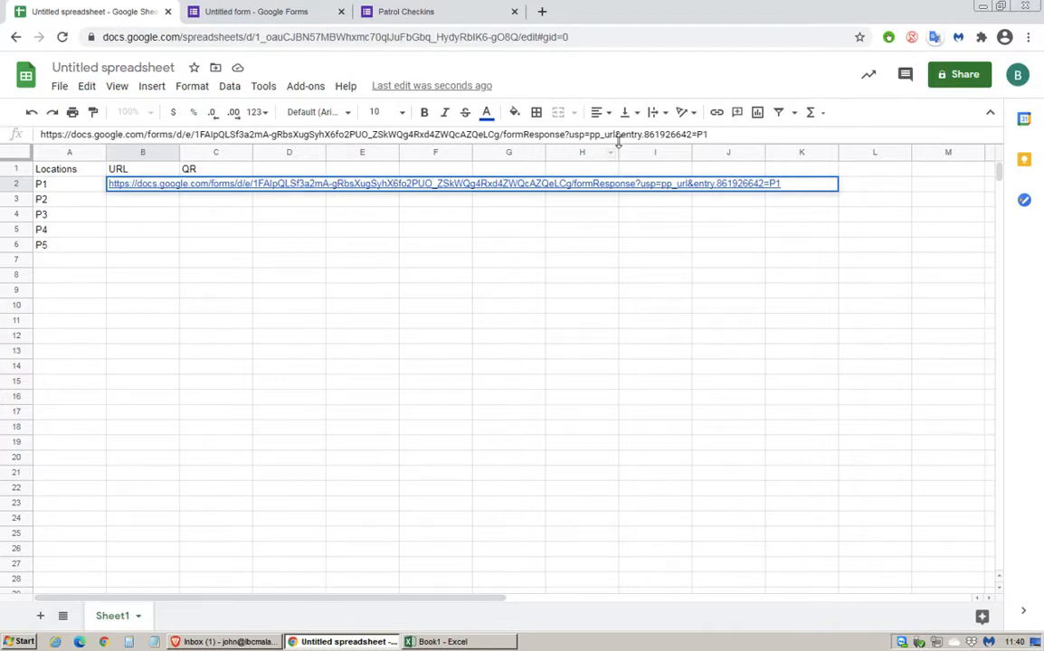
pyautogui.doubleClick(589, 133)
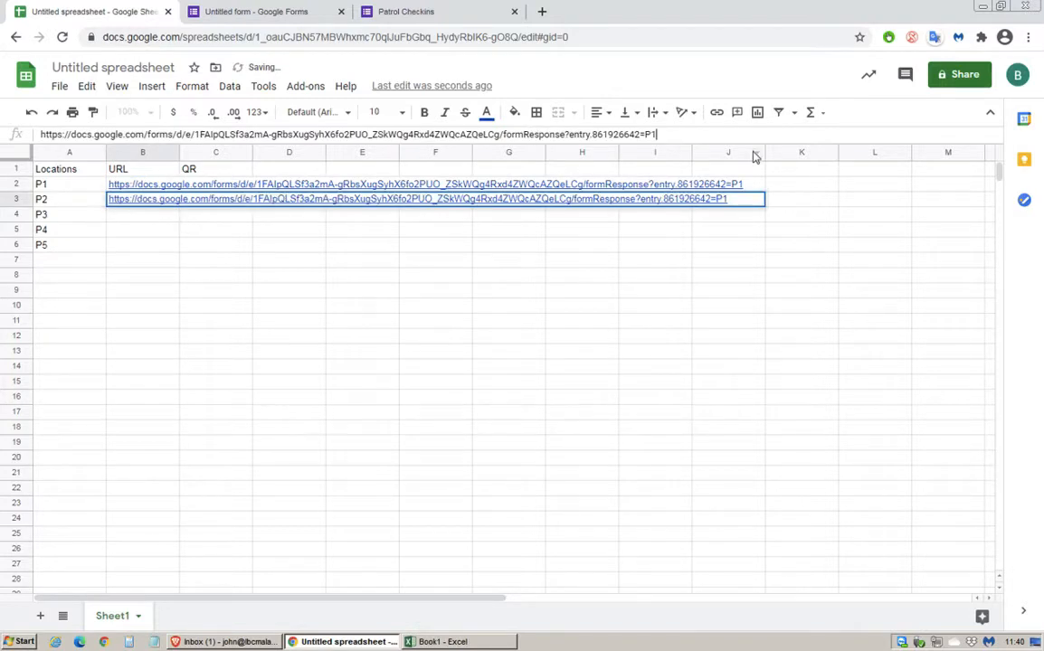
# - Create matching form-response links ending P2 through P5 in B3:B6
pyautogui.press('enter')
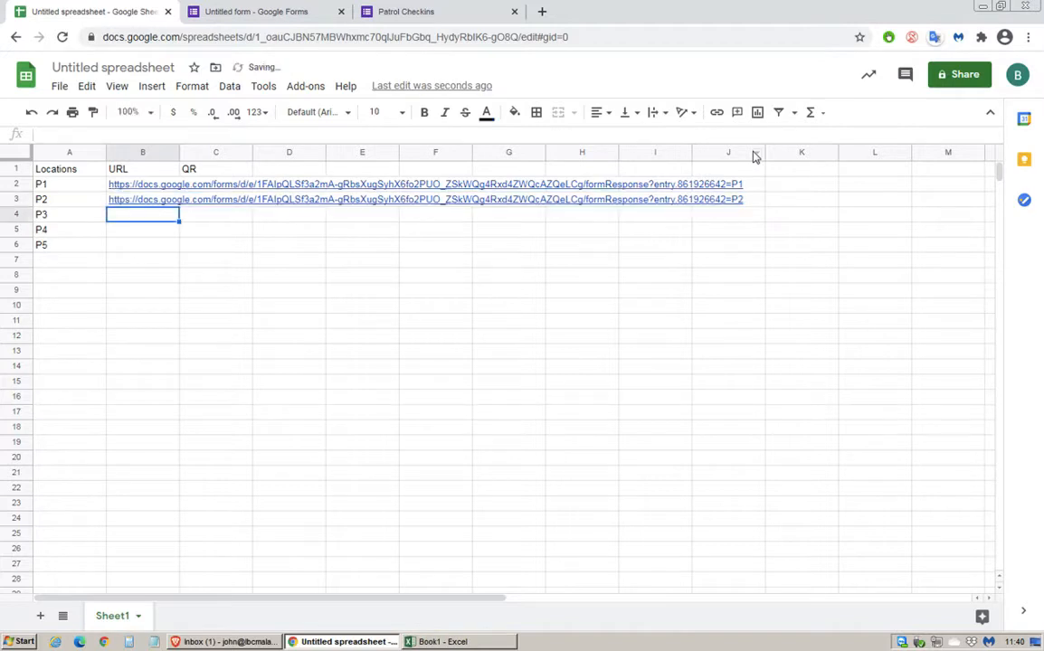
pyautogui.click(141, 199)
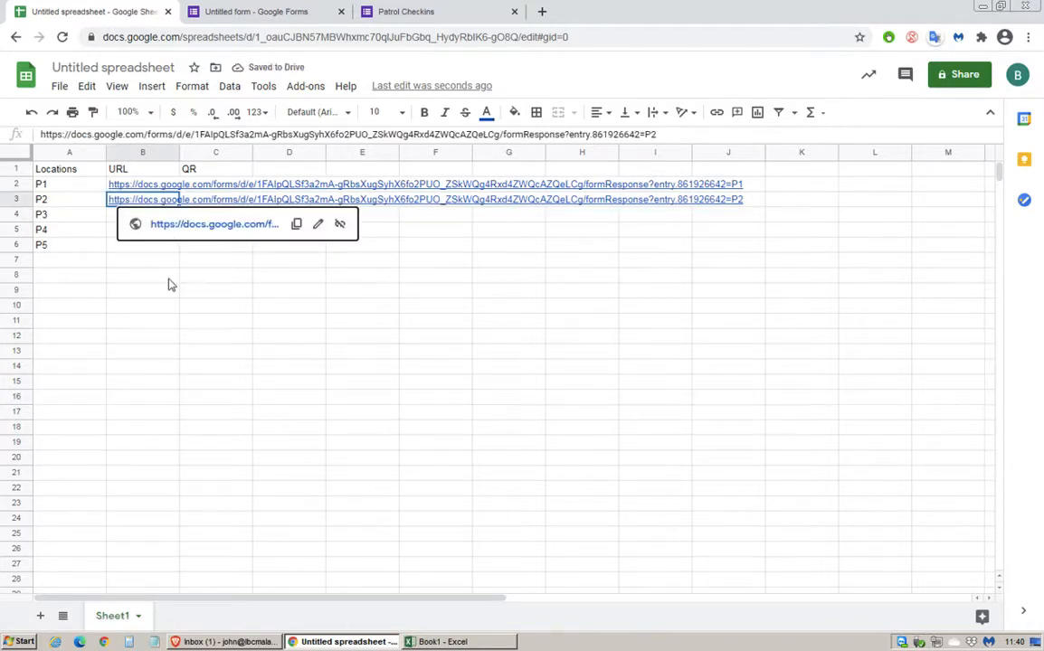
pyautogui.click(141, 213)
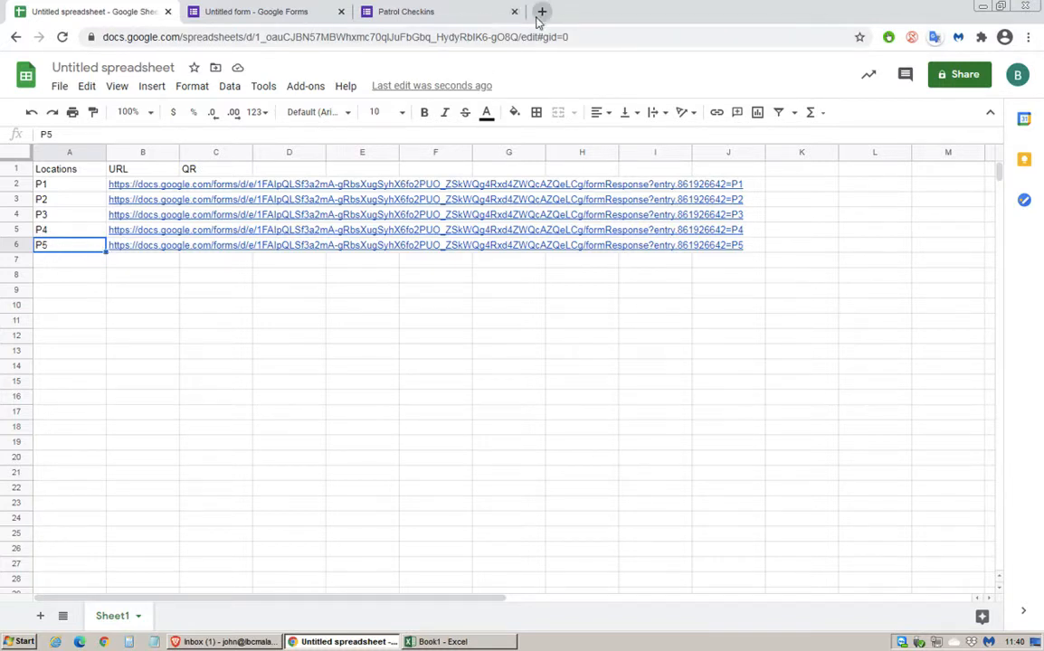
# - Search 'google qr api', open the Google Charts QR Codes page and copy its root URL
pyautogui.click(215, 170)
pyautogui.write('google')
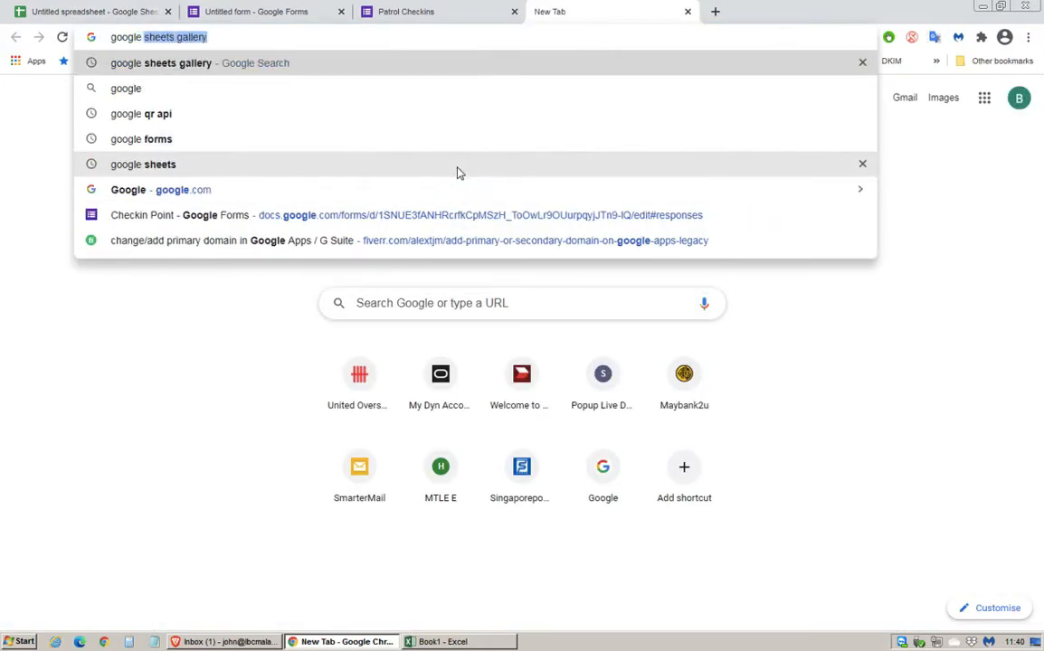
pyautogui.click(141, 112)
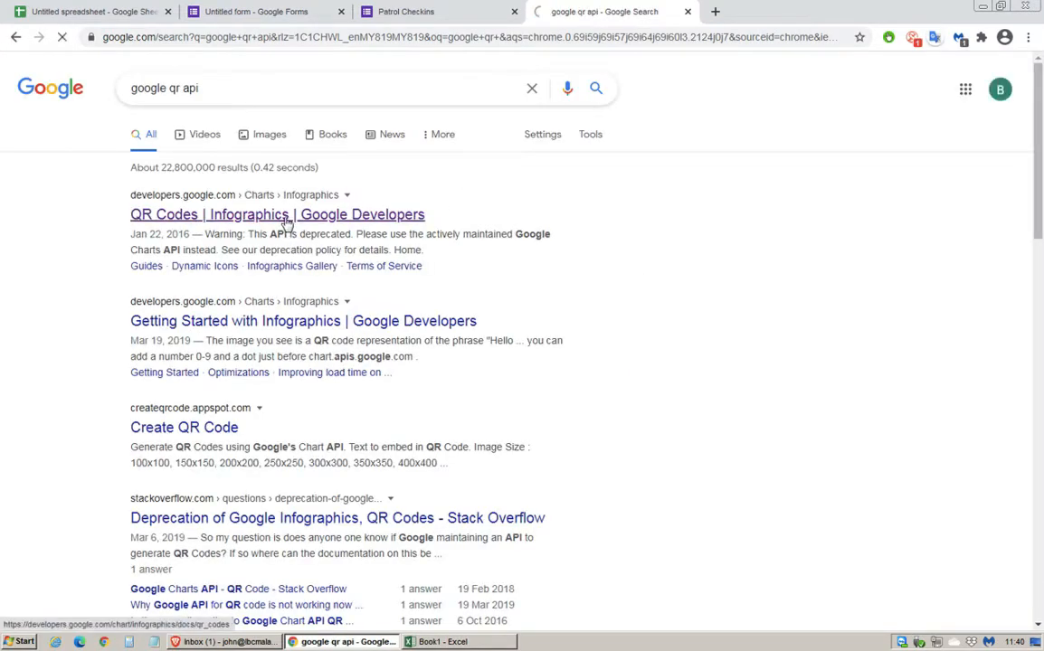
pyautogui.click(277, 213)
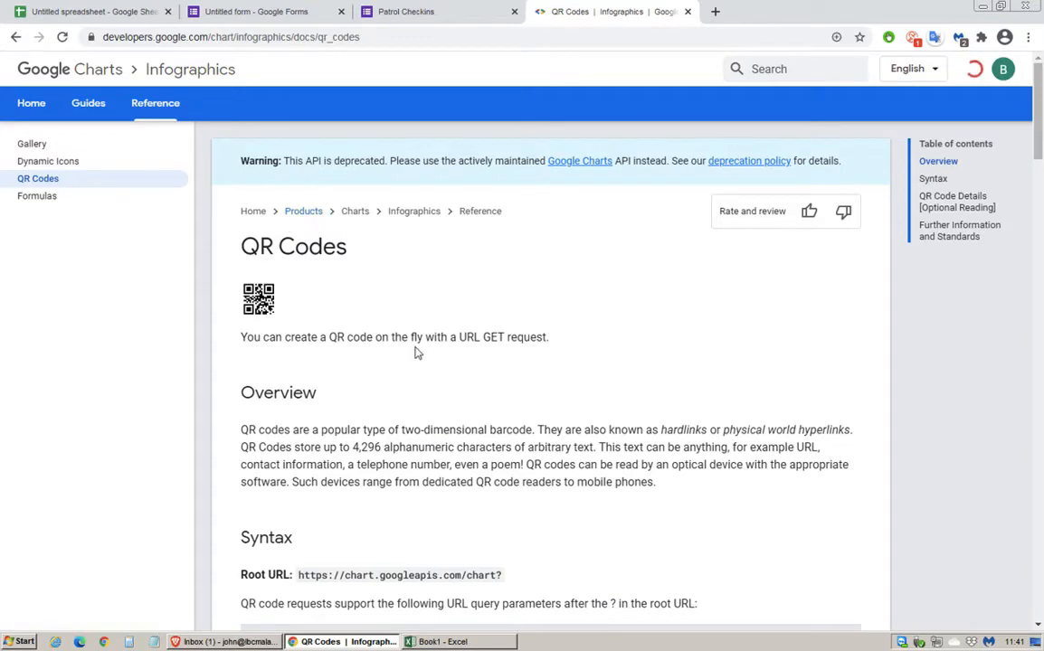
pyautogui.scroll(-3)
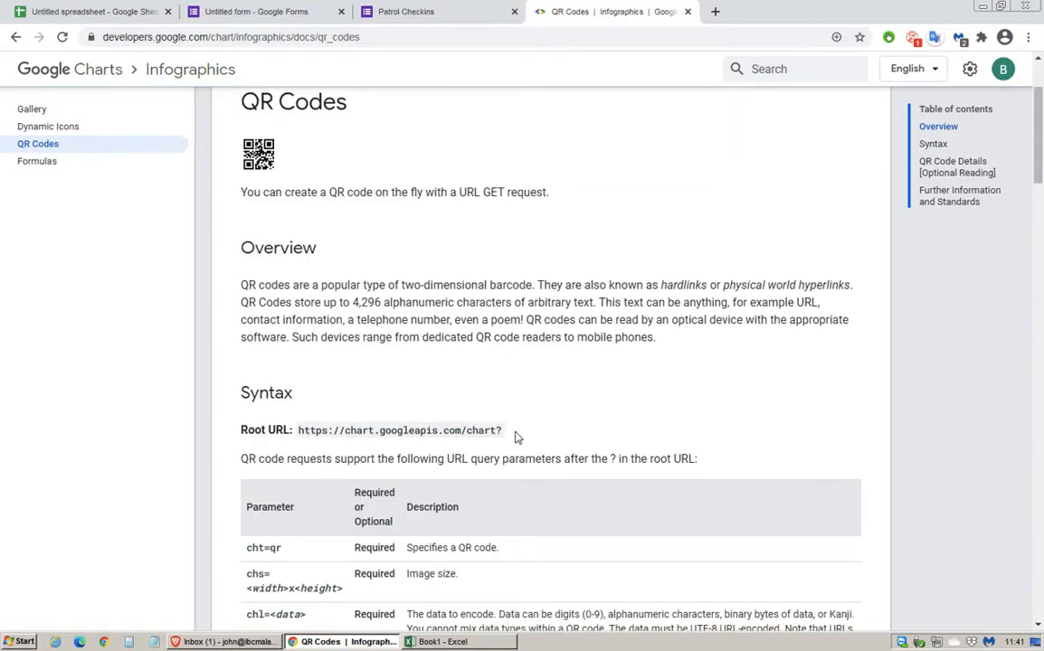
pyautogui.doubleClick(398, 431)
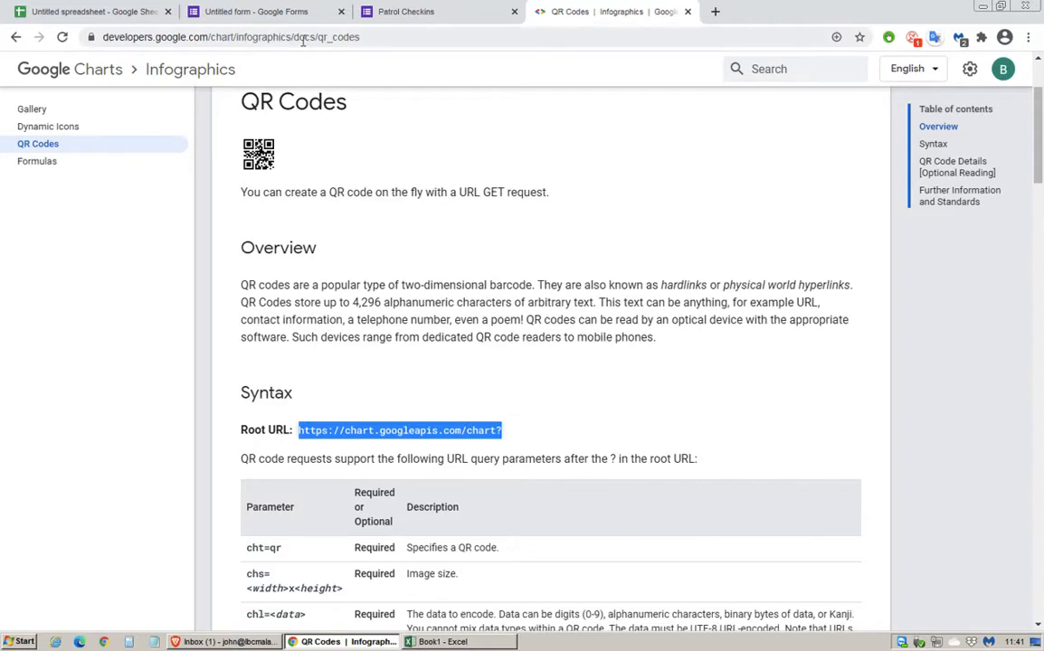
pyautogui.click(91, 11)
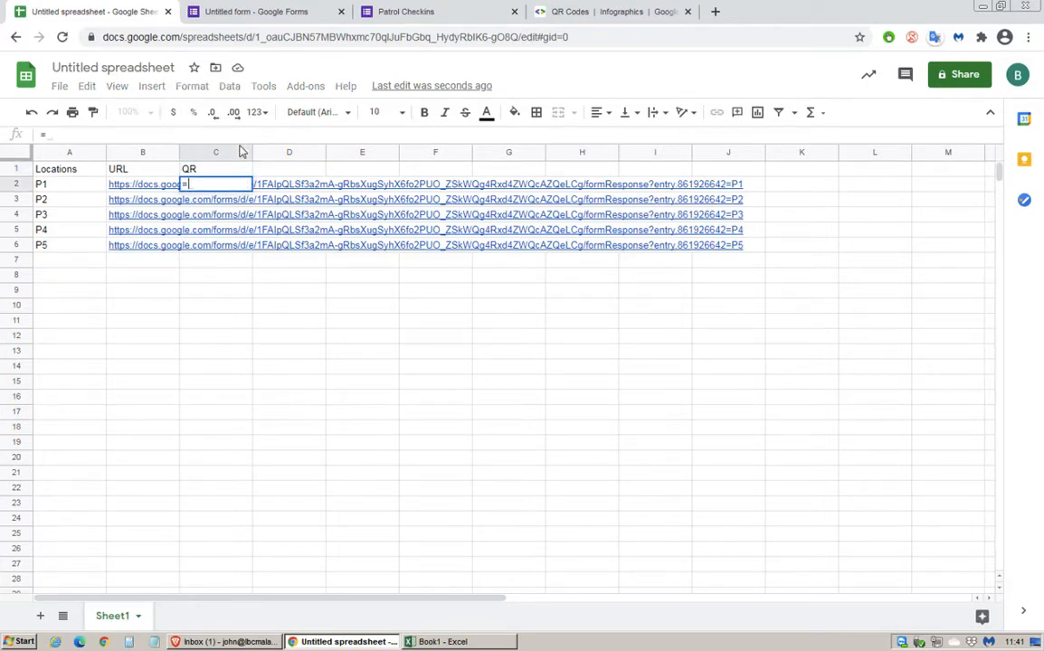
# - Begin the C2 IMAGE formula with the chart.googleapis.com root URL and cht=qr
pyautogui.write('image')
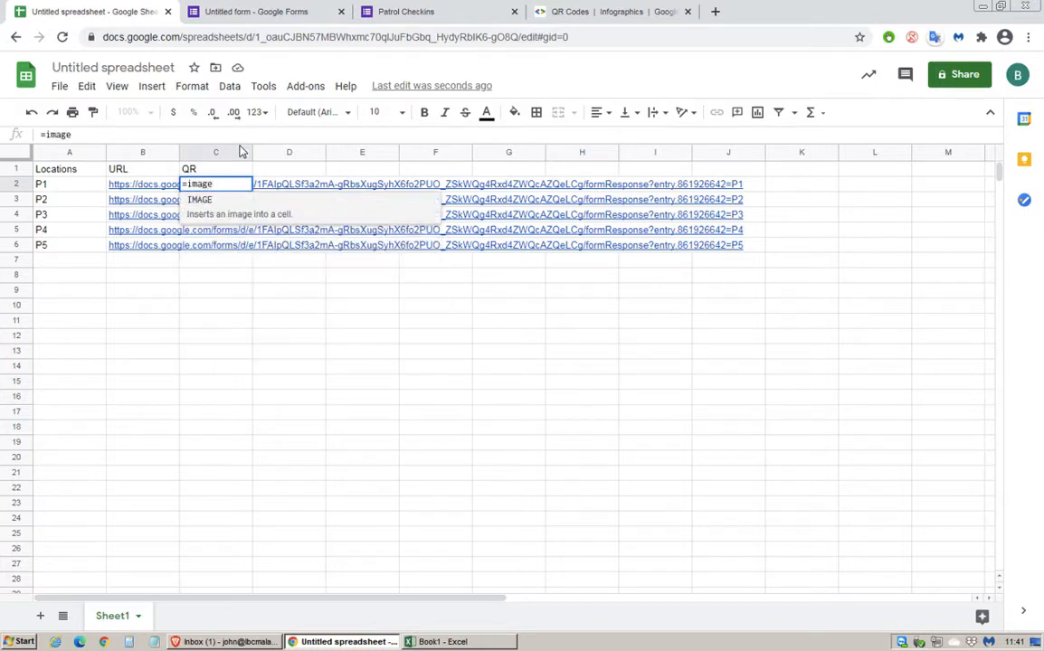
pyautogui.write(')')
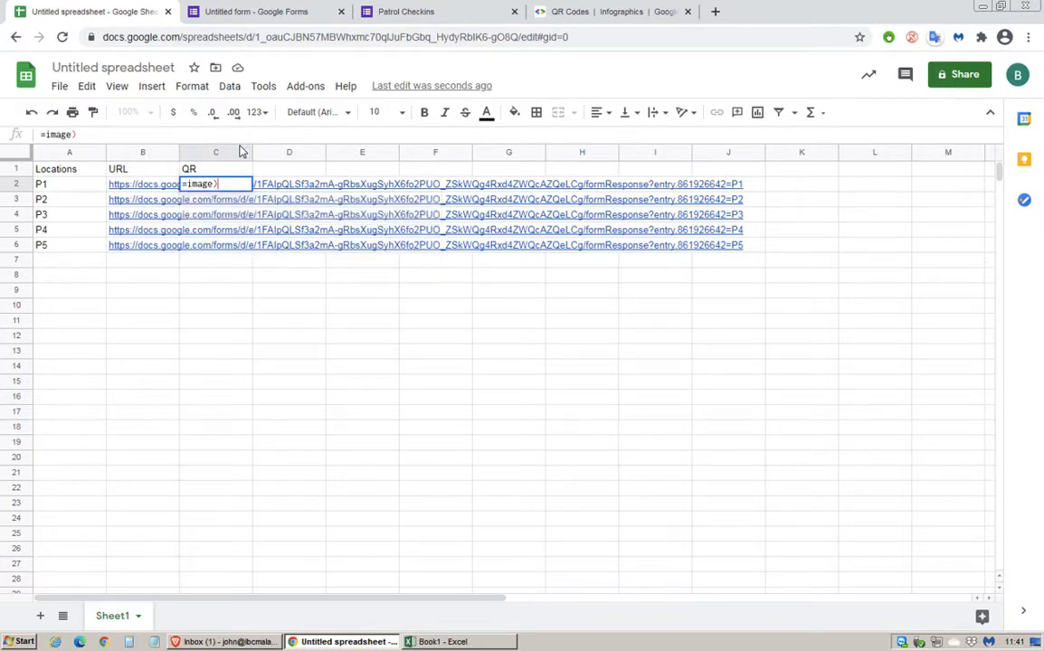
pyautogui.write('"')
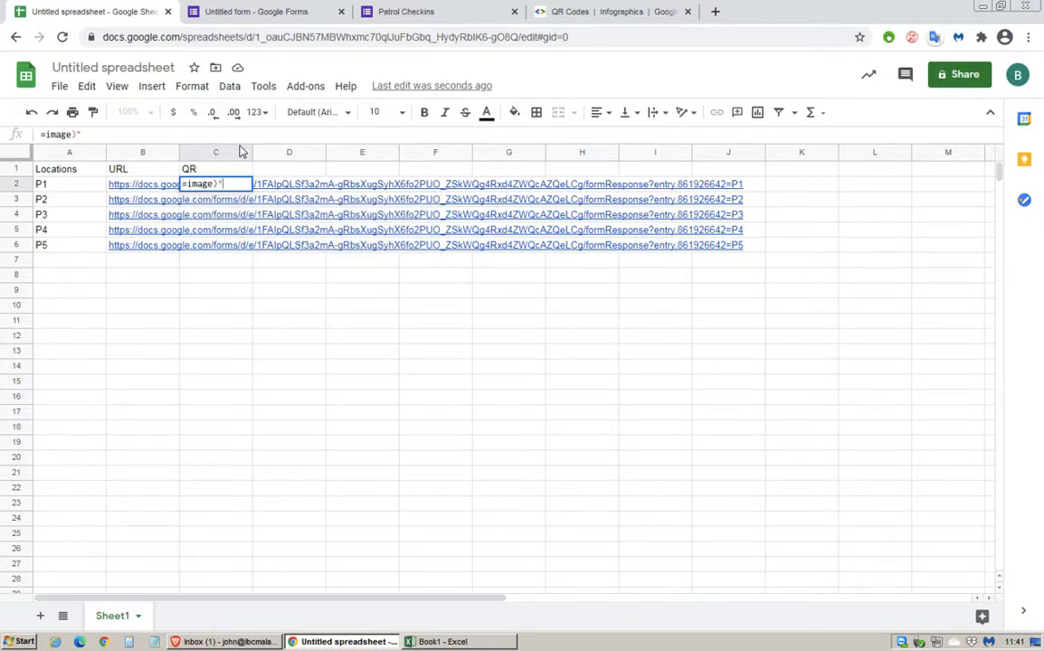
pyautogui.write('https://chart.googleapis.com/chart?')
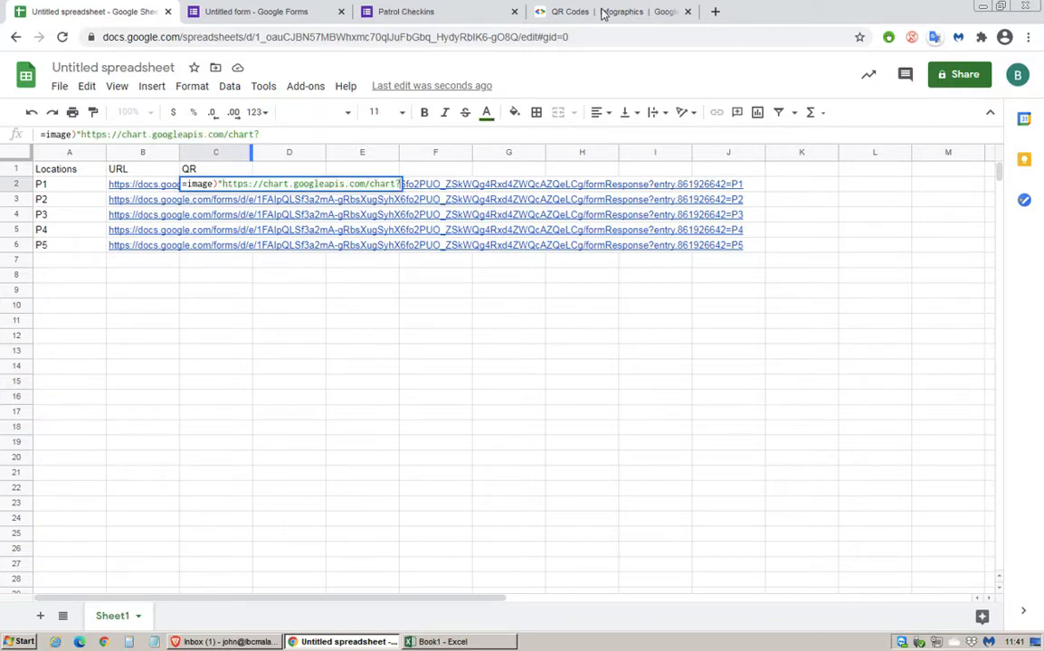
pyautogui.click(612, 11)
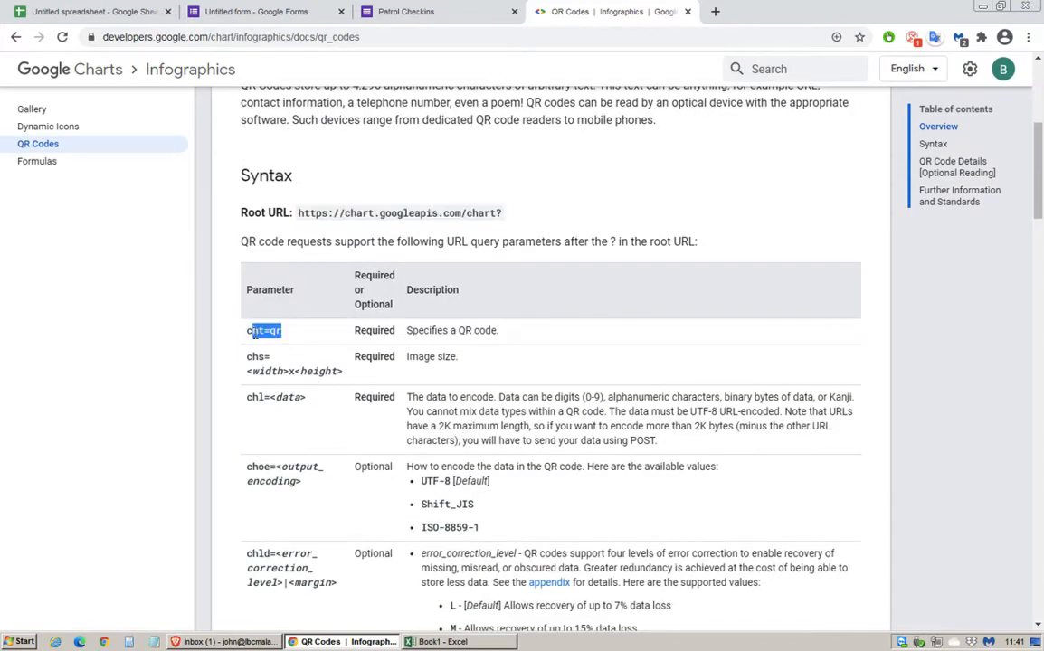
pyautogui.click(91, 11)
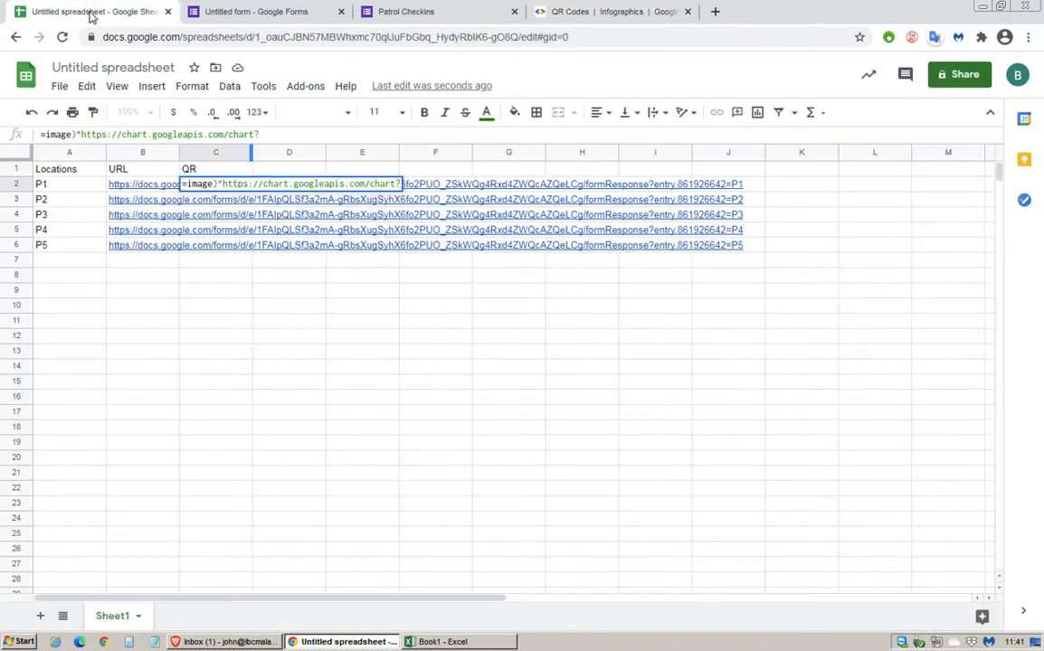
pyautogui.write('cht=qr')
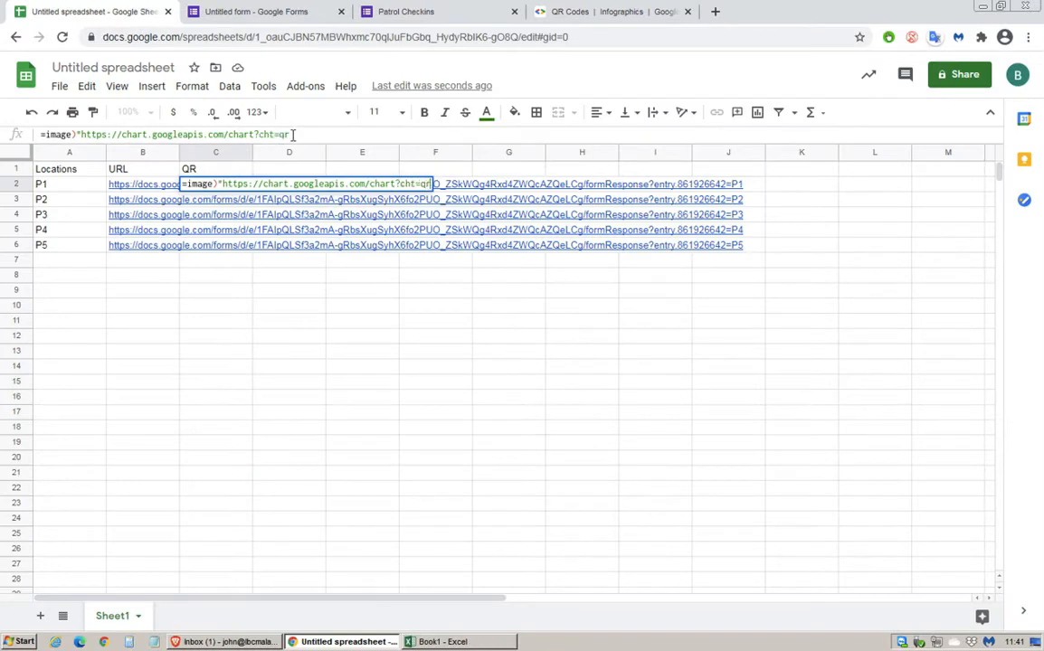
pyautogui.write('&')
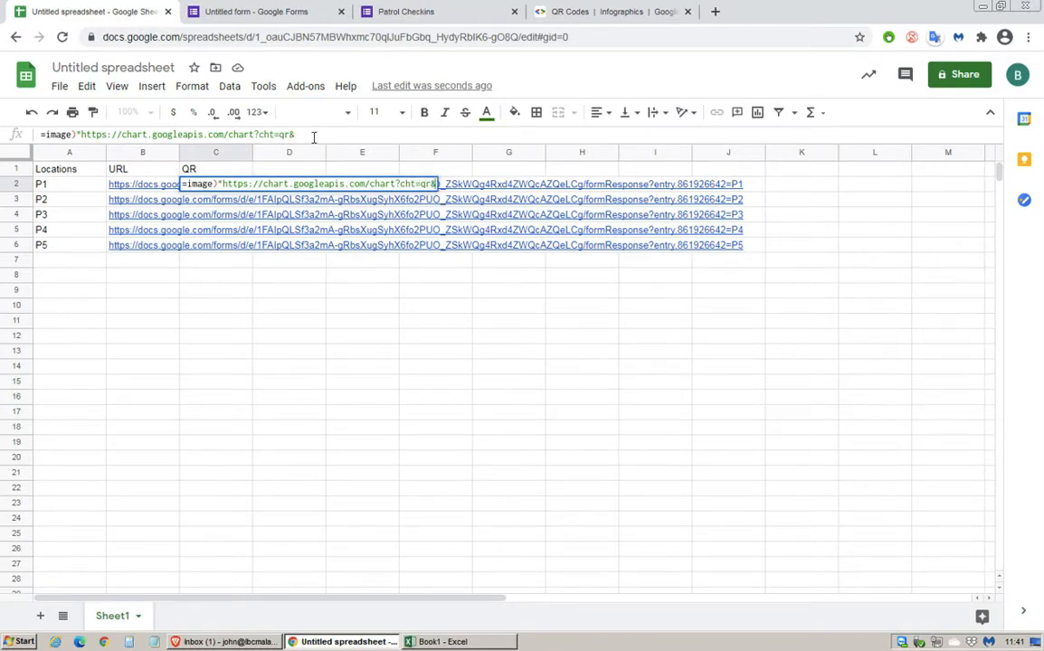
# - Add the 200x200 size and chl= joined to B2, then commit the formula
pyautogui.click(613, 11)
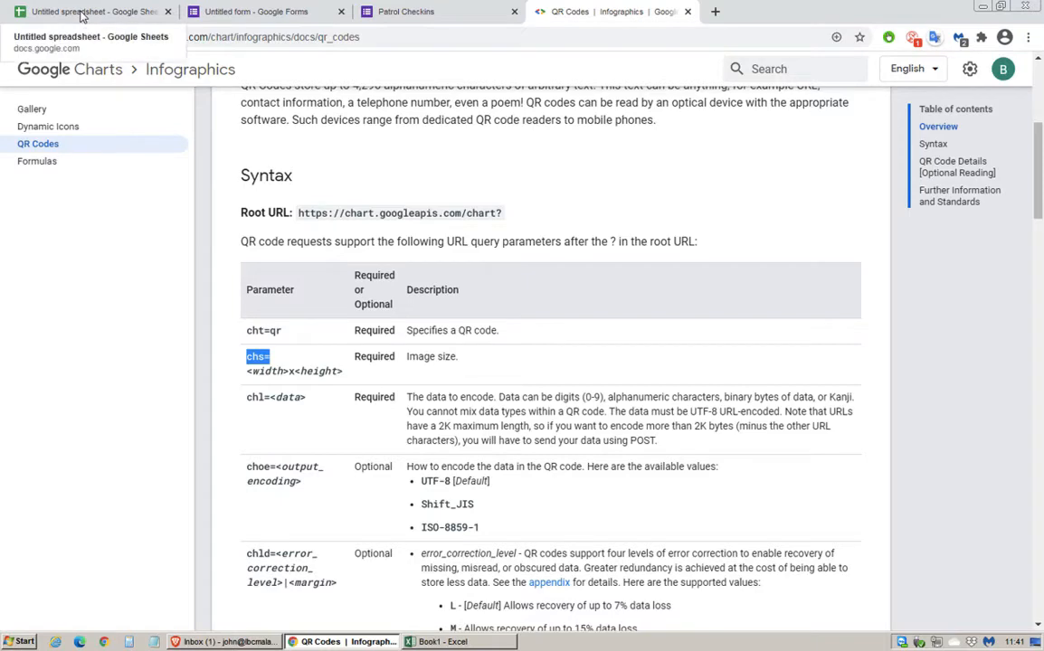
pyautogui.click(90, 11)
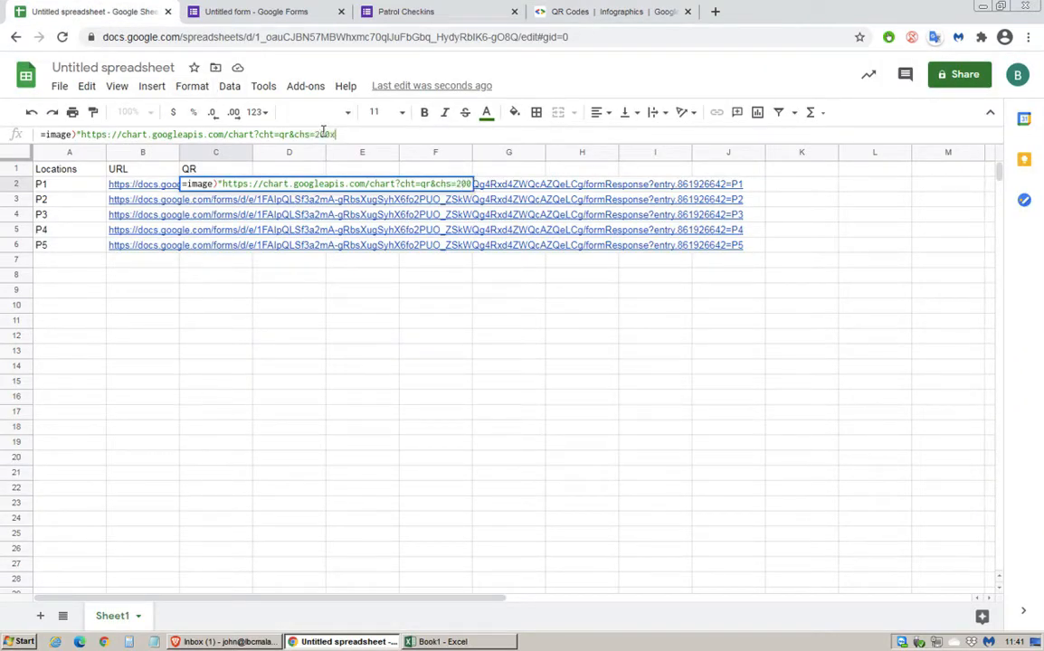
pyautogui.write('200&')
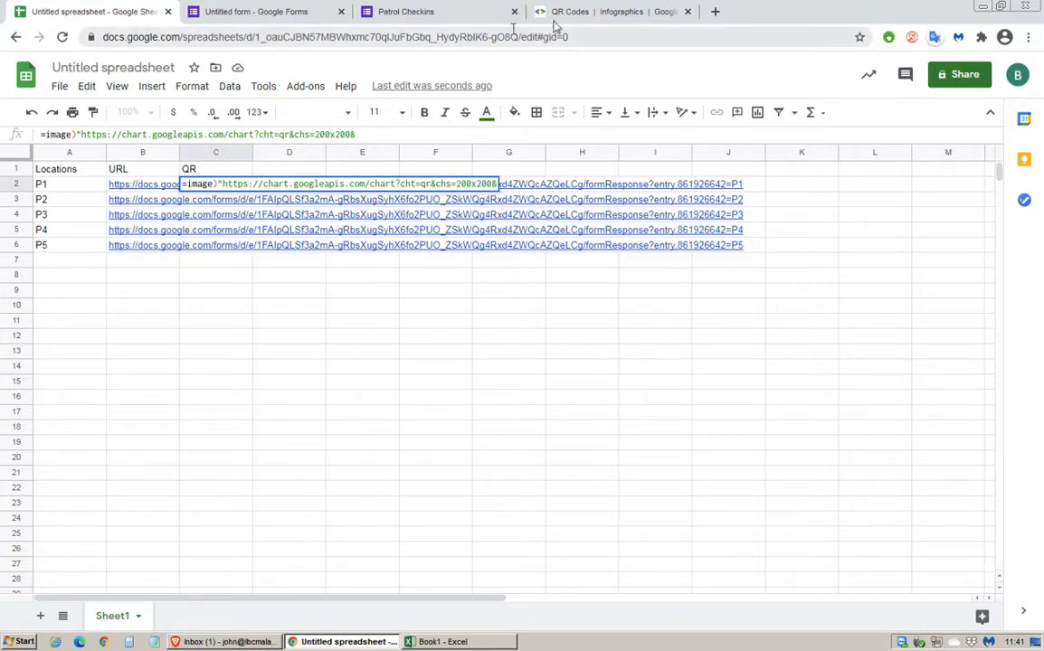
pyautogui.click(606, 11)
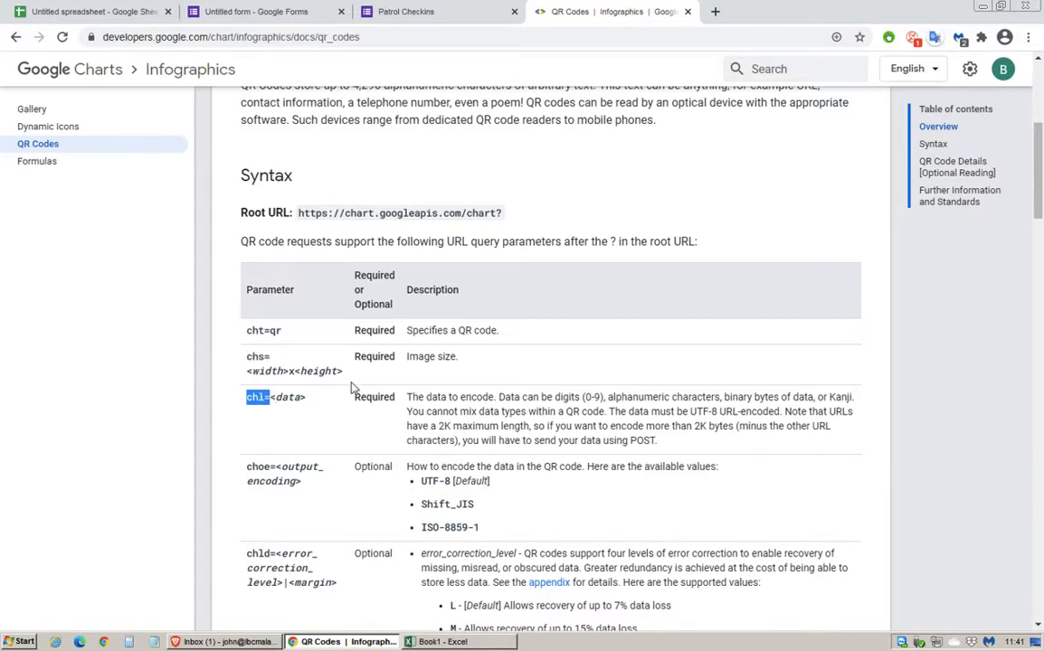
pyautogui.click(91, 11)
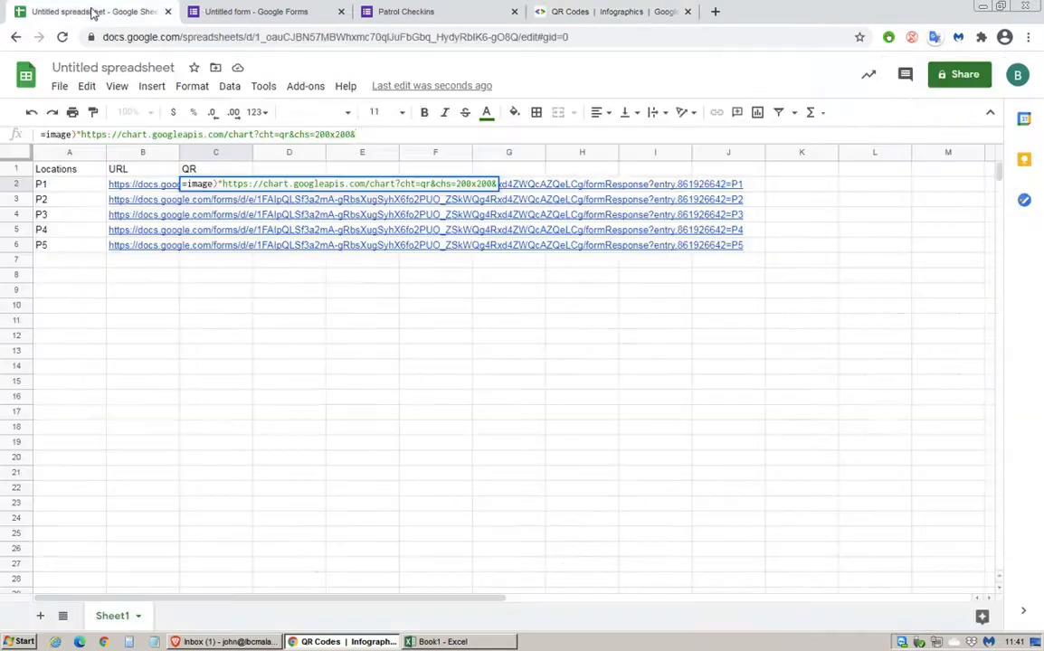
pyautogui.write('&chl="')
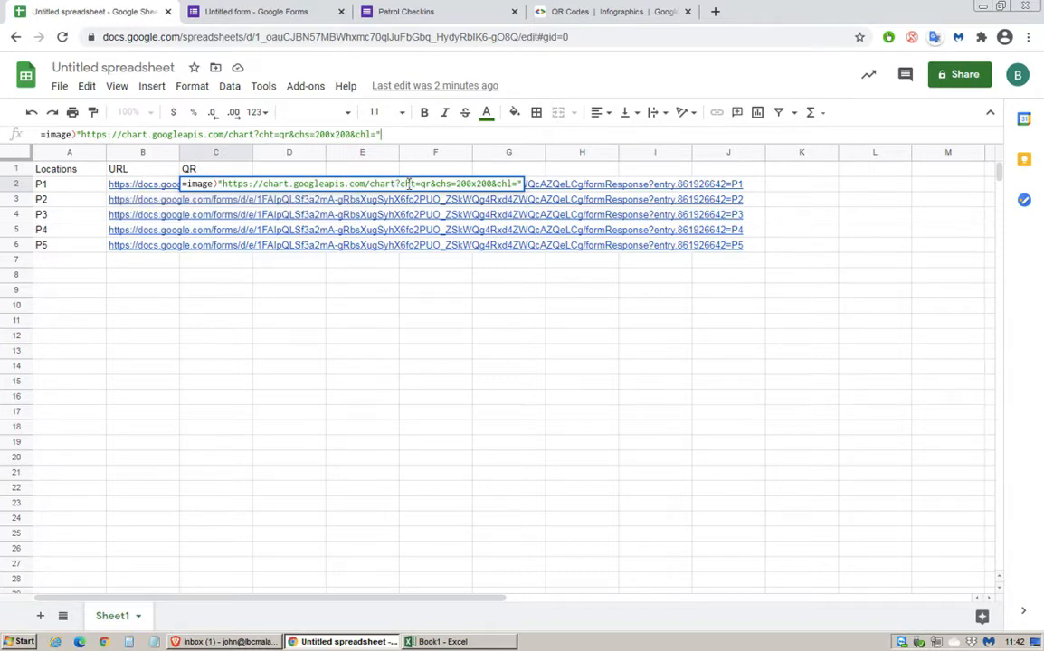
pyautogui.write('&B2')
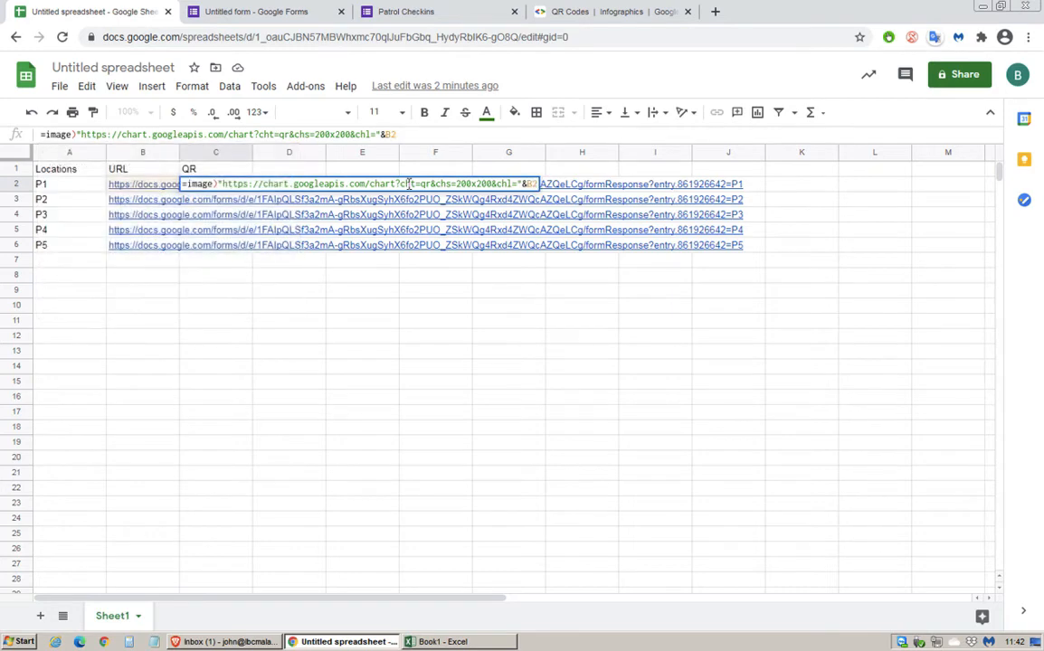
pyautogui.press('enter')
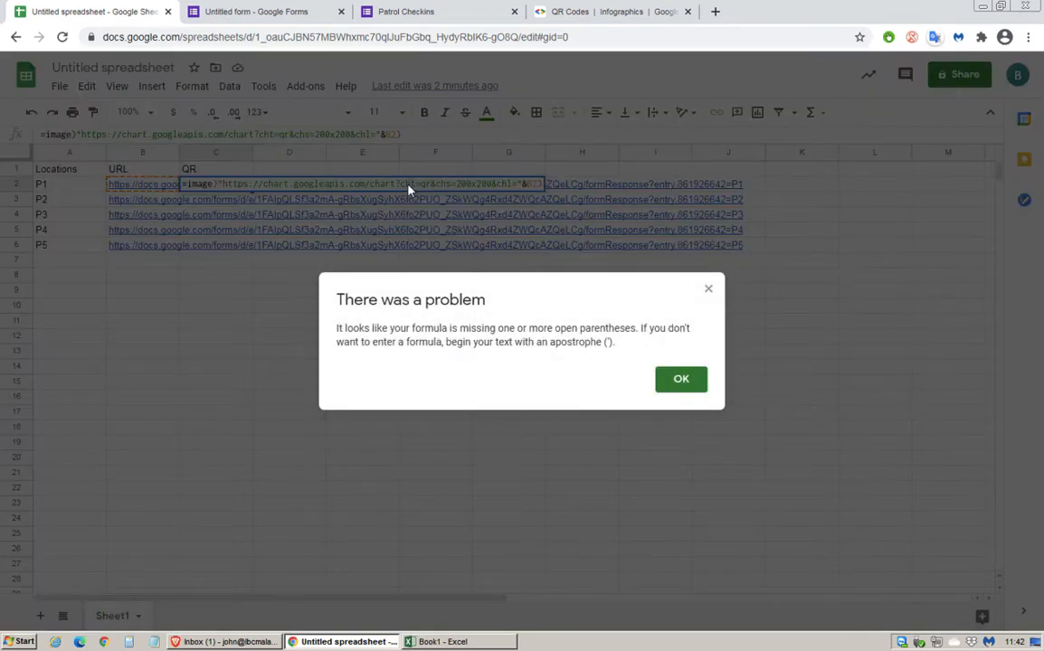
pyautogui.moveTo(681, 380)
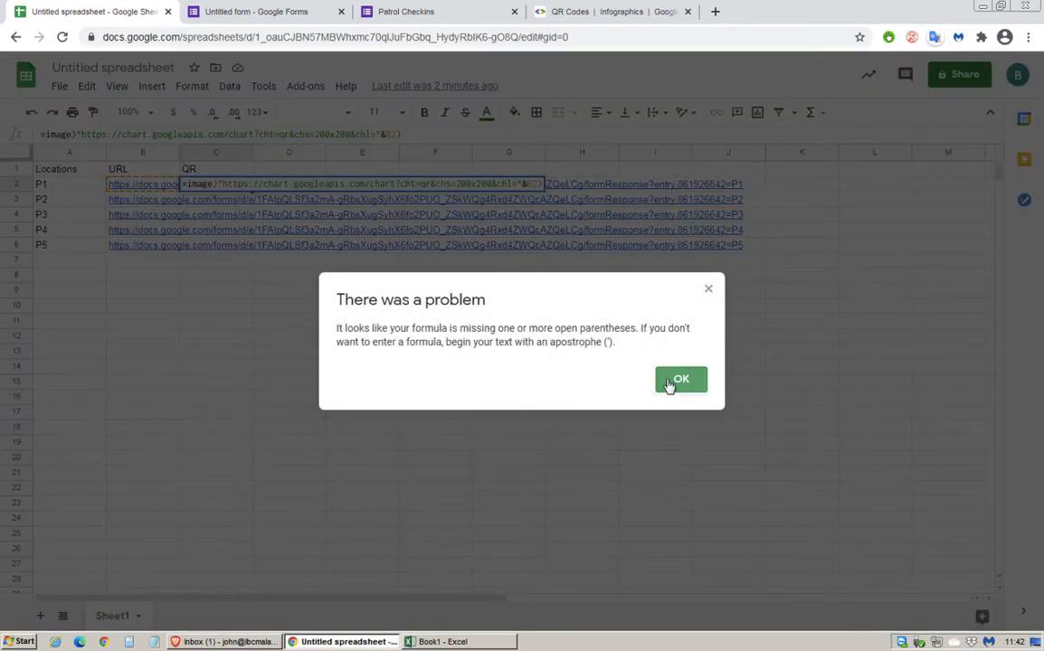
# - Dismiss the missing-parenthesis warning on the C2 IMAGE formula
pyautogui.click(680, 380)
pyautogui.write('(')
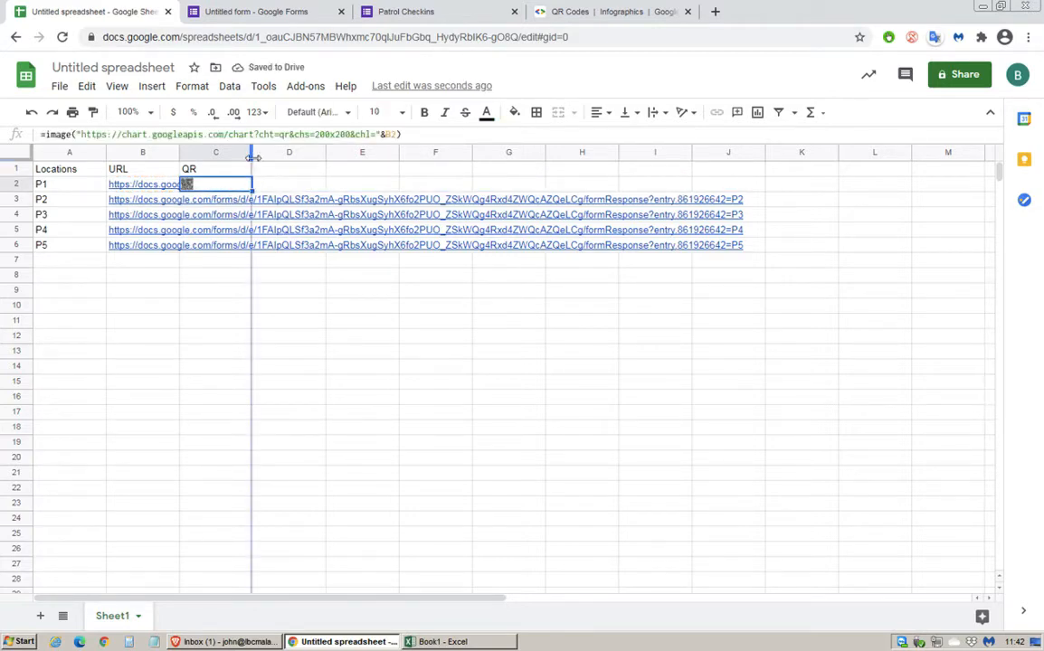
# - Make location rows 2 to 6 taller so the QR codes fit
pyautogui.click(215, 152)
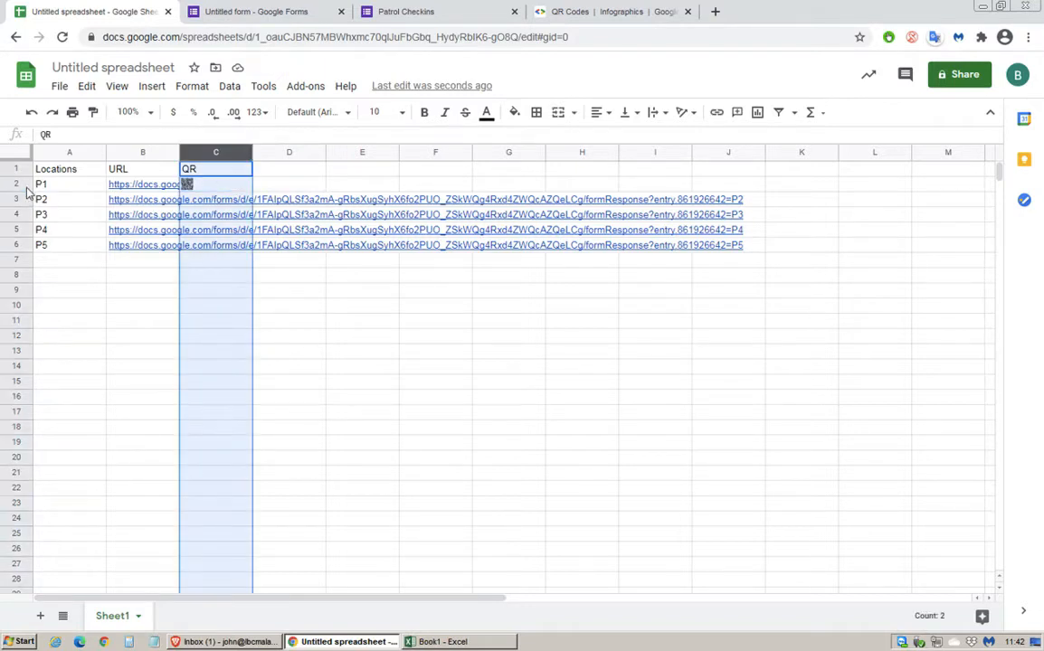
pyautogui.click(69, 184)
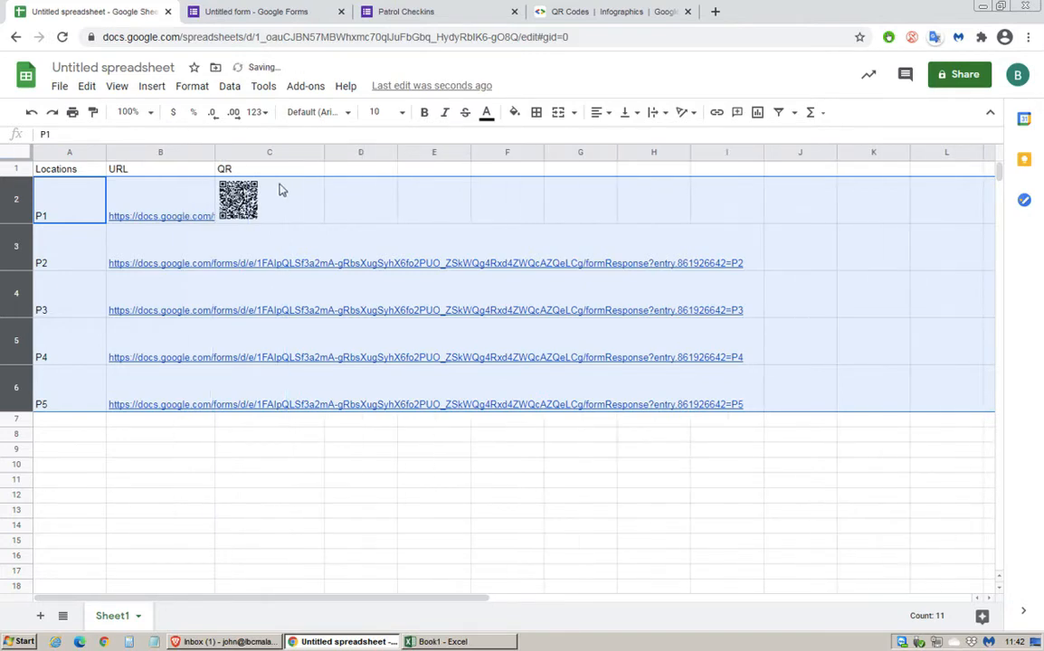
# - Fill the QR formula from C2 down to C6, giving P1 to P5 their codes
pyautogui.click(267, 199)
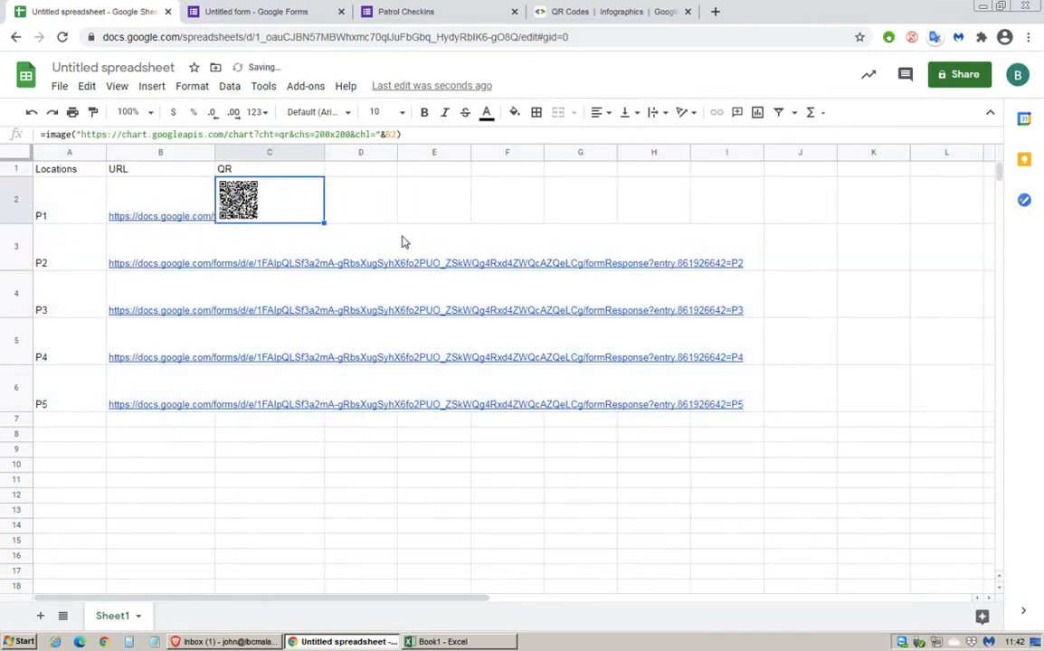
pyautogui.moveTo(268, 197); pyautogui.dragTo(268, 406)
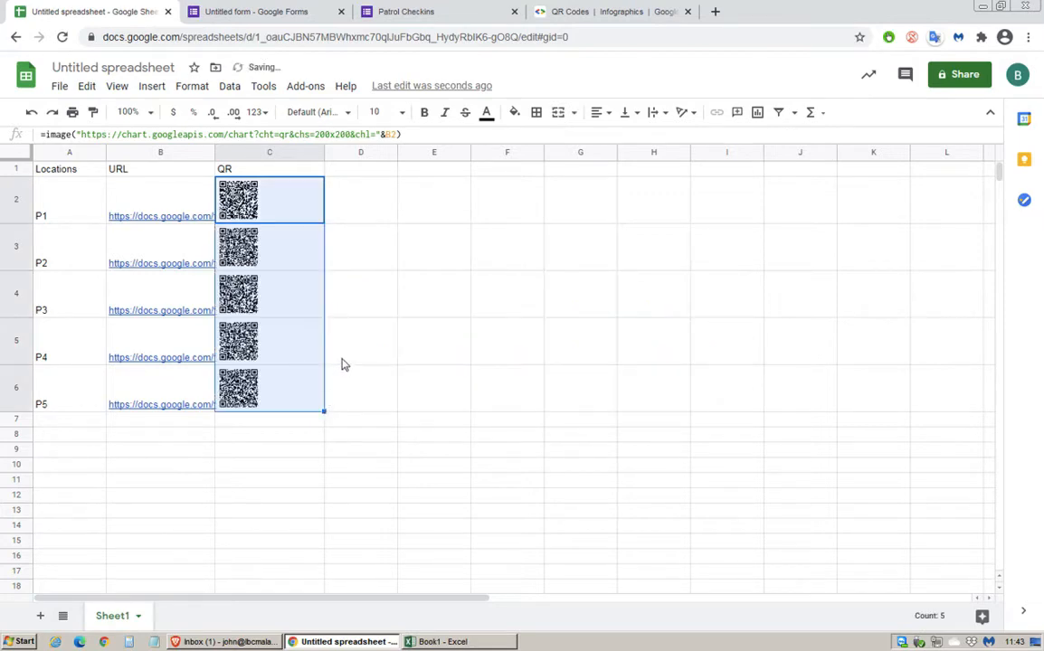
pyautogui.click(268, 246)
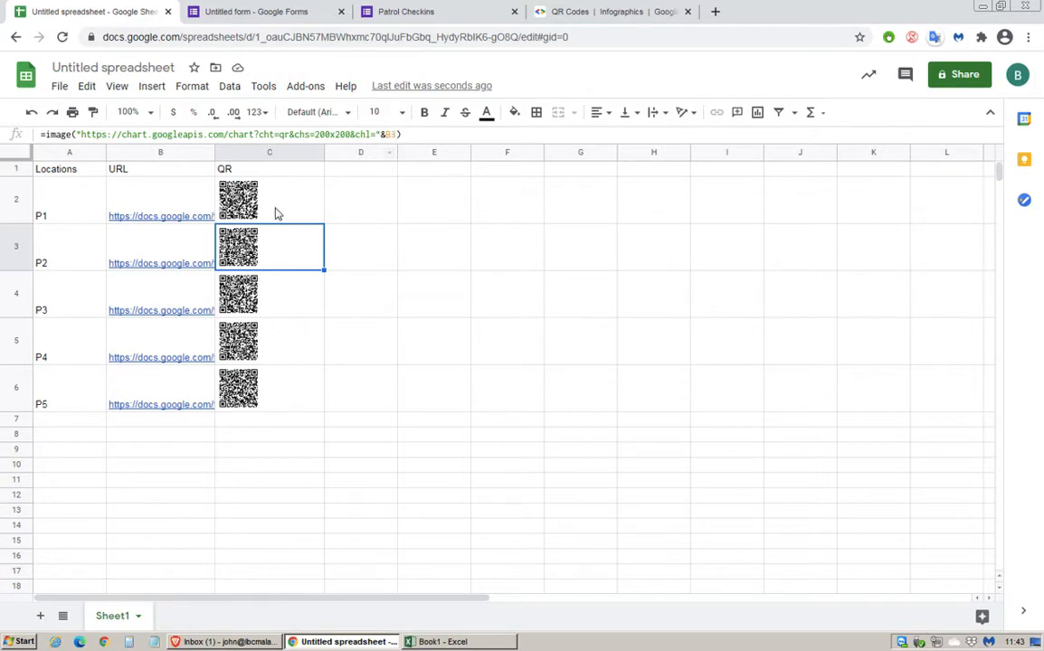
pyautogui.moveTo(61, 272)
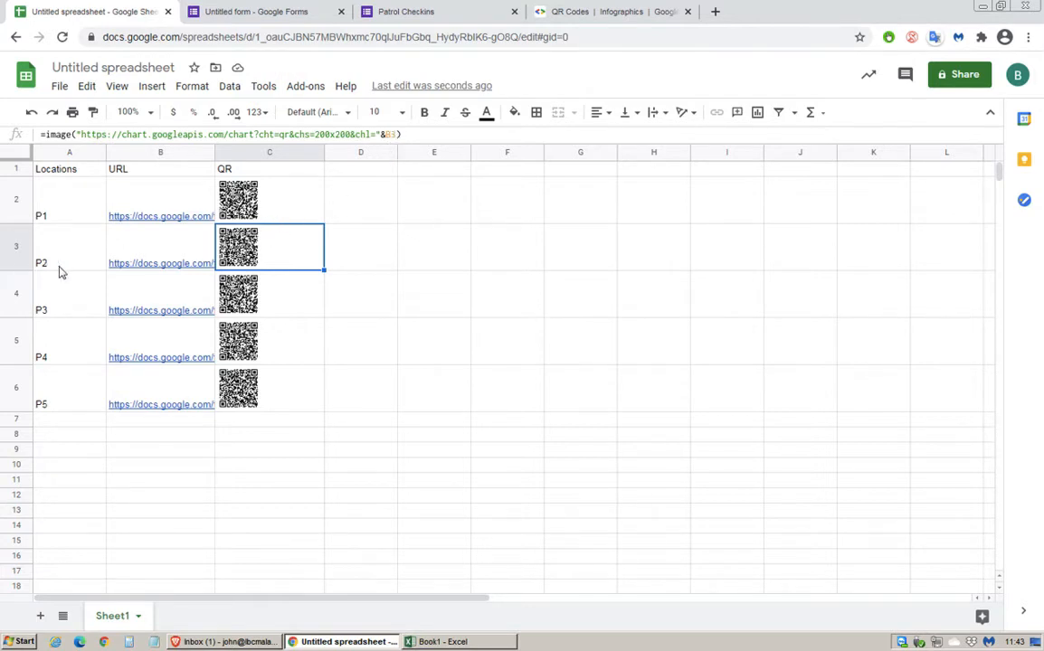
pyautogui.click(360, 199)
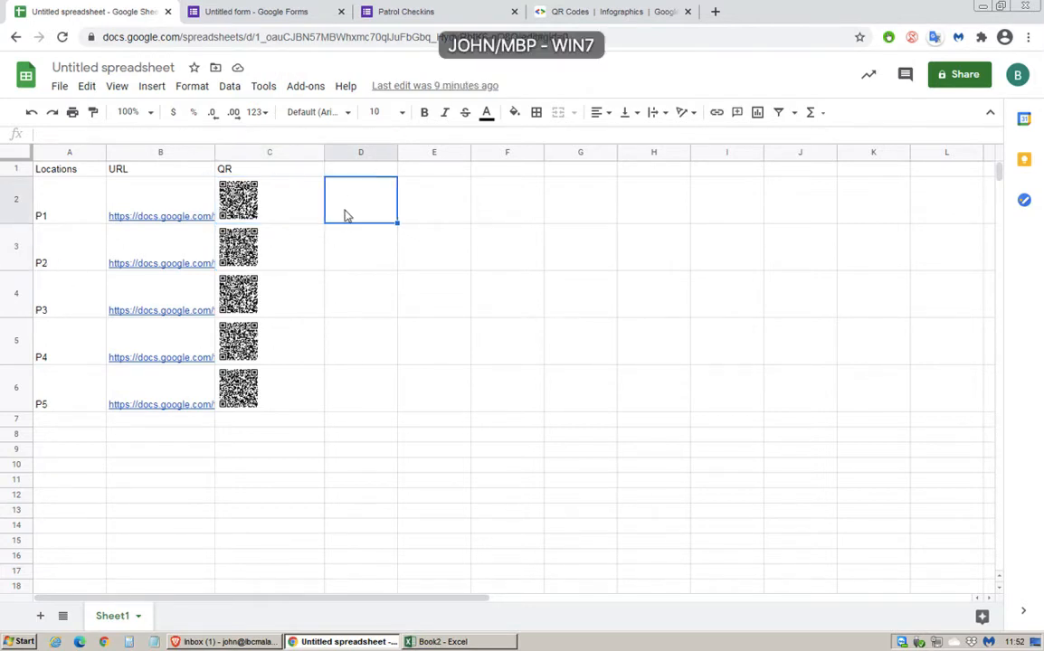
# - Copy the P2 QR code from Sheets and paste it into Excel beside P1
pyautogui.click(268, 199)
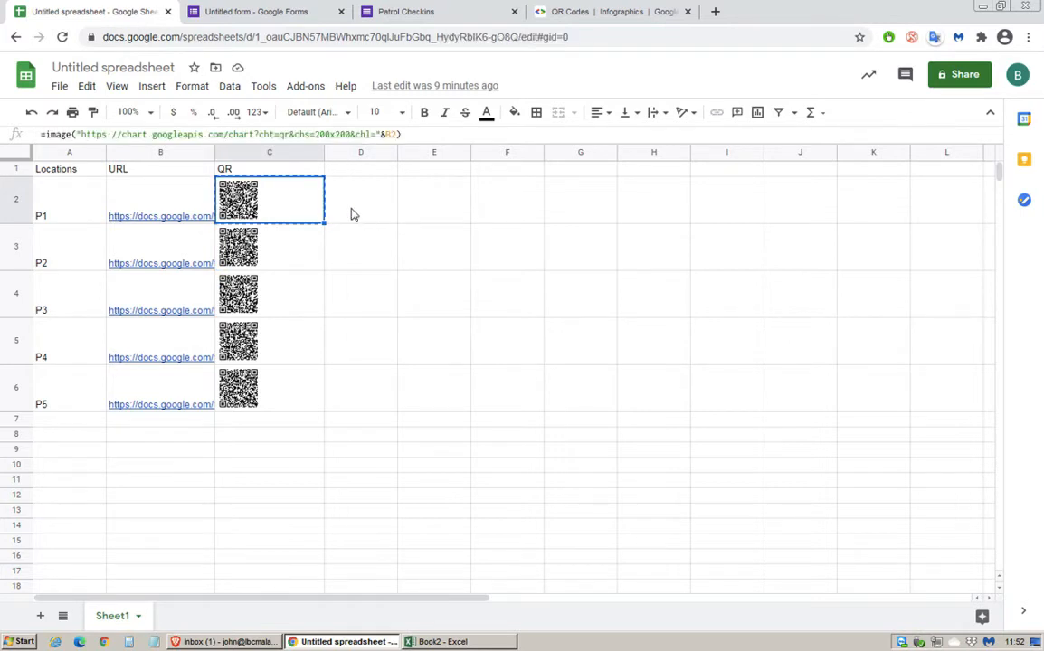
pyautogui.click(441, 640)
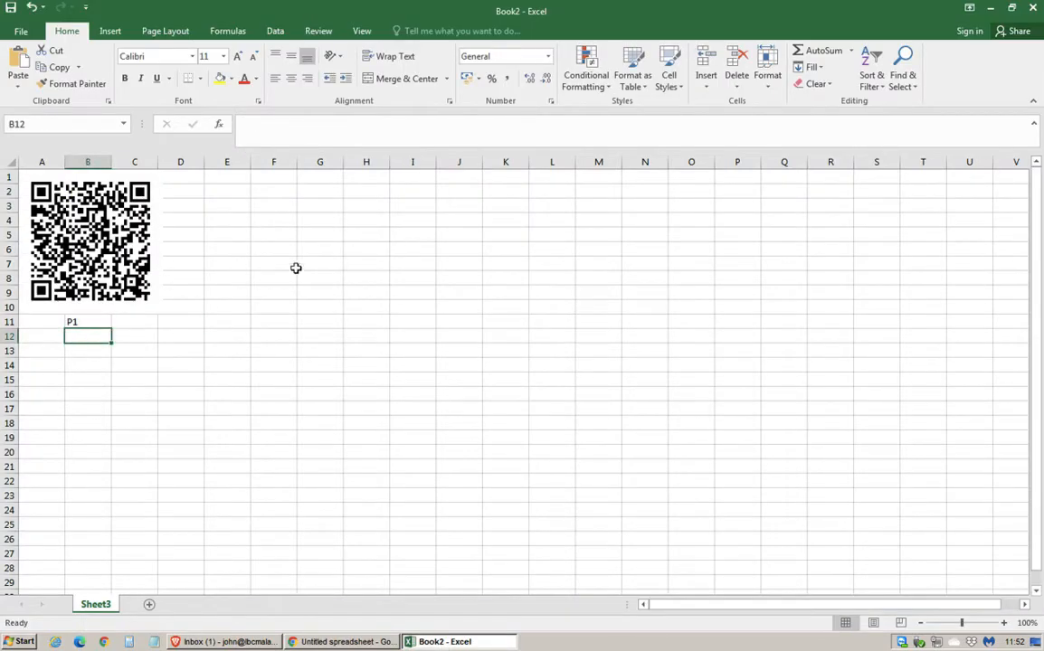
pyautogui.click(344, 640)
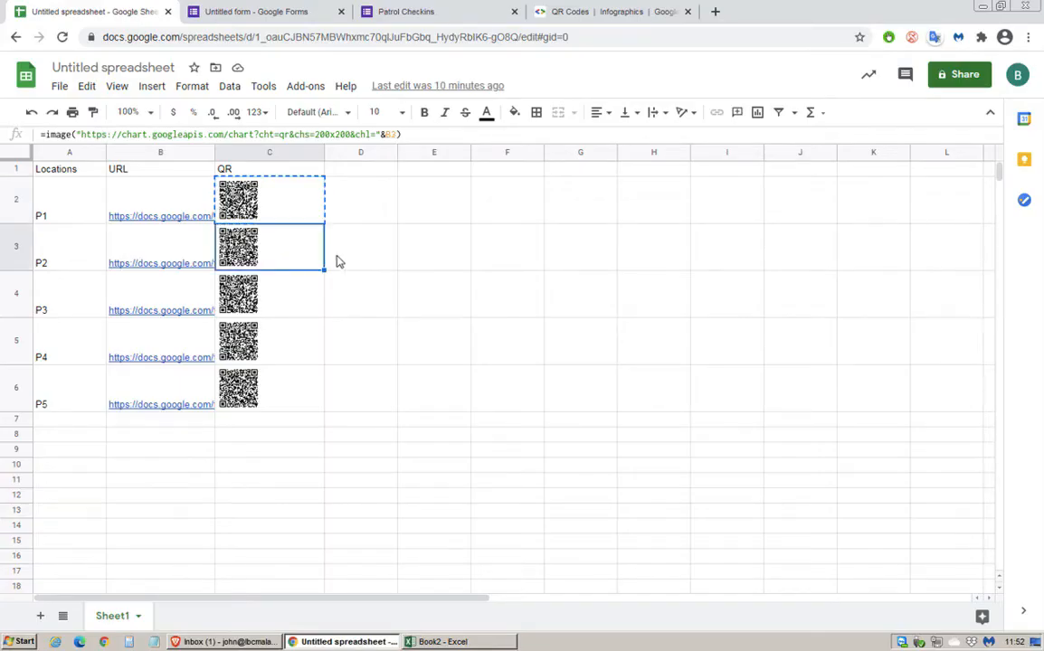
pyautogui.click(445, 640)
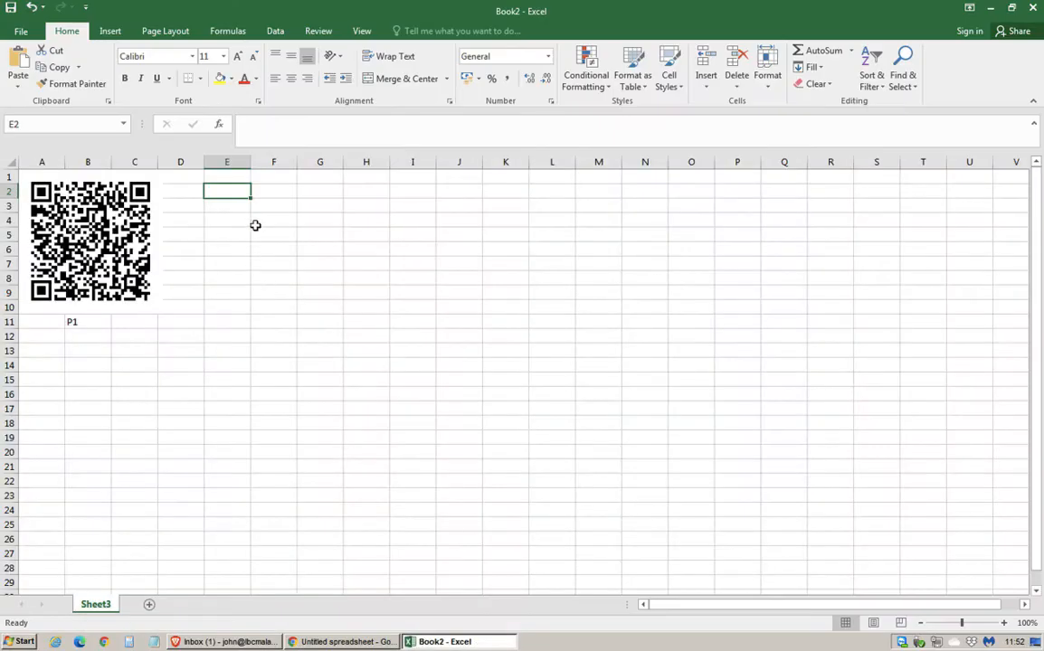
pyautogui.moveTo(258, 229)
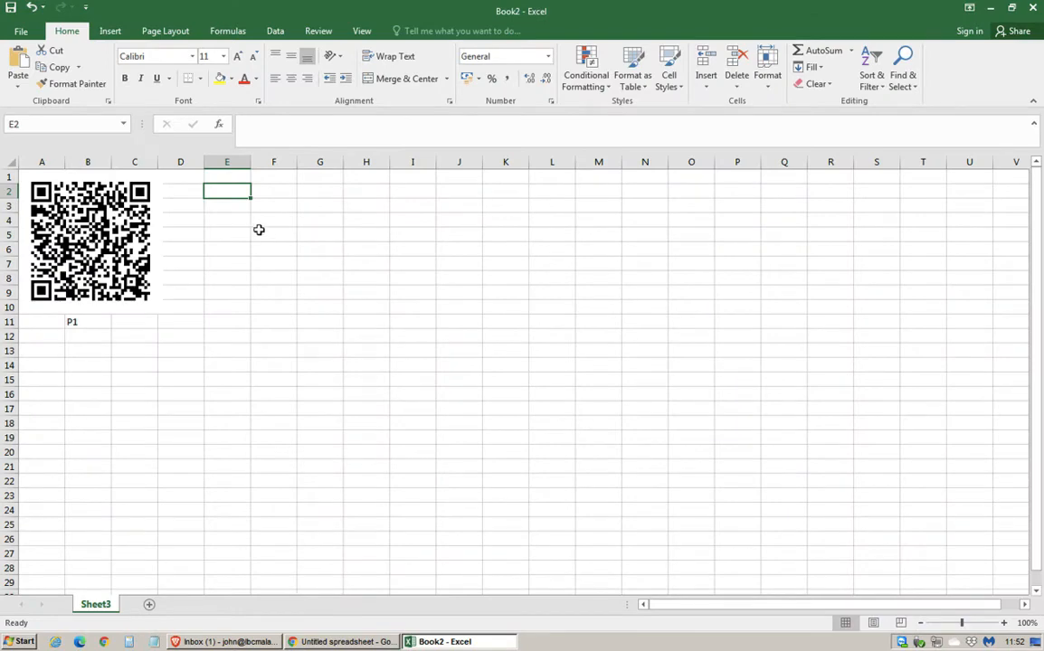
pyautogui.press('ctrl+v')
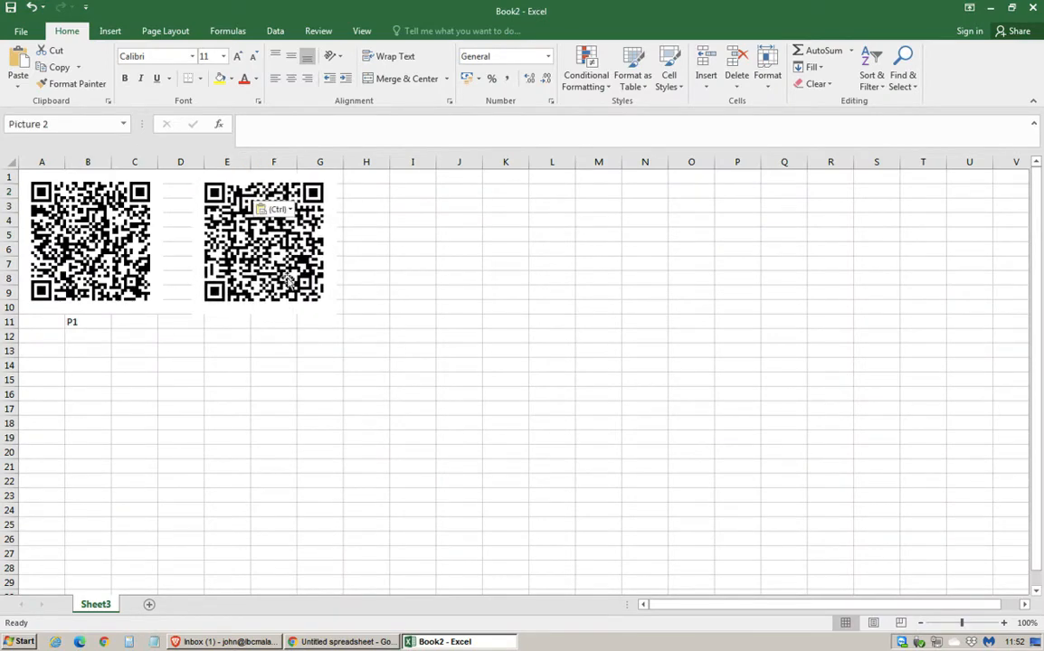
# - Label the second QR code 'P2' in the cell beneath it
pyautogui.click(264, 243)
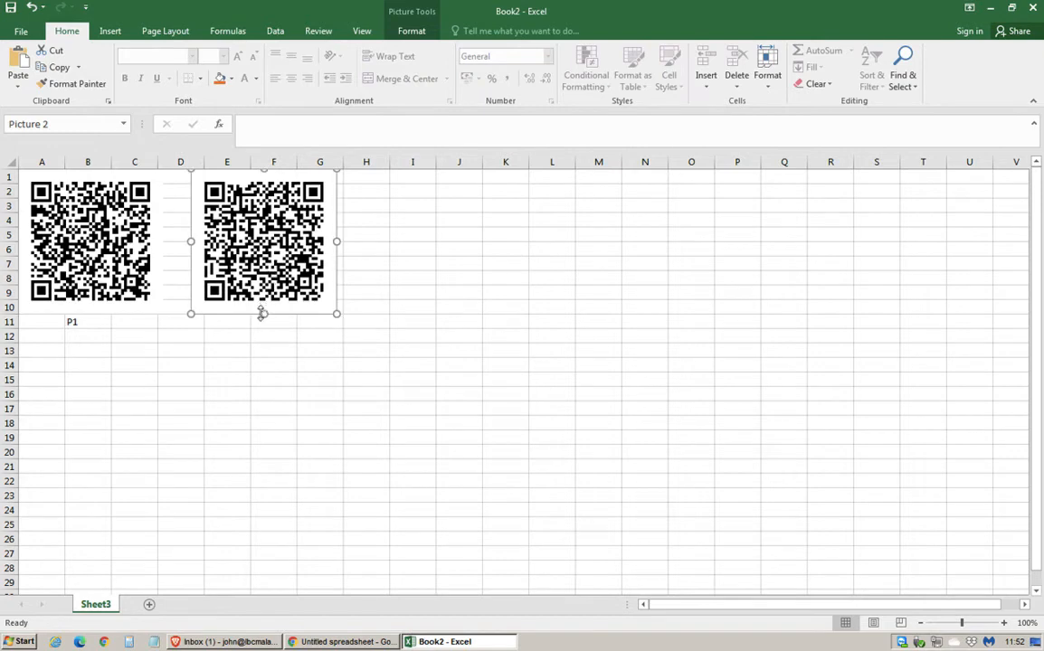
pyautogui.write('P')
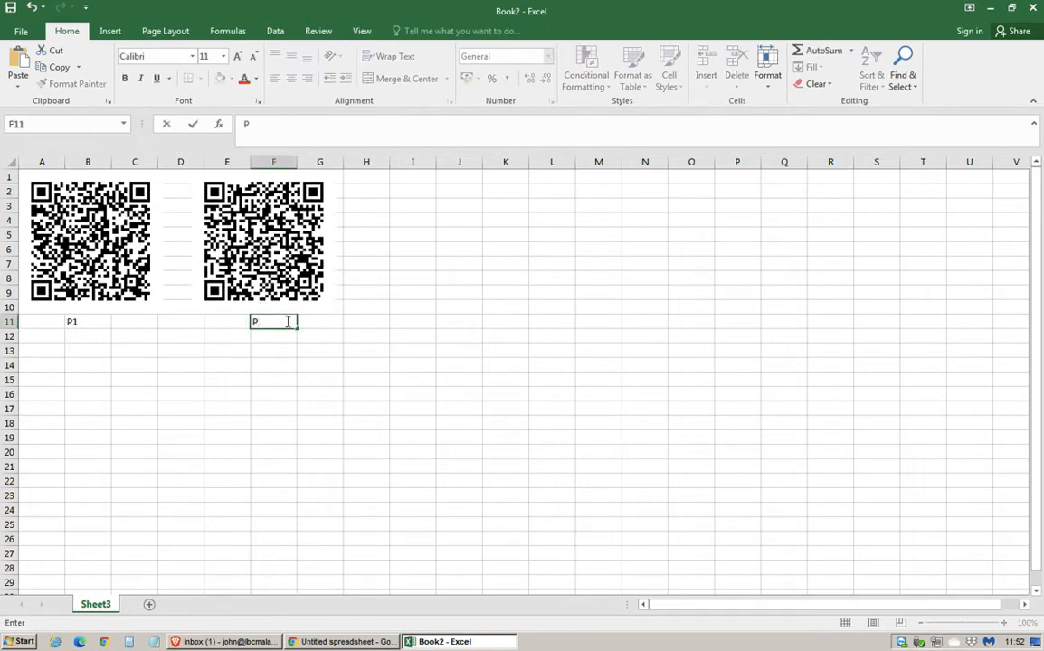
pyautogui.write('2')
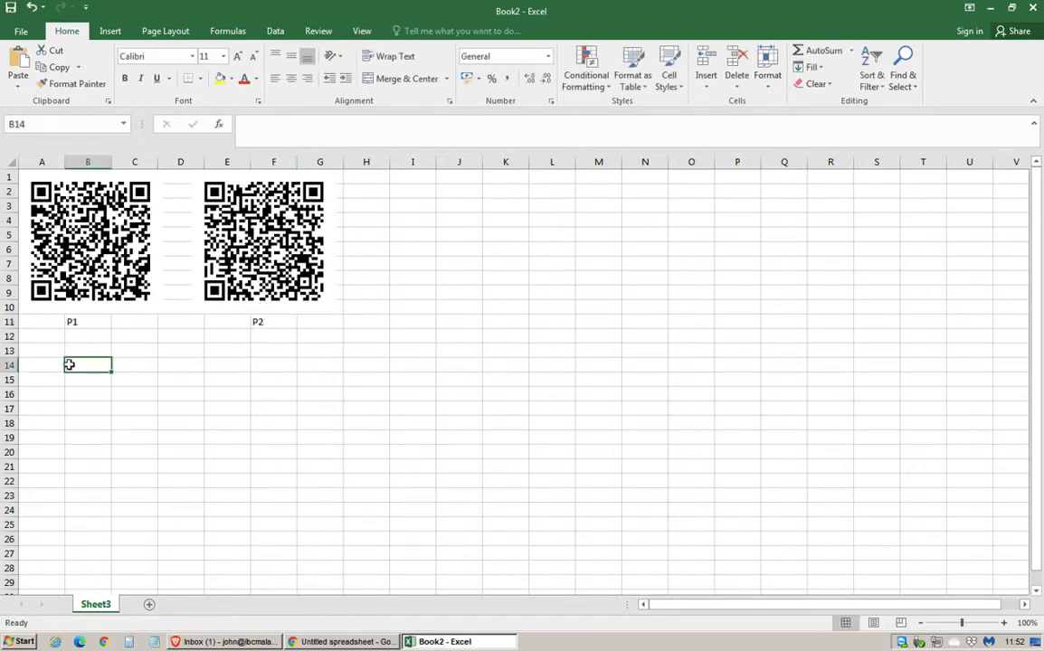
pyautogui.click(42, 366)
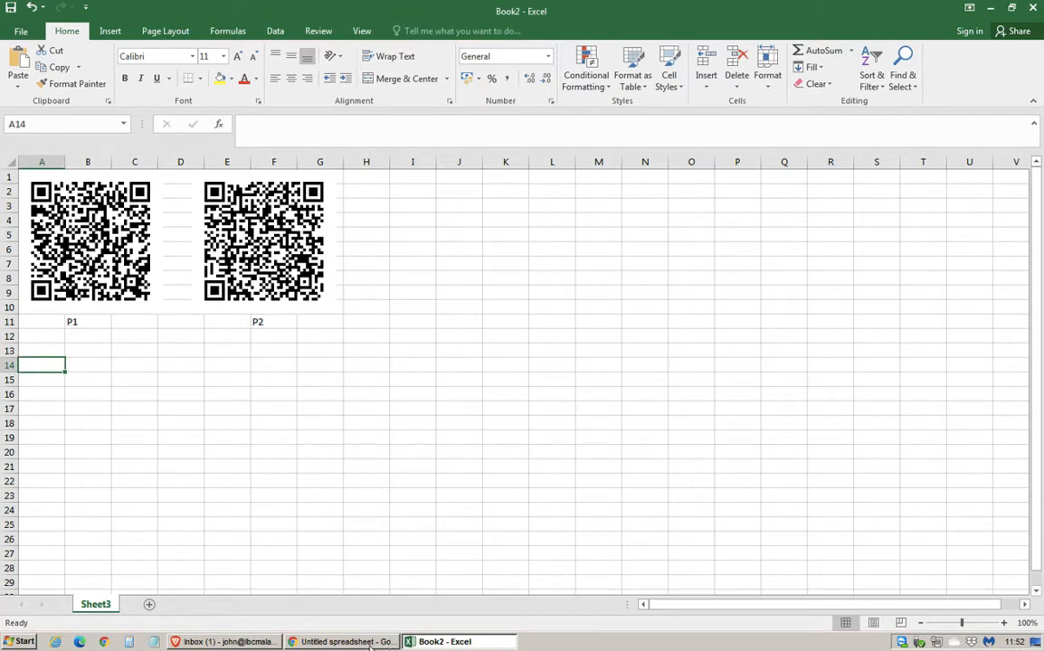
# - Show the Patrol Checkins form settings, toggling organisation-only sign-in on then off
pyautogui.click(342, 641)
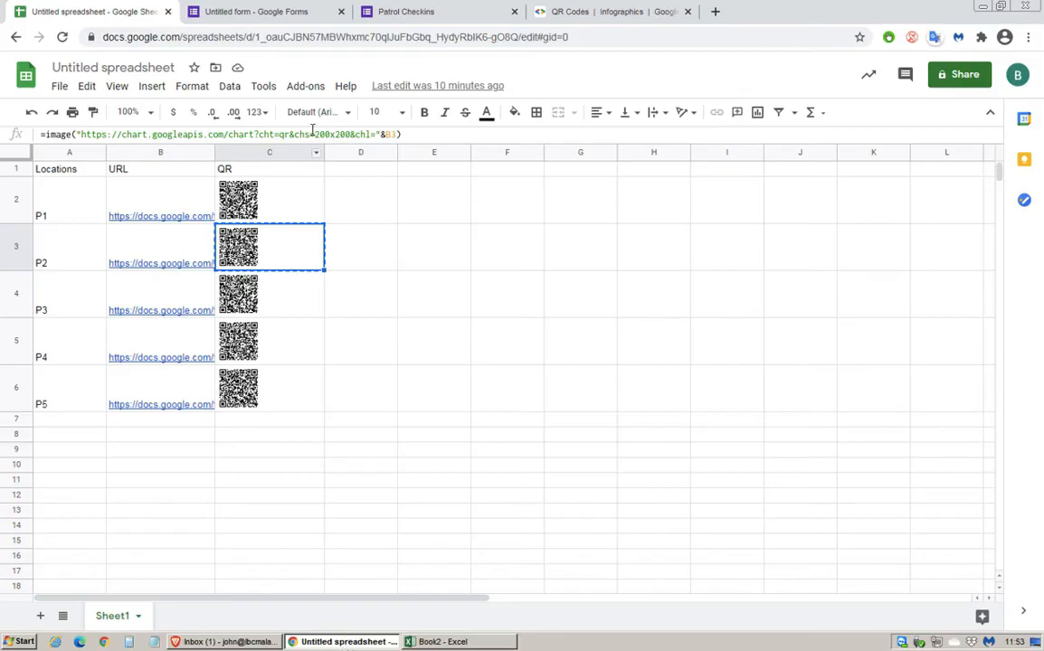
pyautogui.moveTo(257, 11)
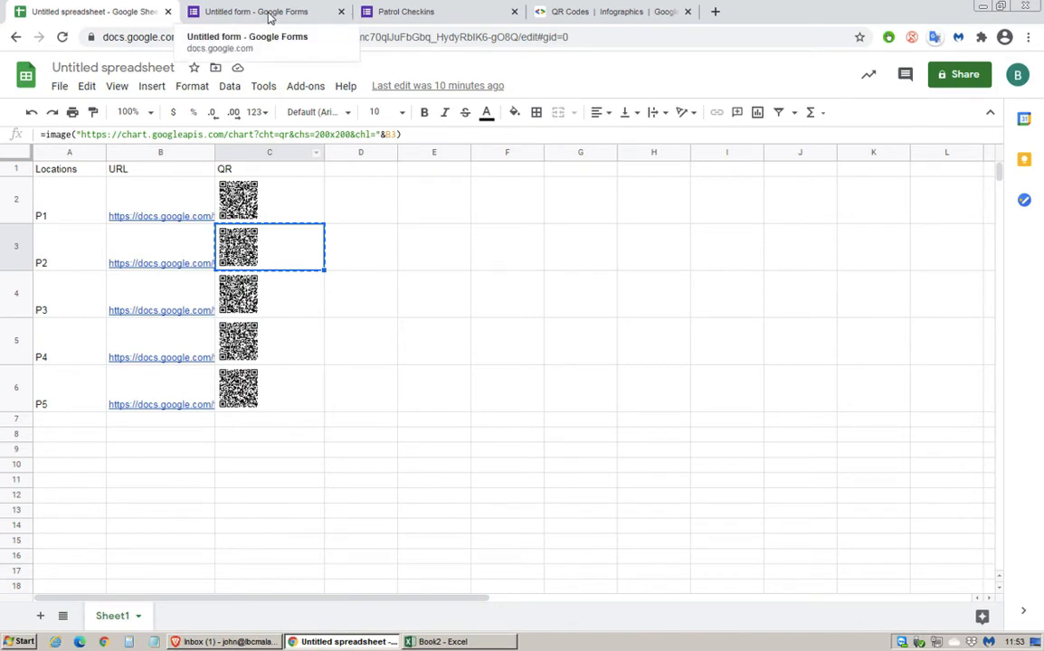
pyautogui.click(257, 11)
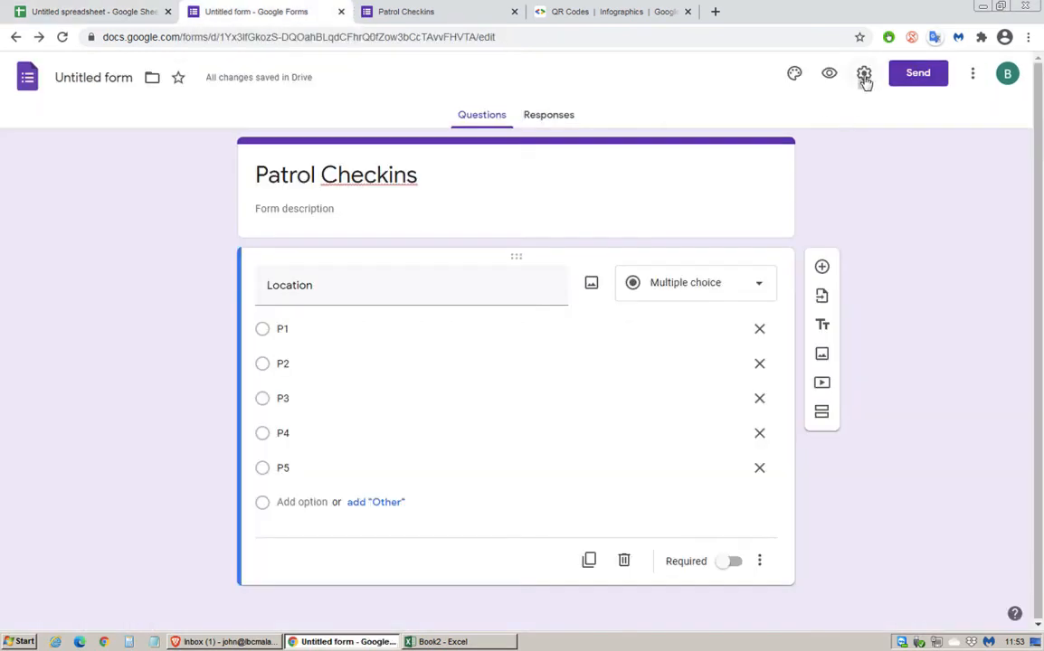
pyautogui.click(865, 72)
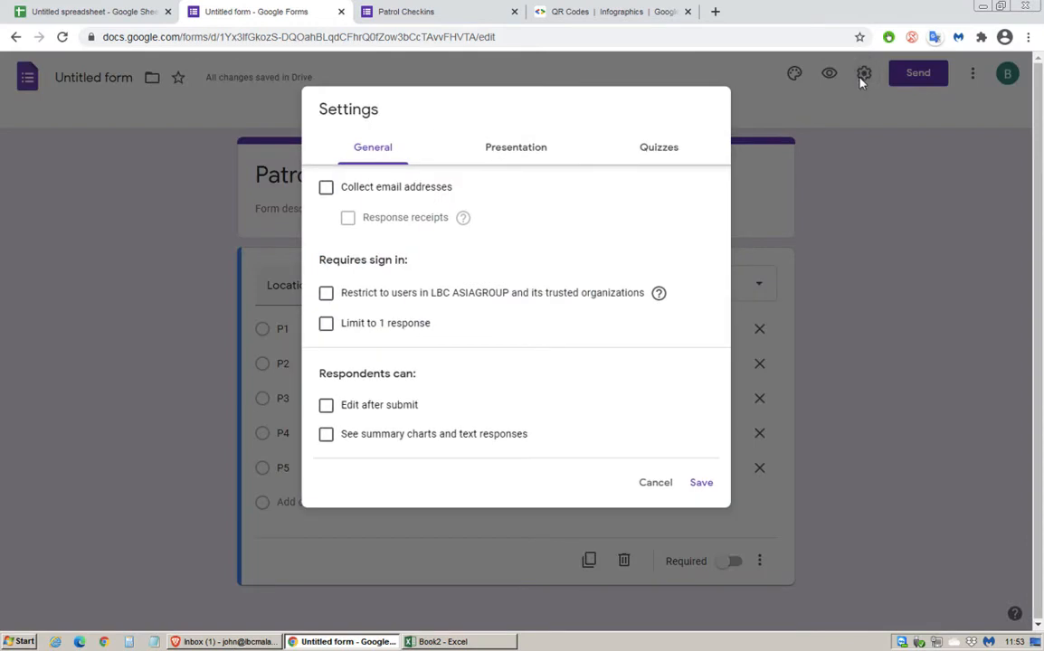
pyautogui.moveTo(342, 312)
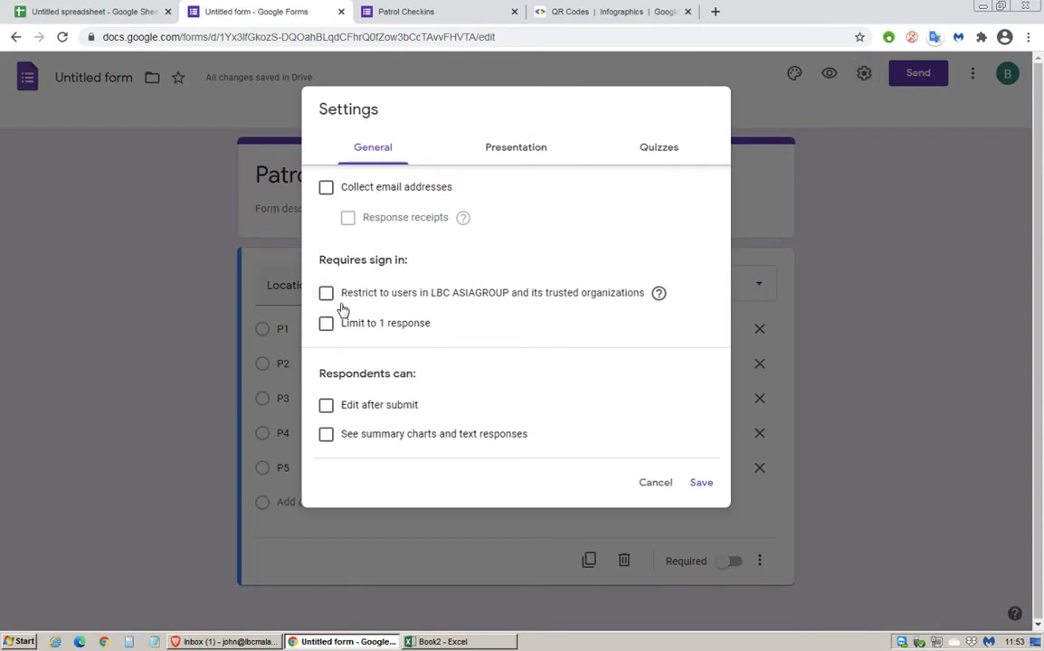
pyautogui.click(326, 293)
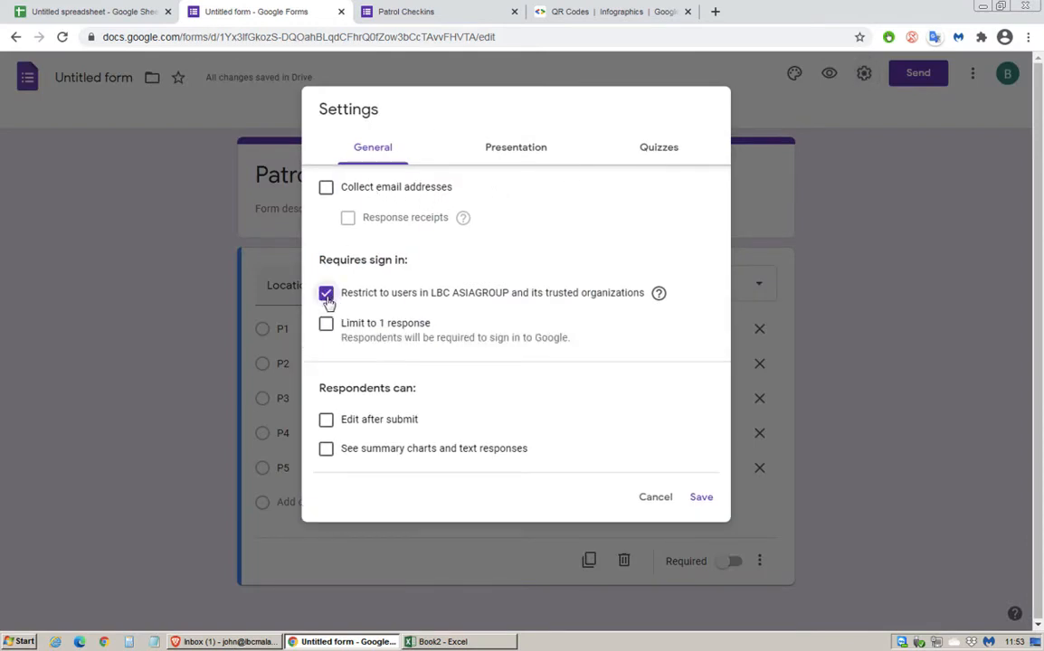
pyautogui.click(326, 293)
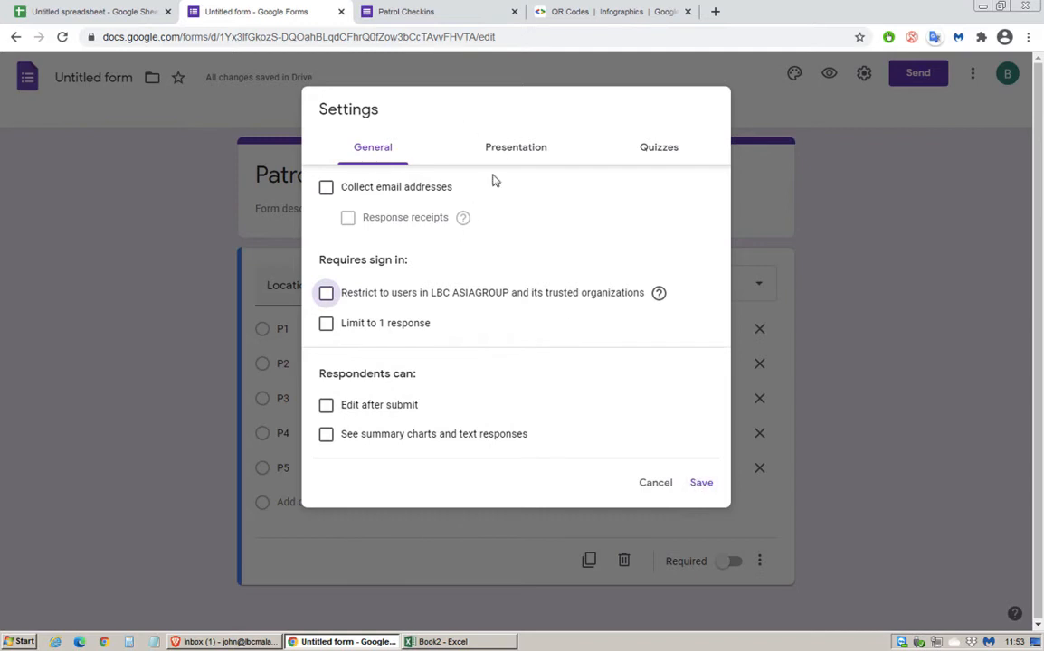
pyautogui.moveTo(505, 161)
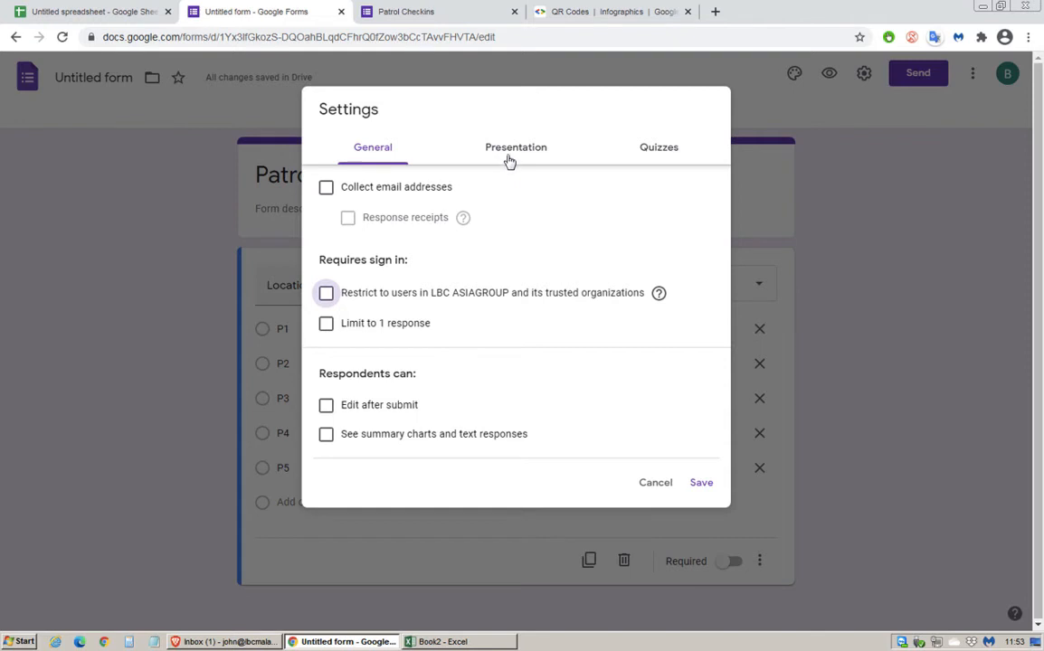
# - Toggle the submit-another-response link in Presentation, then view the Responses page showing 0
pyautogui.click(516, 146)
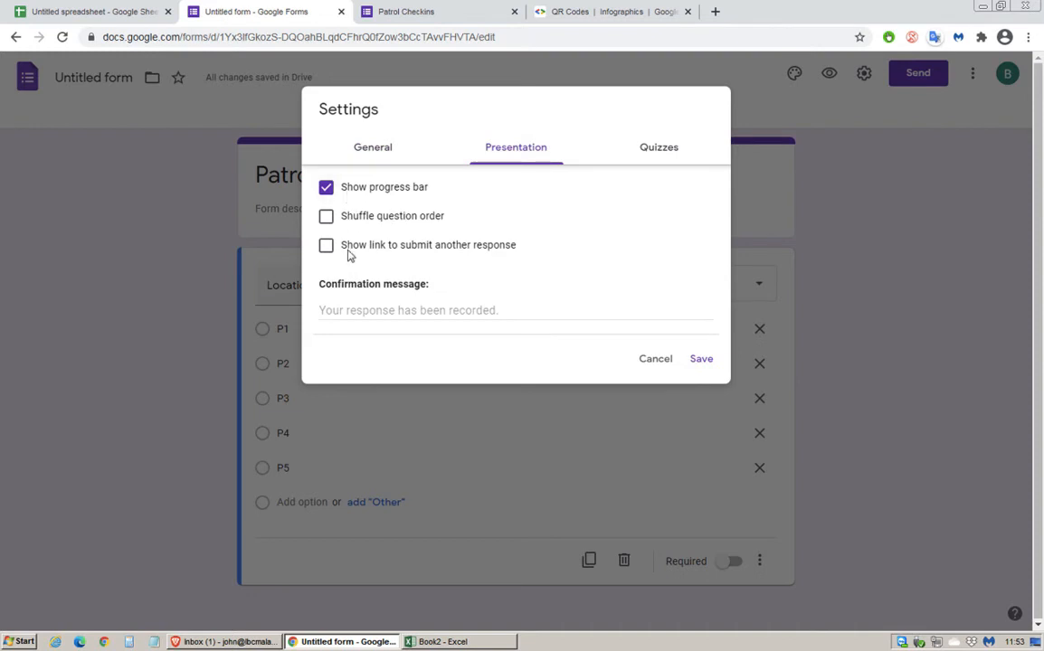
pyautogui.click(326, 246)
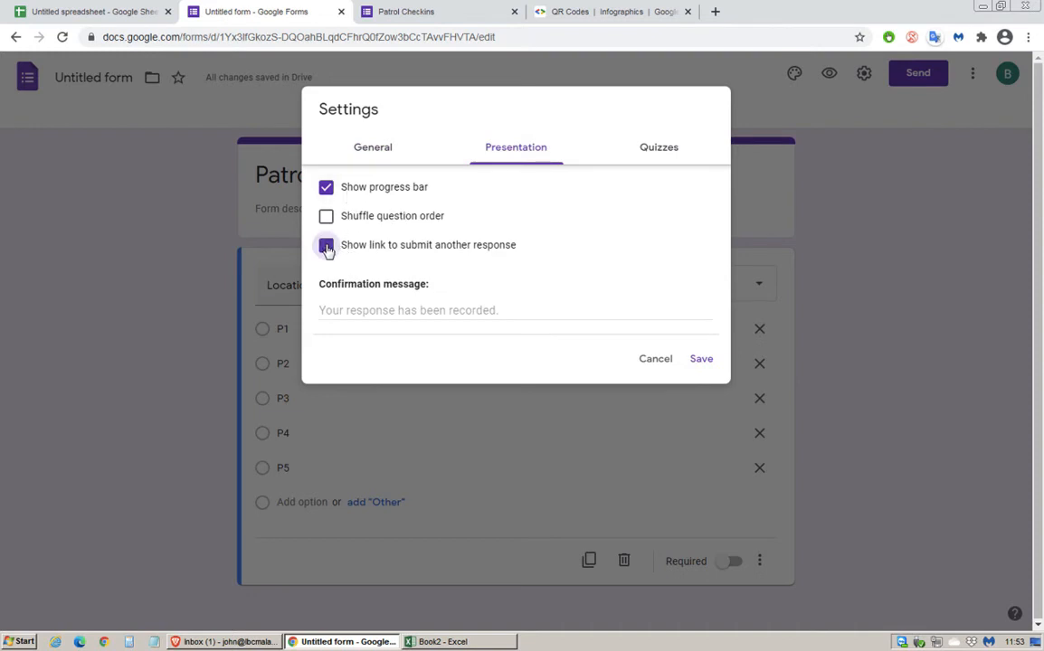
pyautogui.click(702, 358)
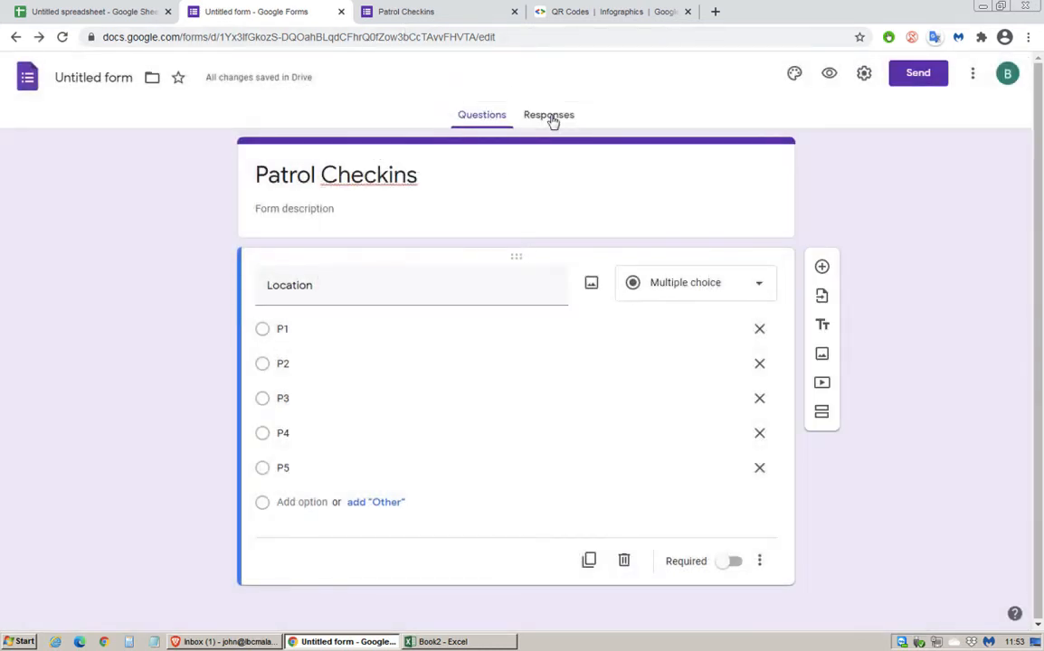
pyautogui.click(548, 116)
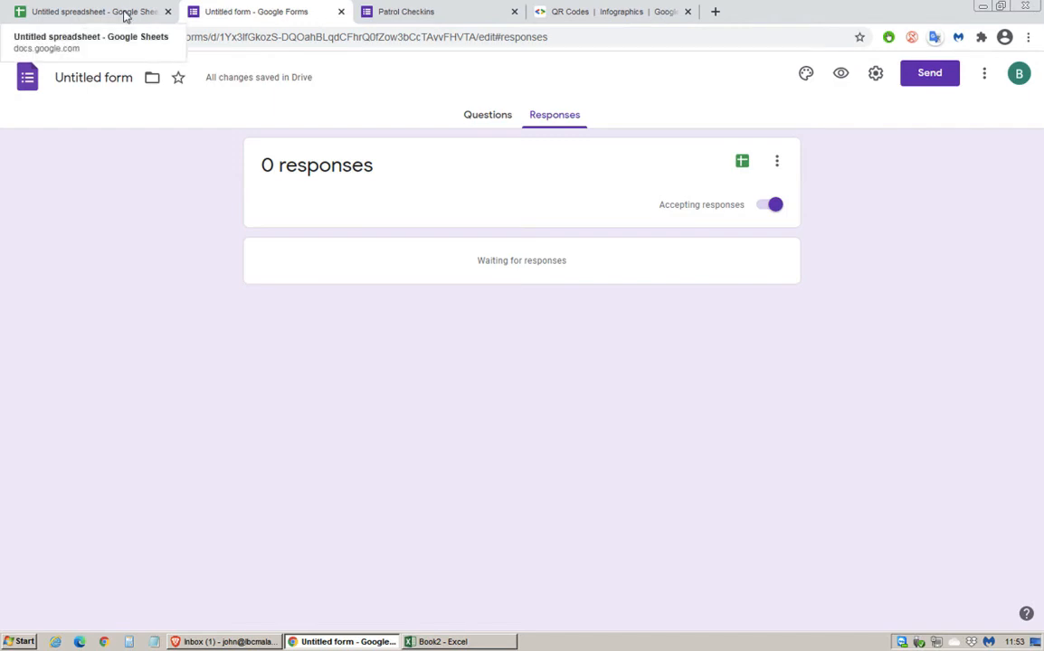
# - Select the P1 QR cell in Sheets, then return to the Excel checkpoint sheet
pyautogui.click(90, 11)
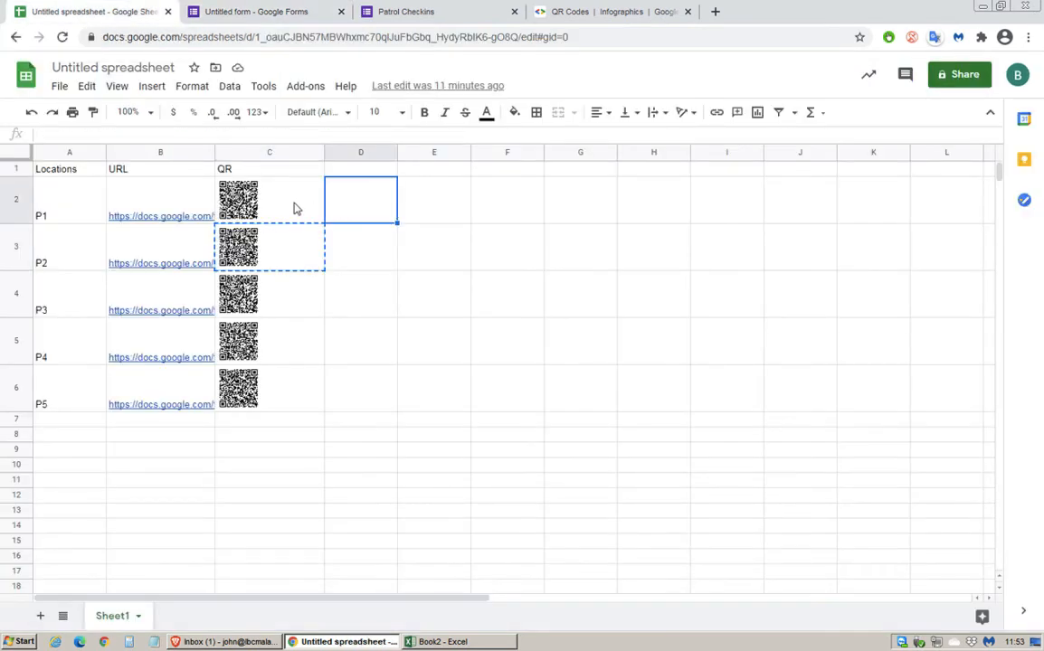
pyautogui.click(268, 197)
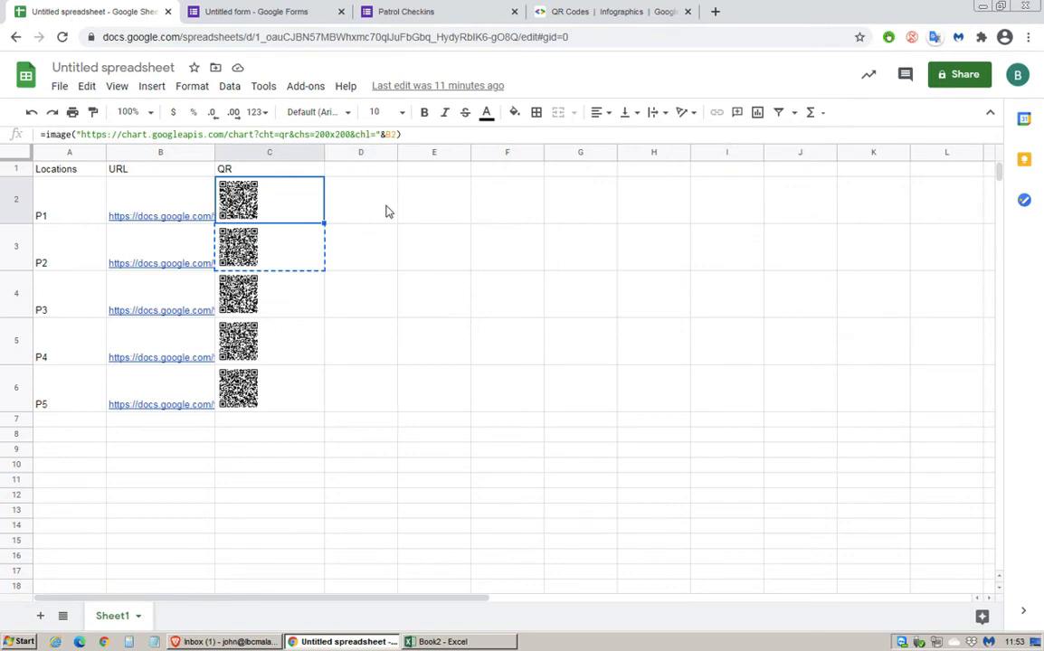
pyautogui.moveTo(443, 623)
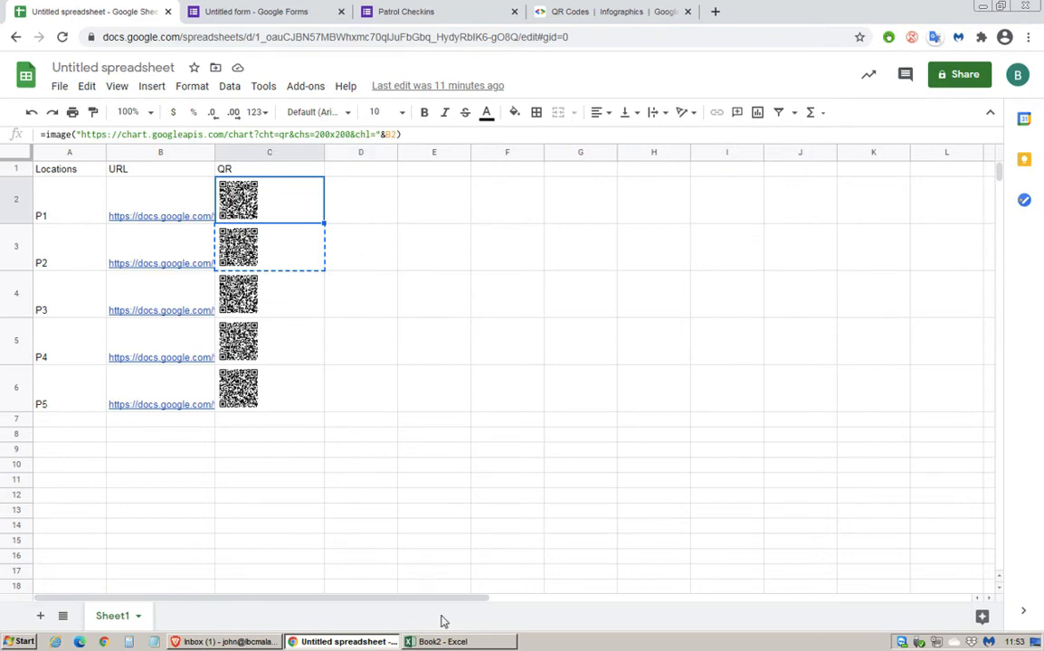
pyautogui.click(444, 641)
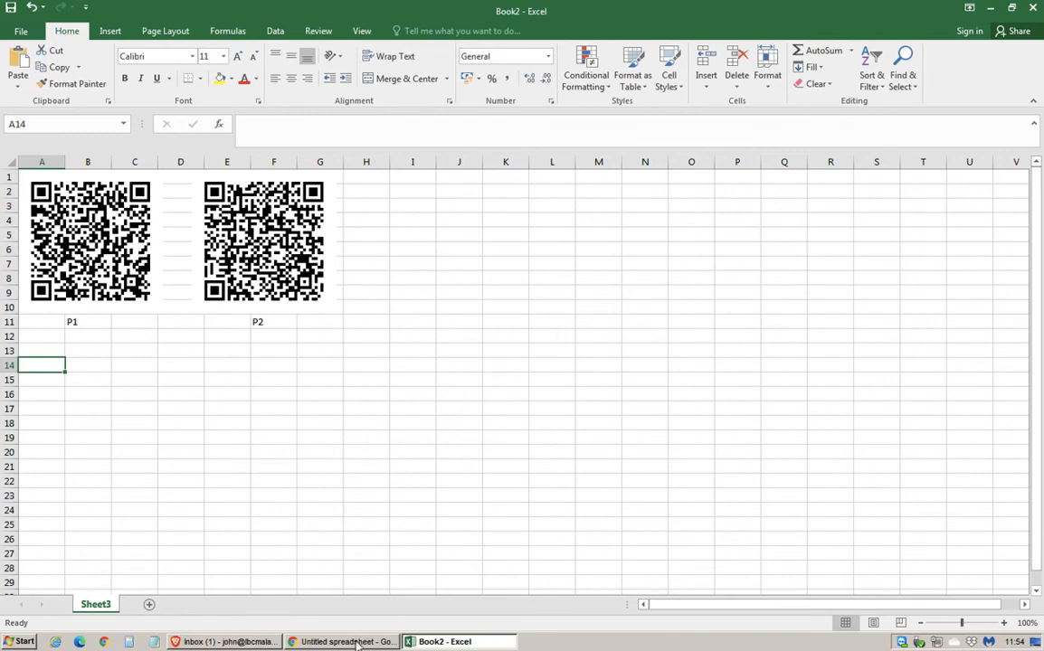
# - Enter 'Checked In - Completed' as the form's confirmation message and save it
pyautogui.click(344, 640)
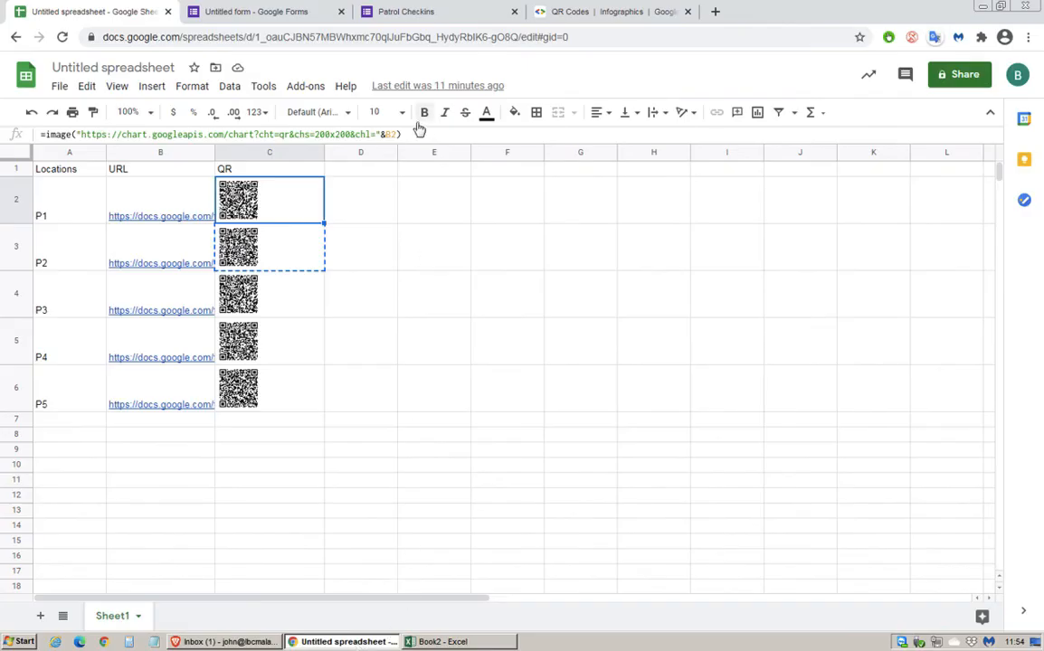
pyautogui.click(406, 11)
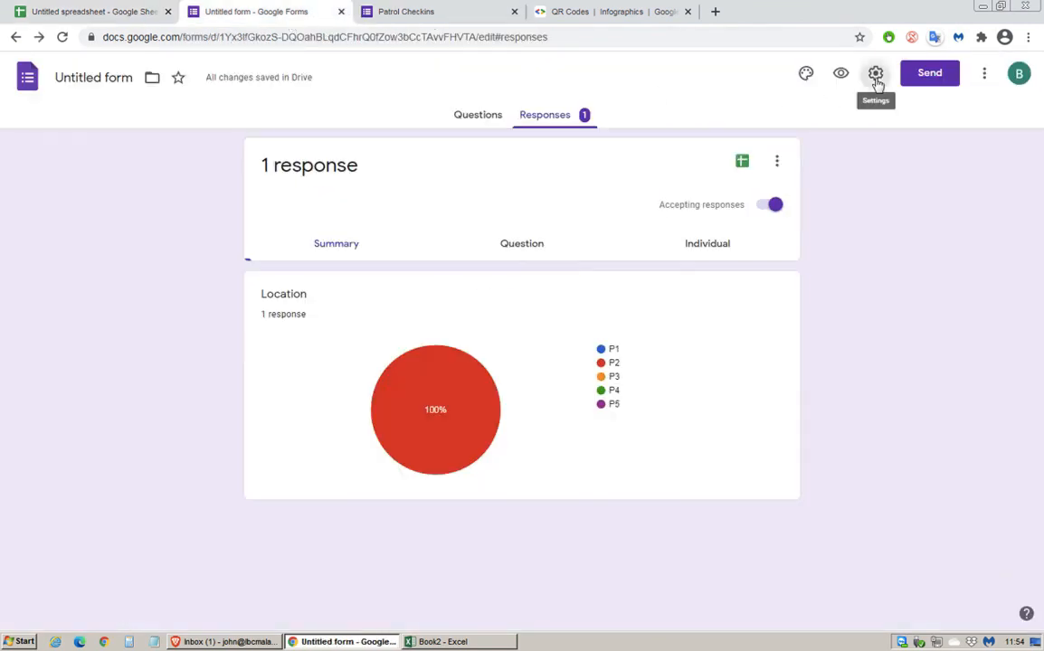
pyautogui.click(876, 72)
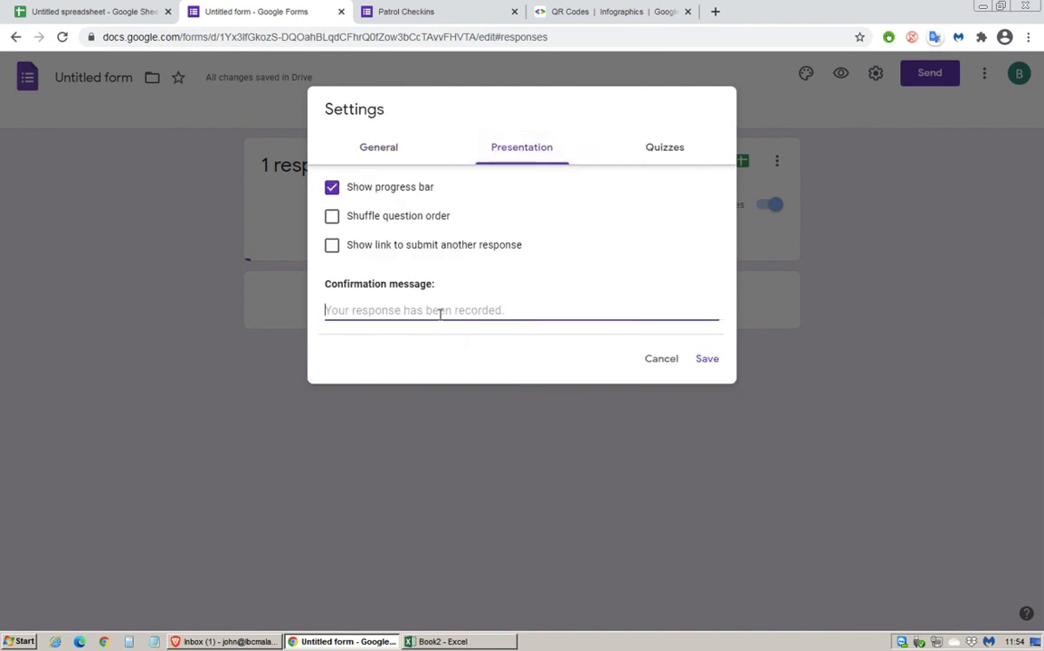
pyautogui.write('Checked In - Completed')
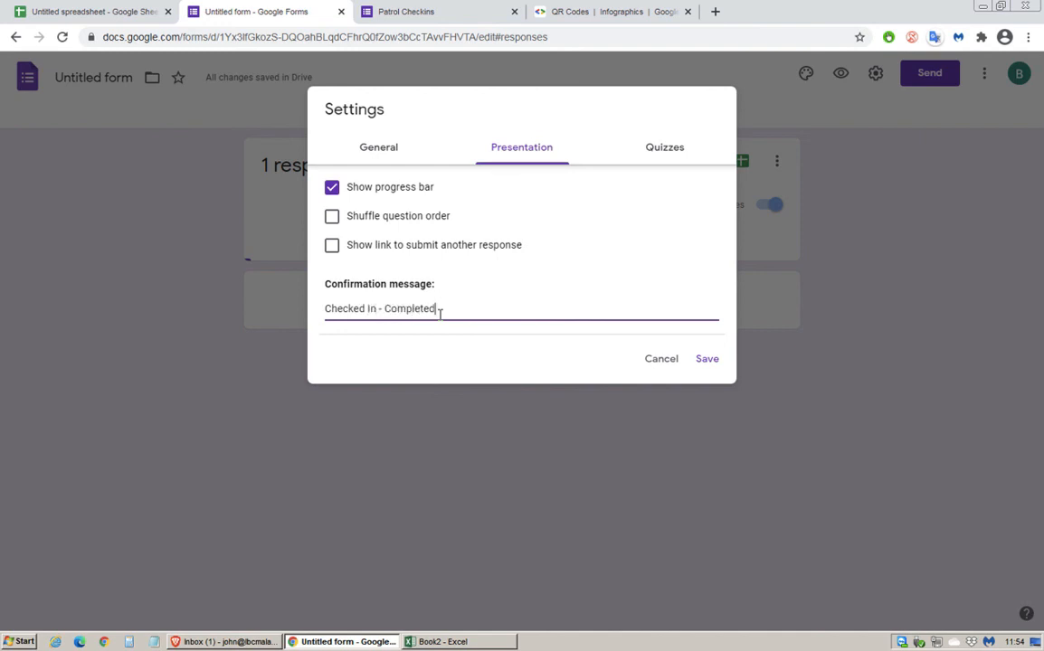
pyautogui.click(705, 358)
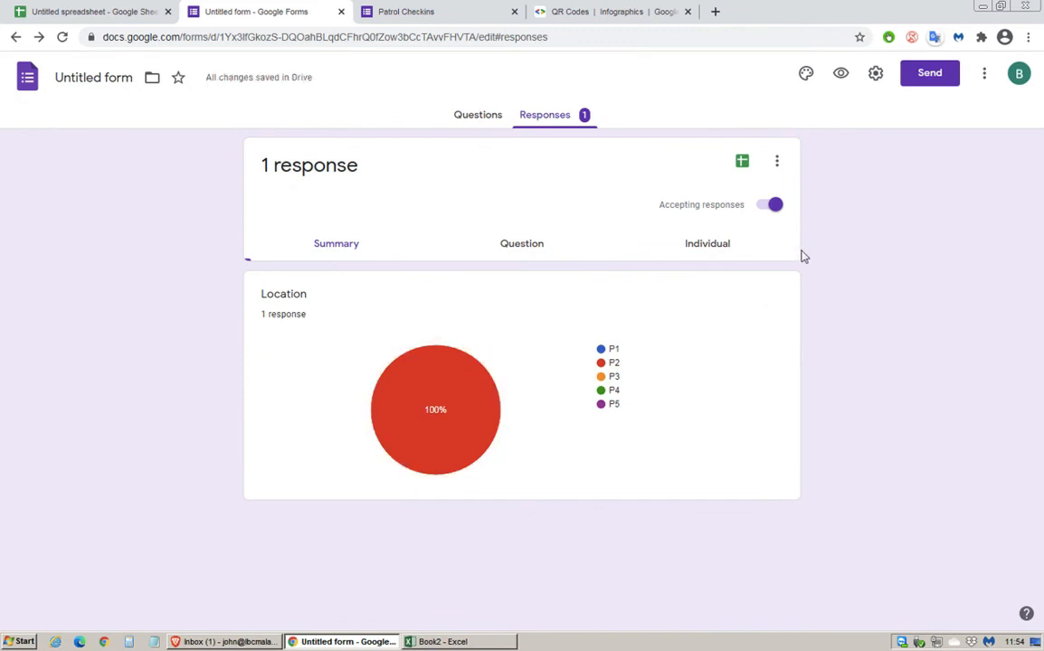
pyautogui.moveTo(742, 161)
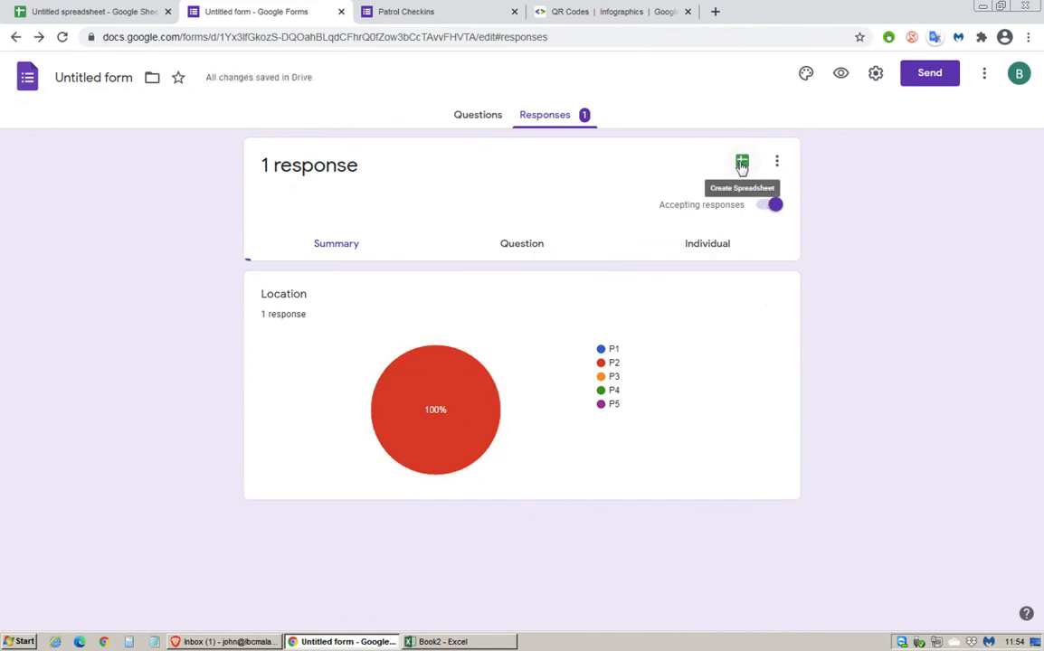
# - Create a new linked responses spreadsheet and check the recorded P2 check-in
pyautogui.click(742, 163)
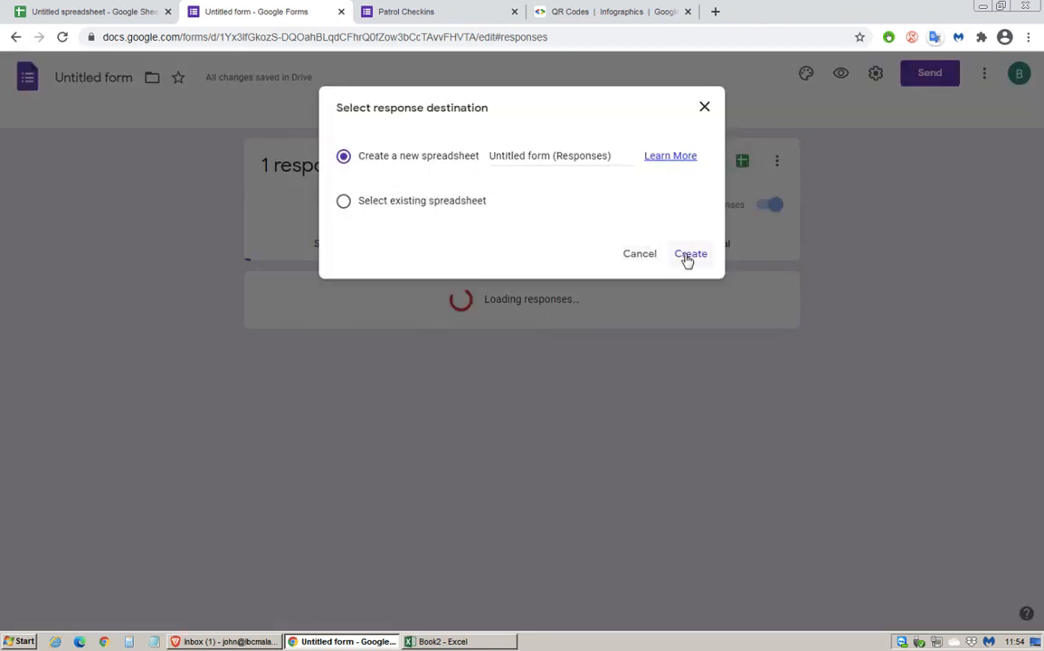
pyautogui.click(691, 254)
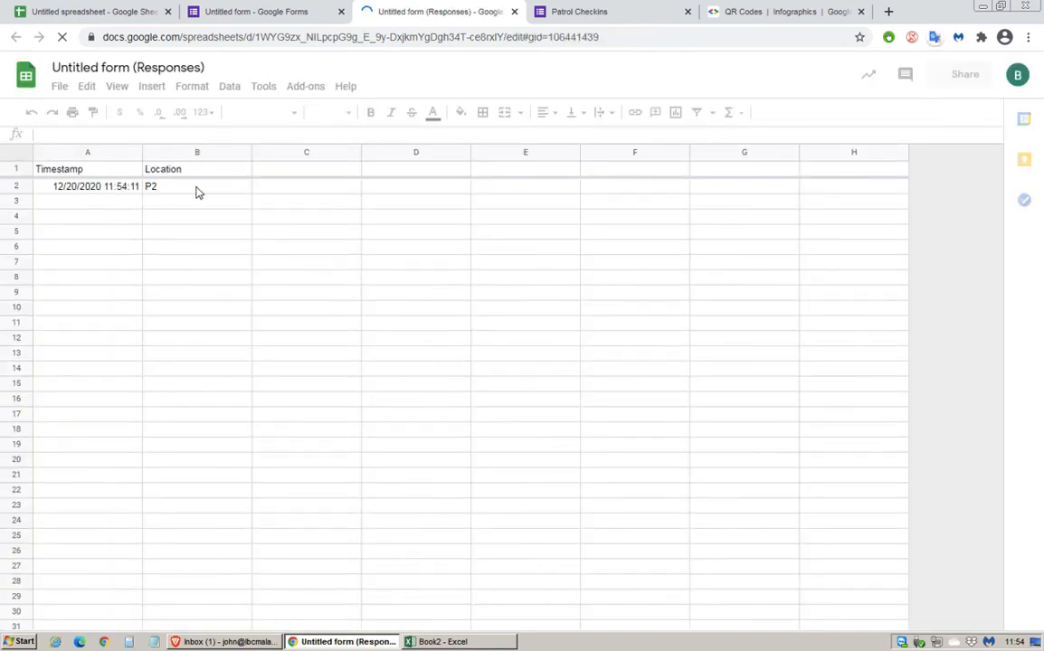
pyautogui.click(196, 187)
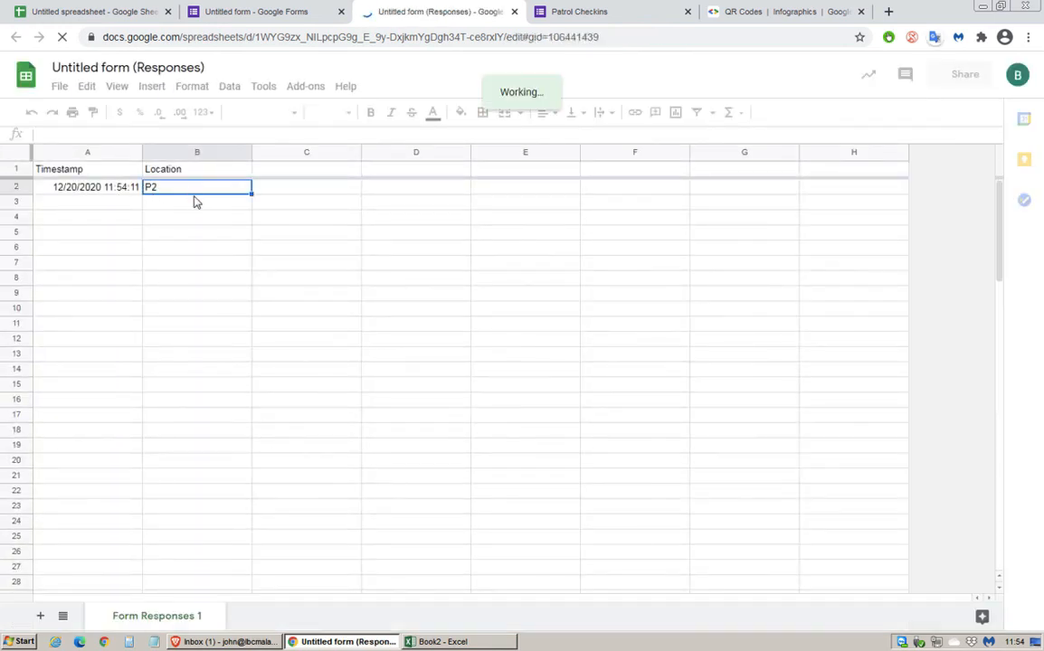